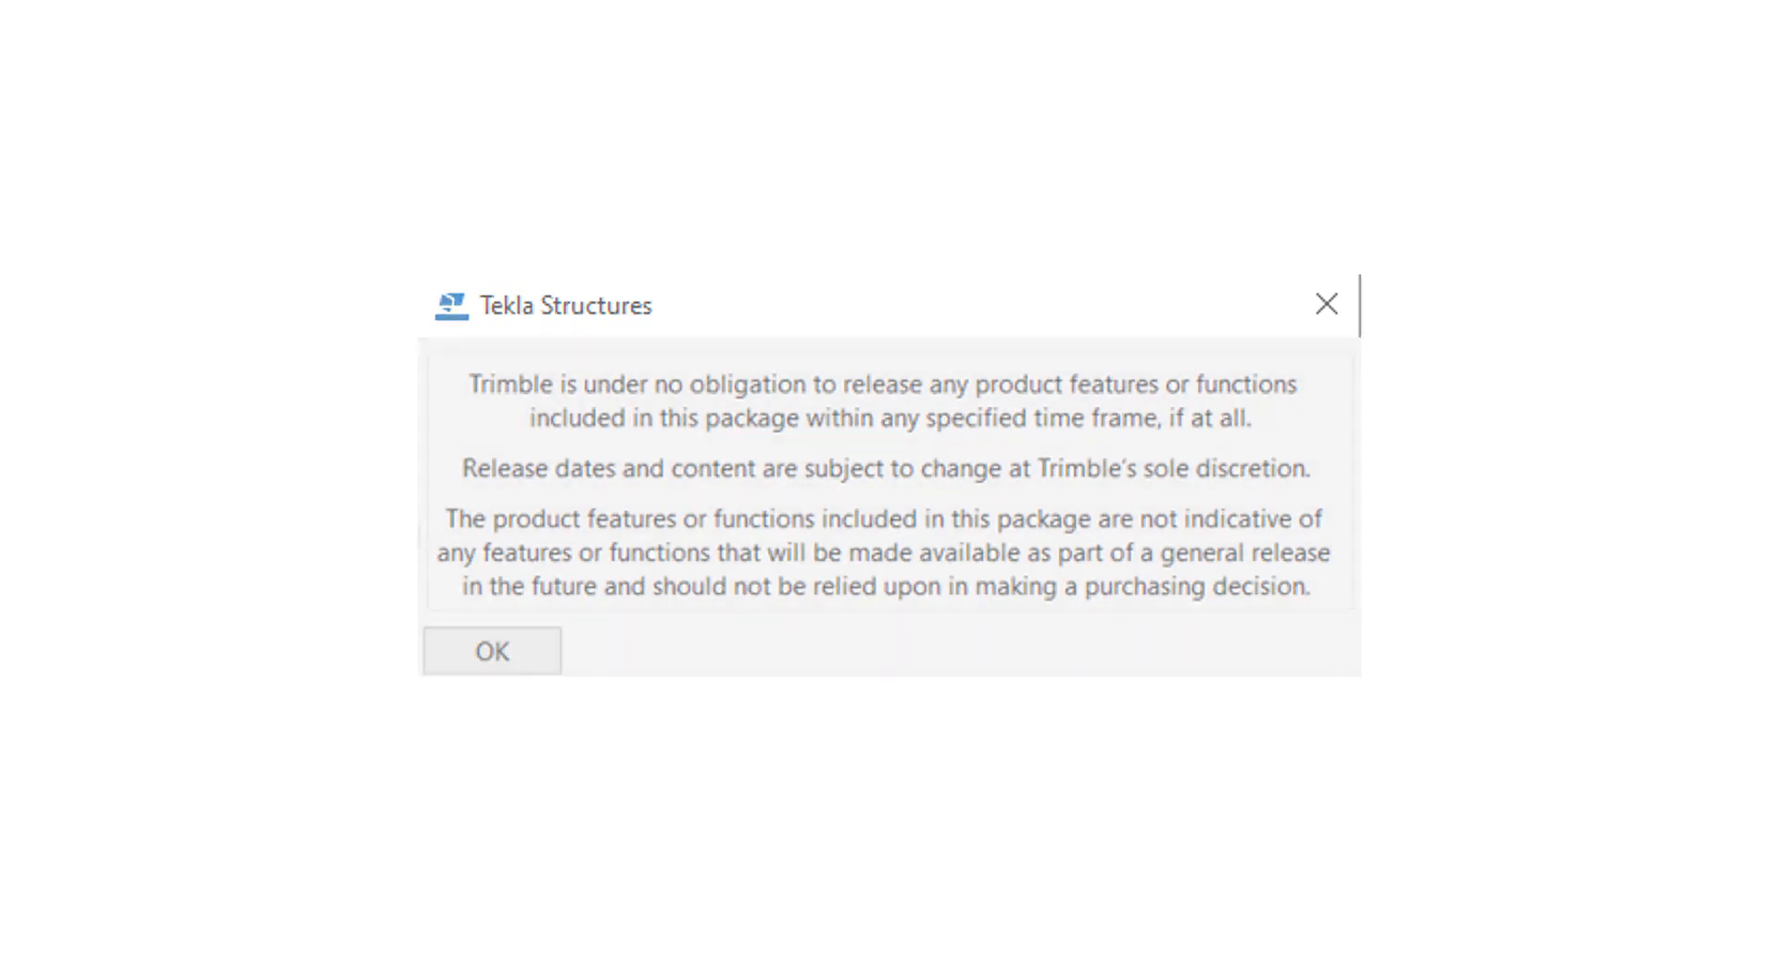
Dismiss the Trimble pre-release disclaimer to reach the 3D model and main menu
left_click(489, 650)
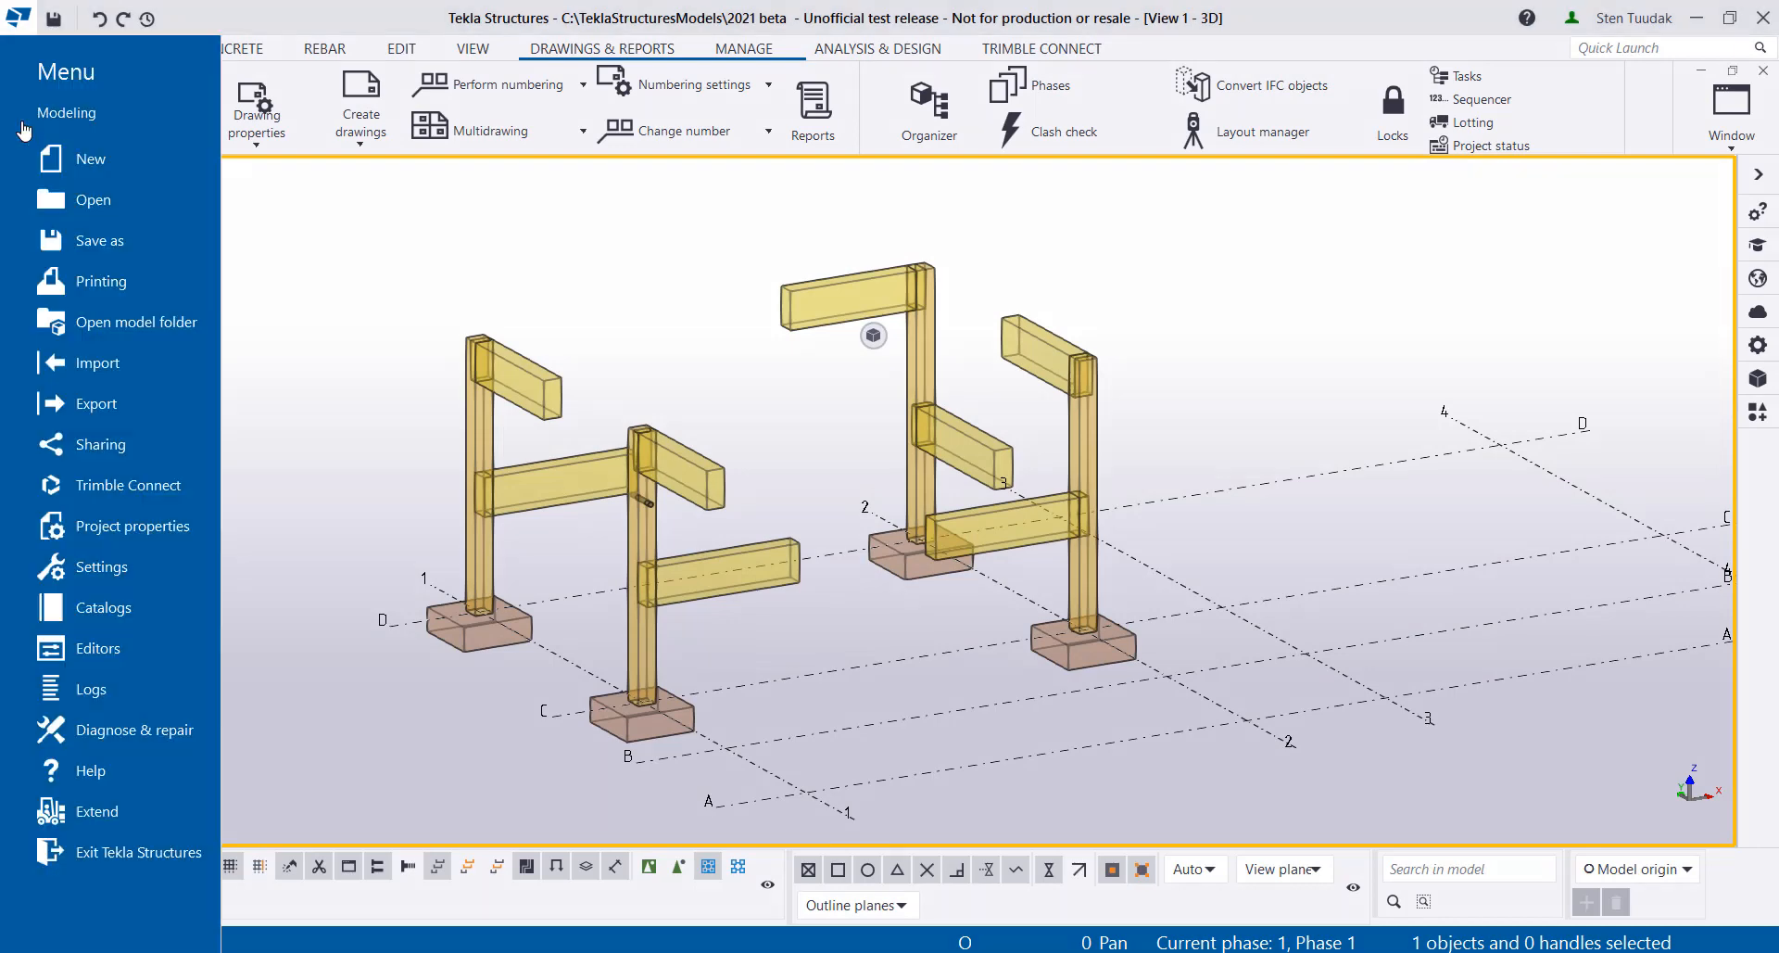
Create a new shape catalog group named 'My group'
left_click(102, 606)
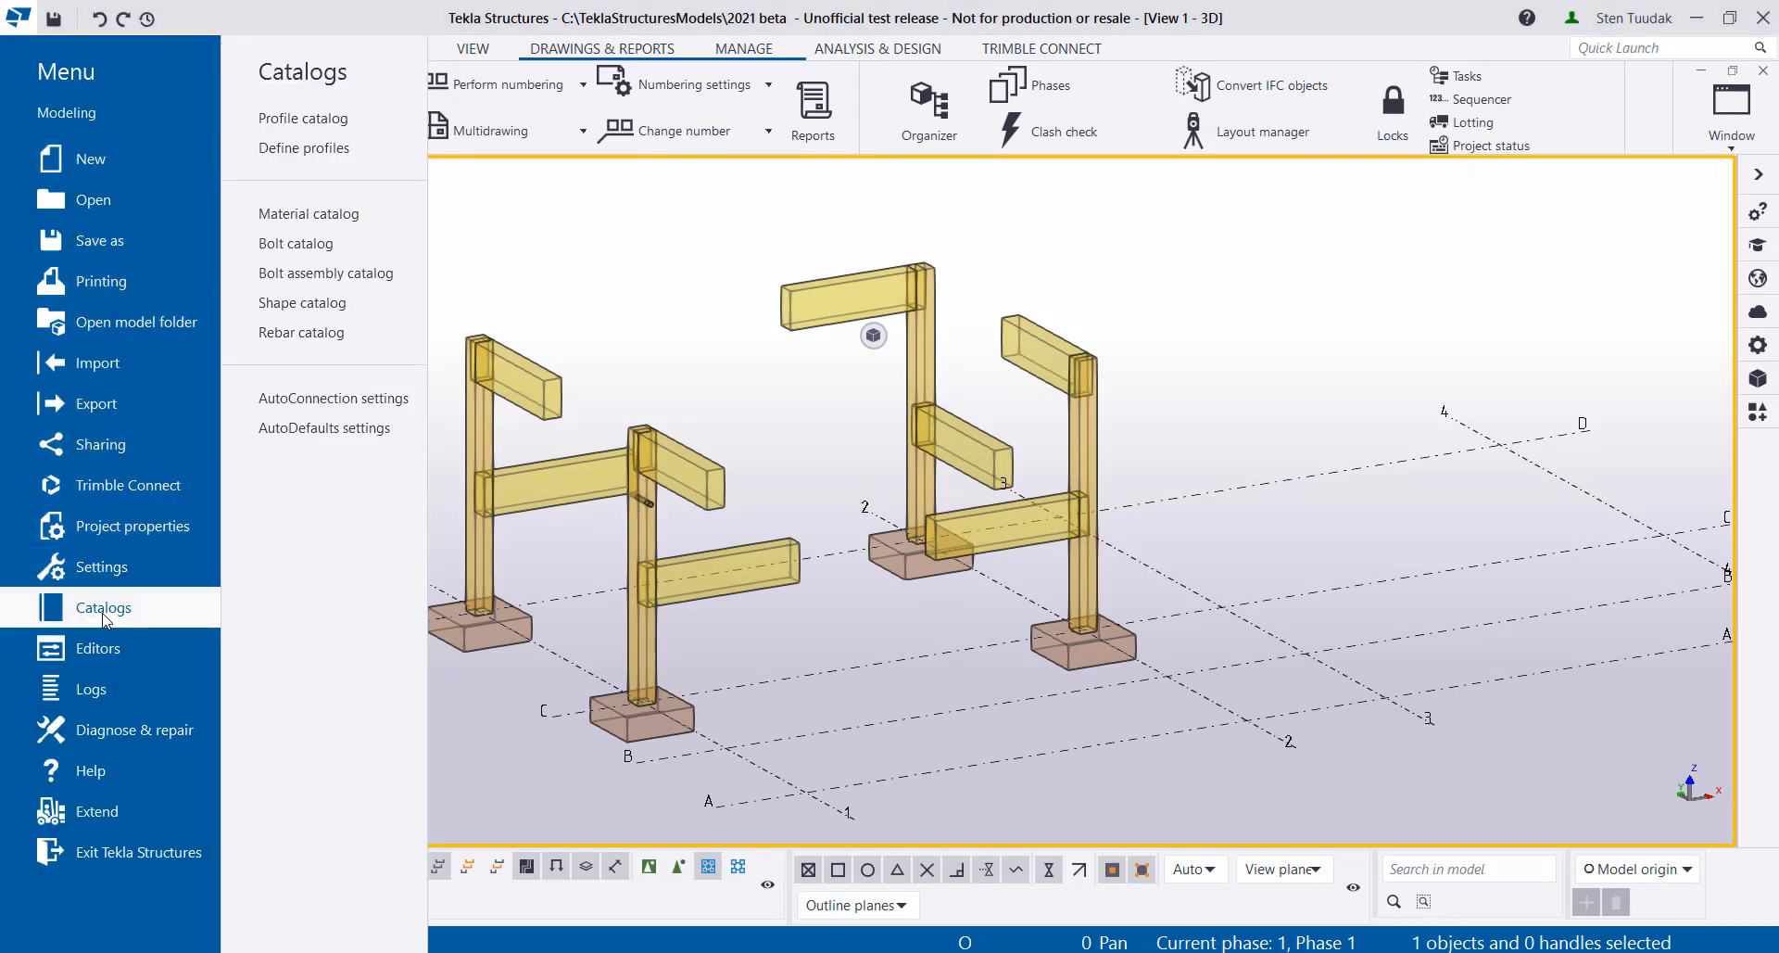
left_click(302, 302)
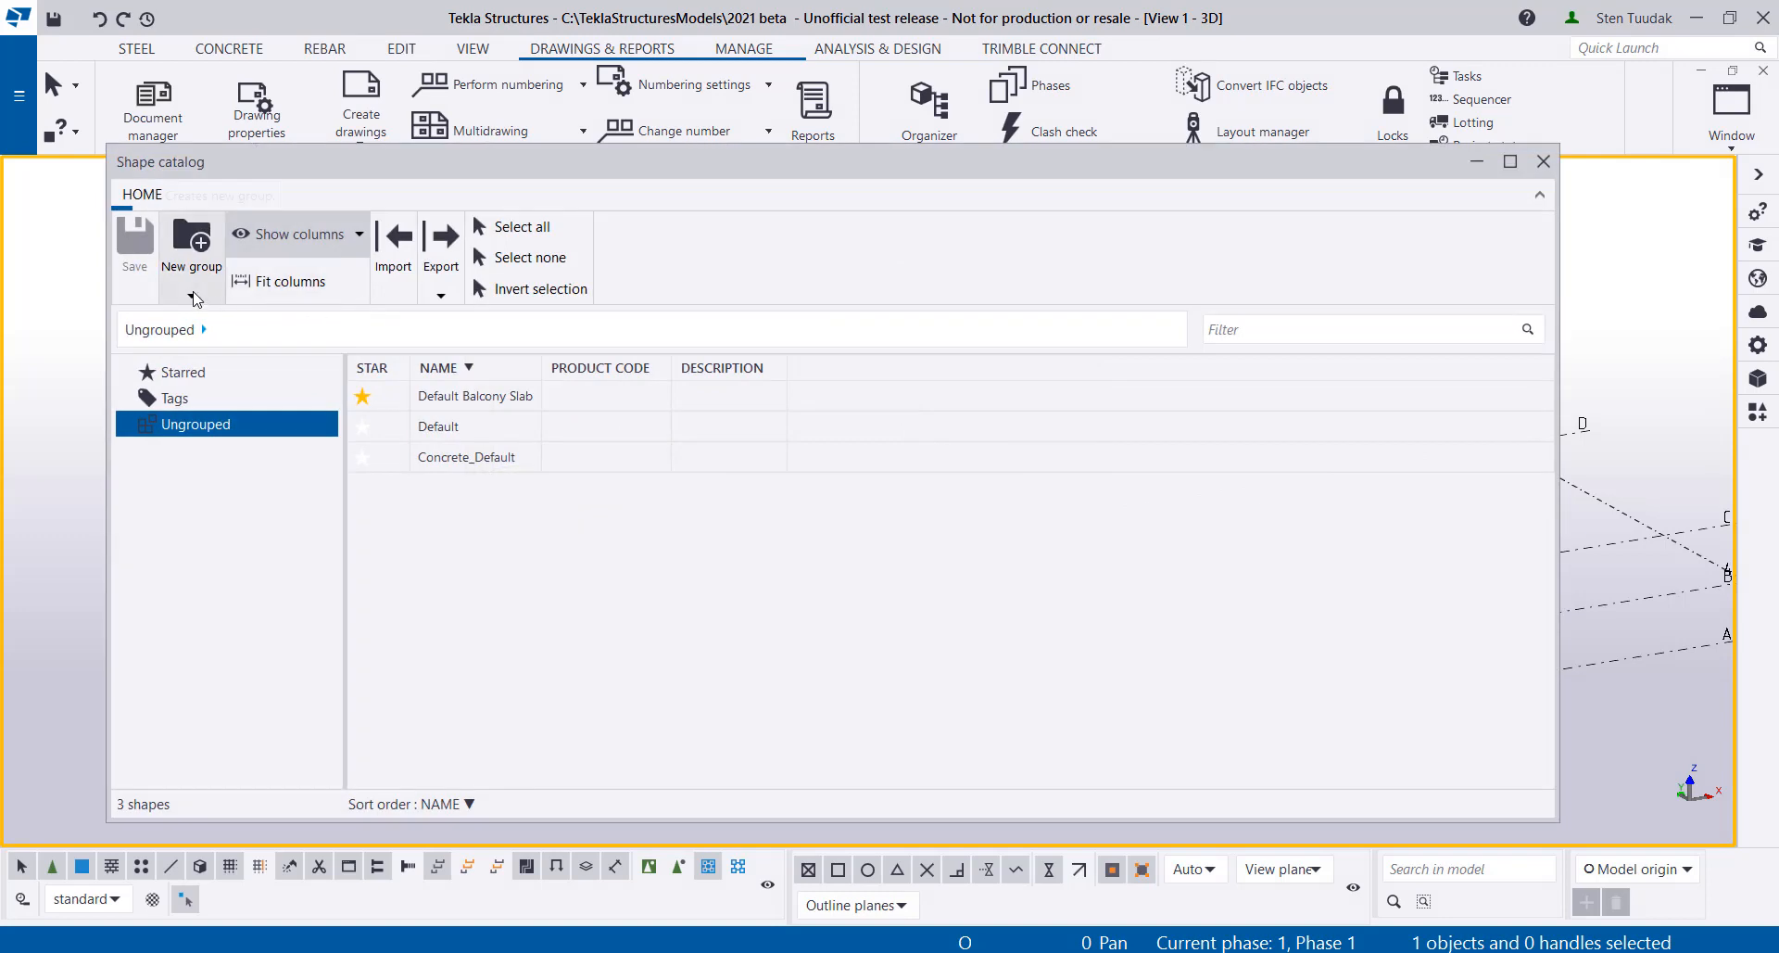
left_click(191, 237)
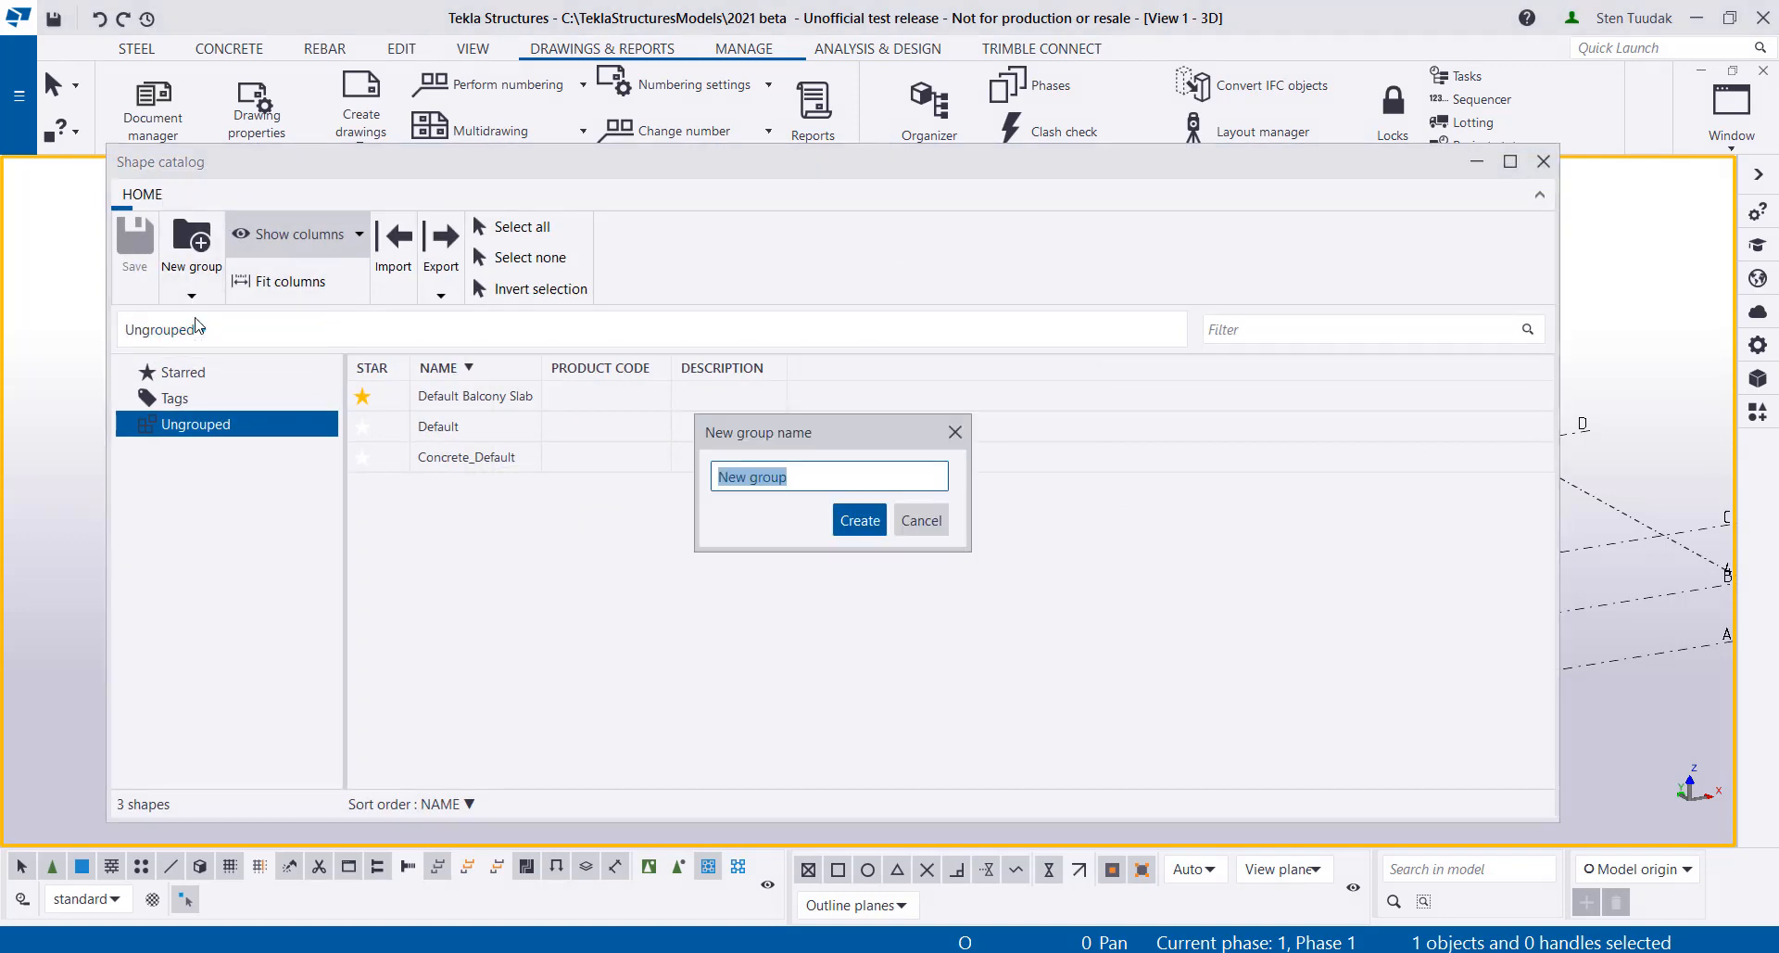
type("My g")
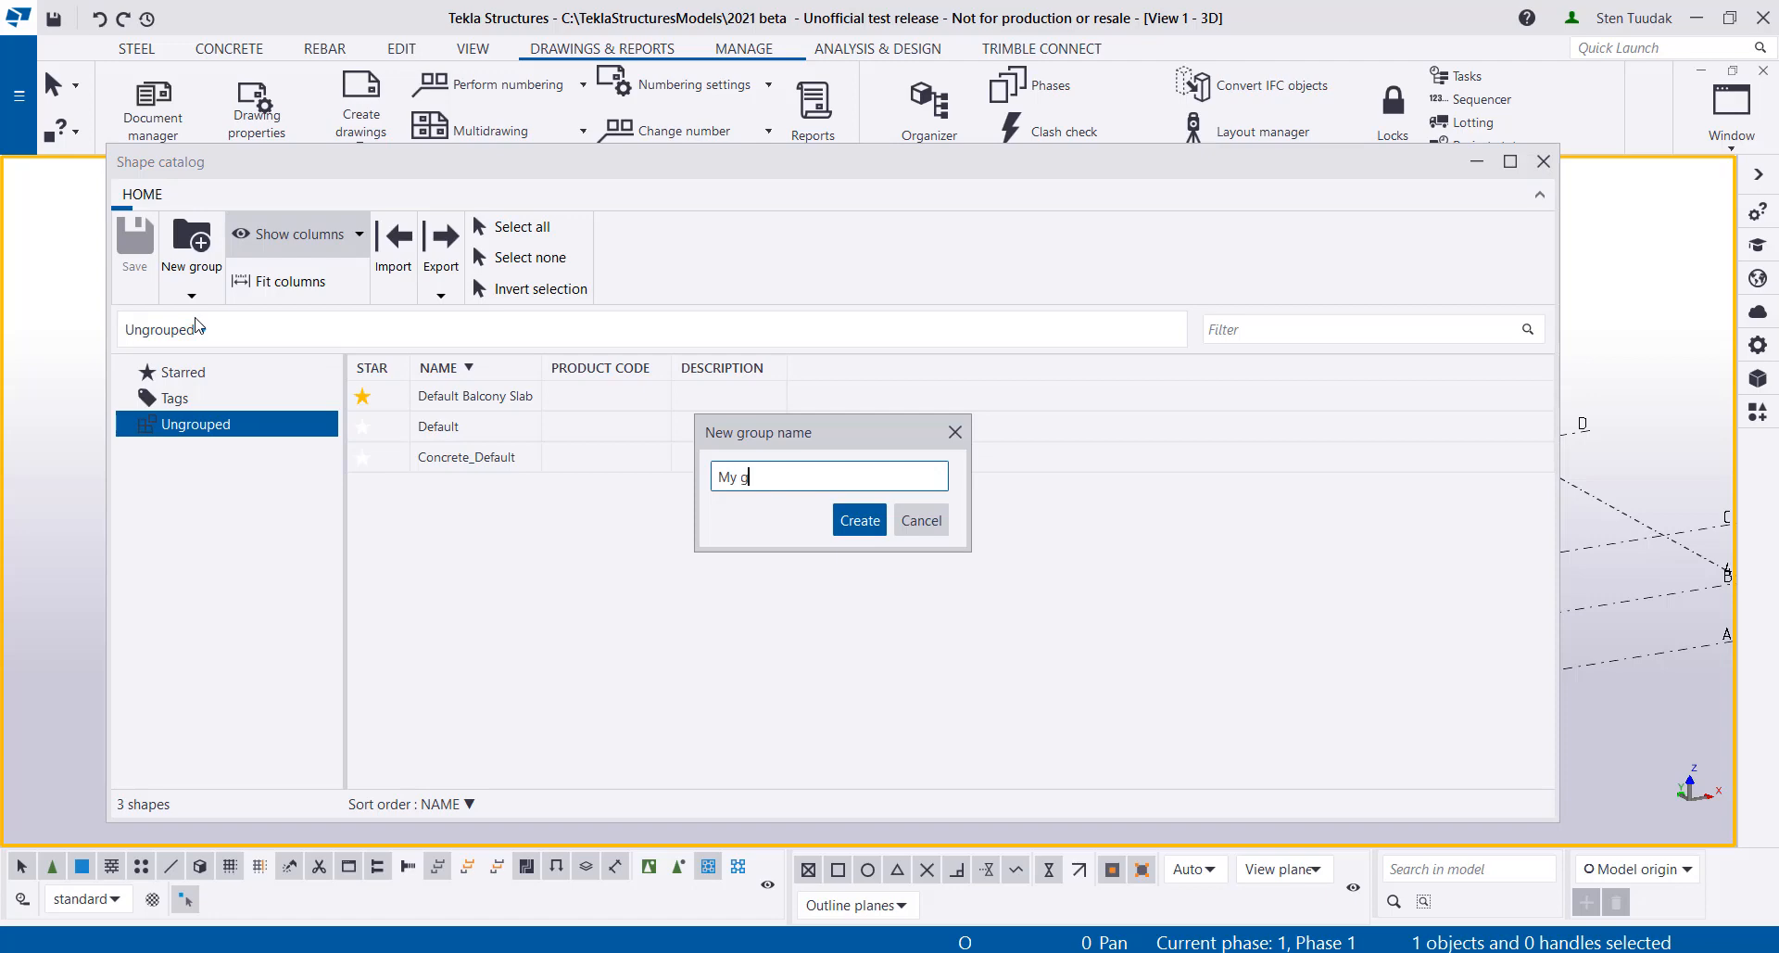
type("roup")
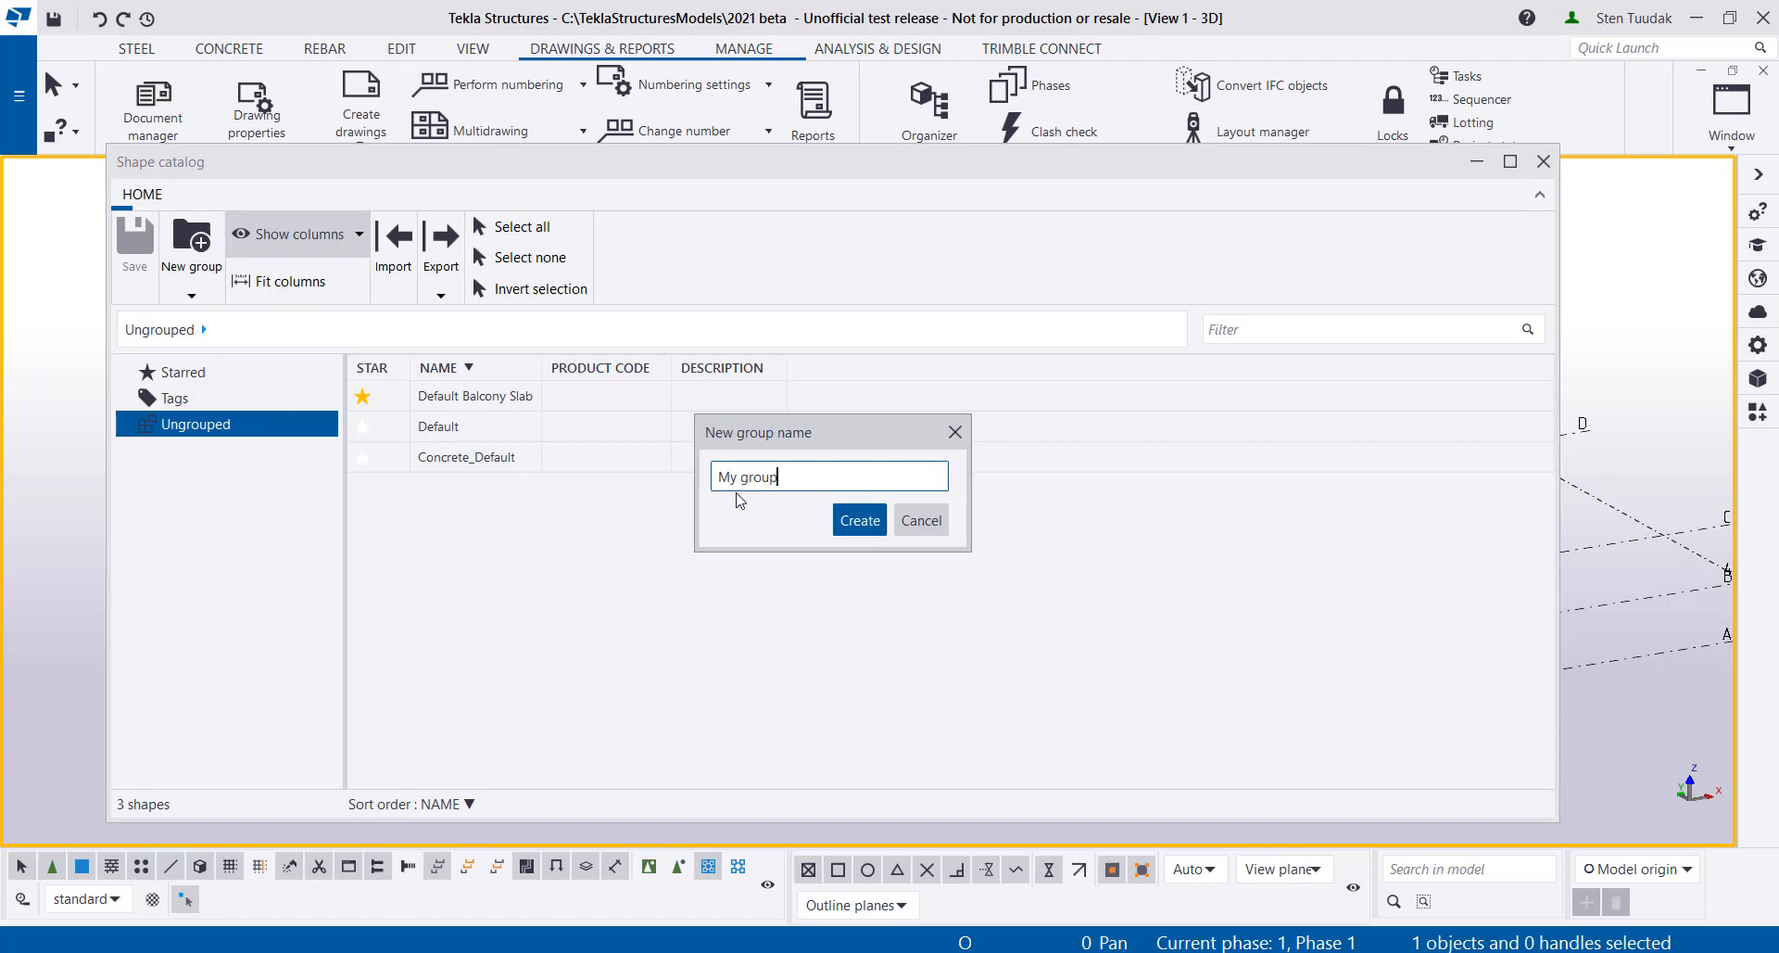
left_click(858, 518)
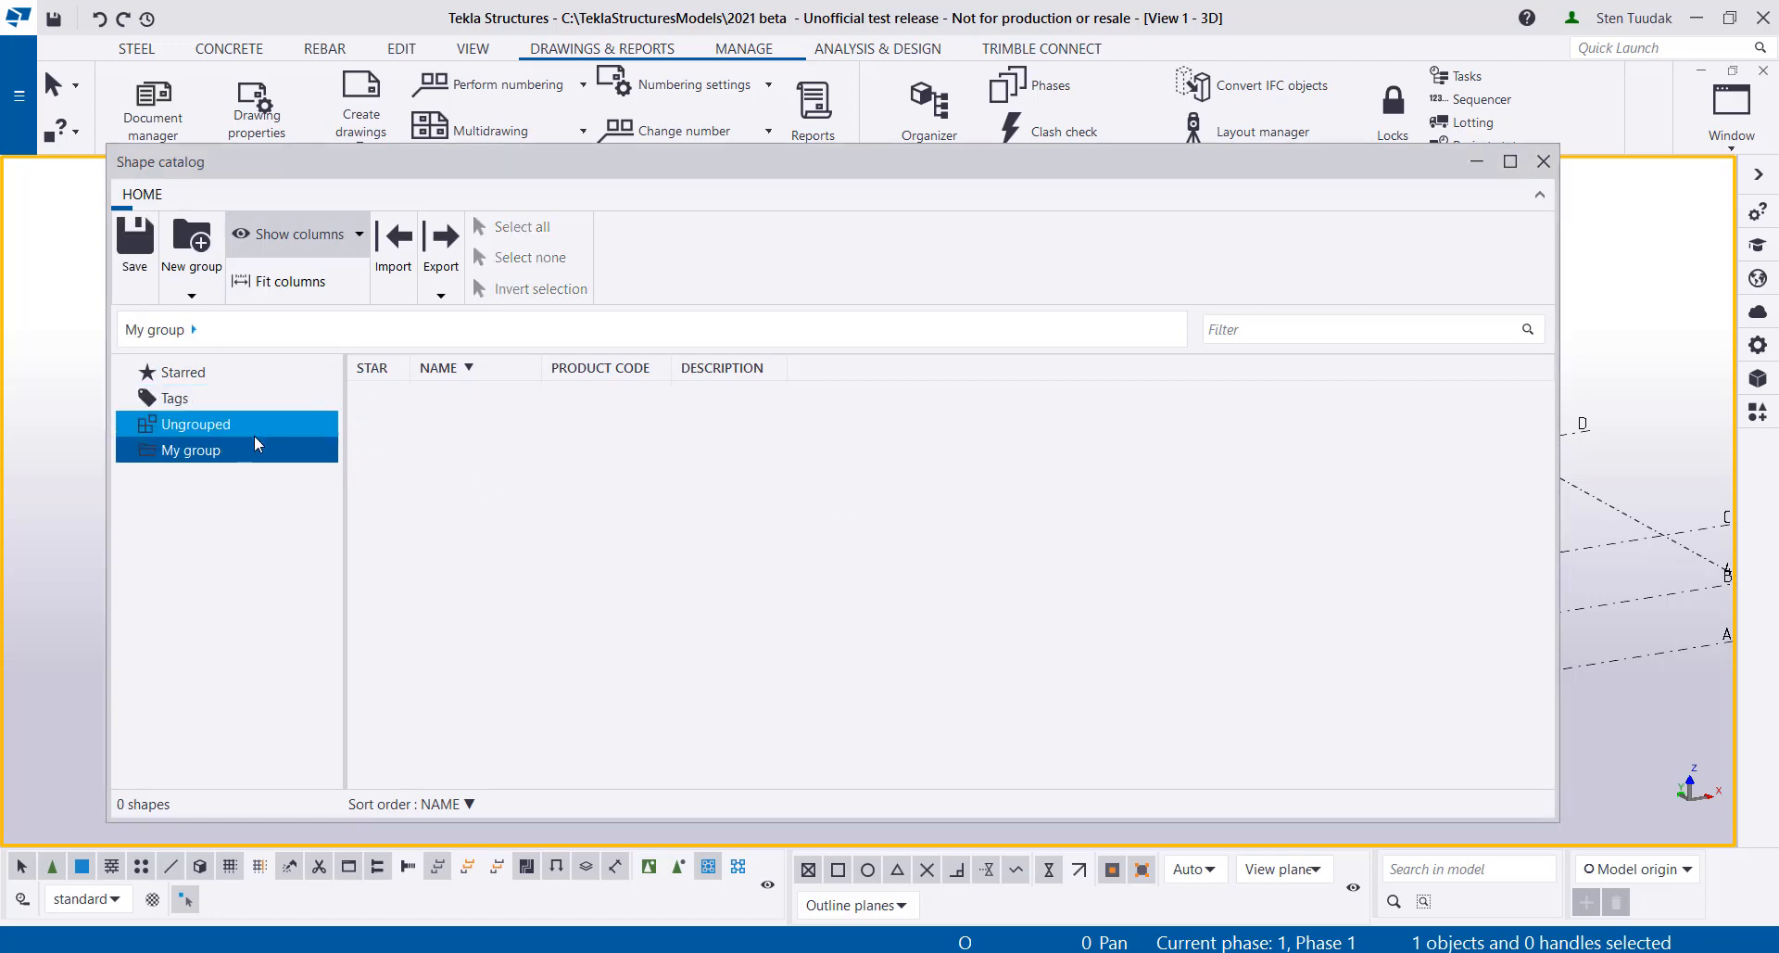
Move Default Balcony Slab from the ungrouped shapes into My group
left_click(195, 422)
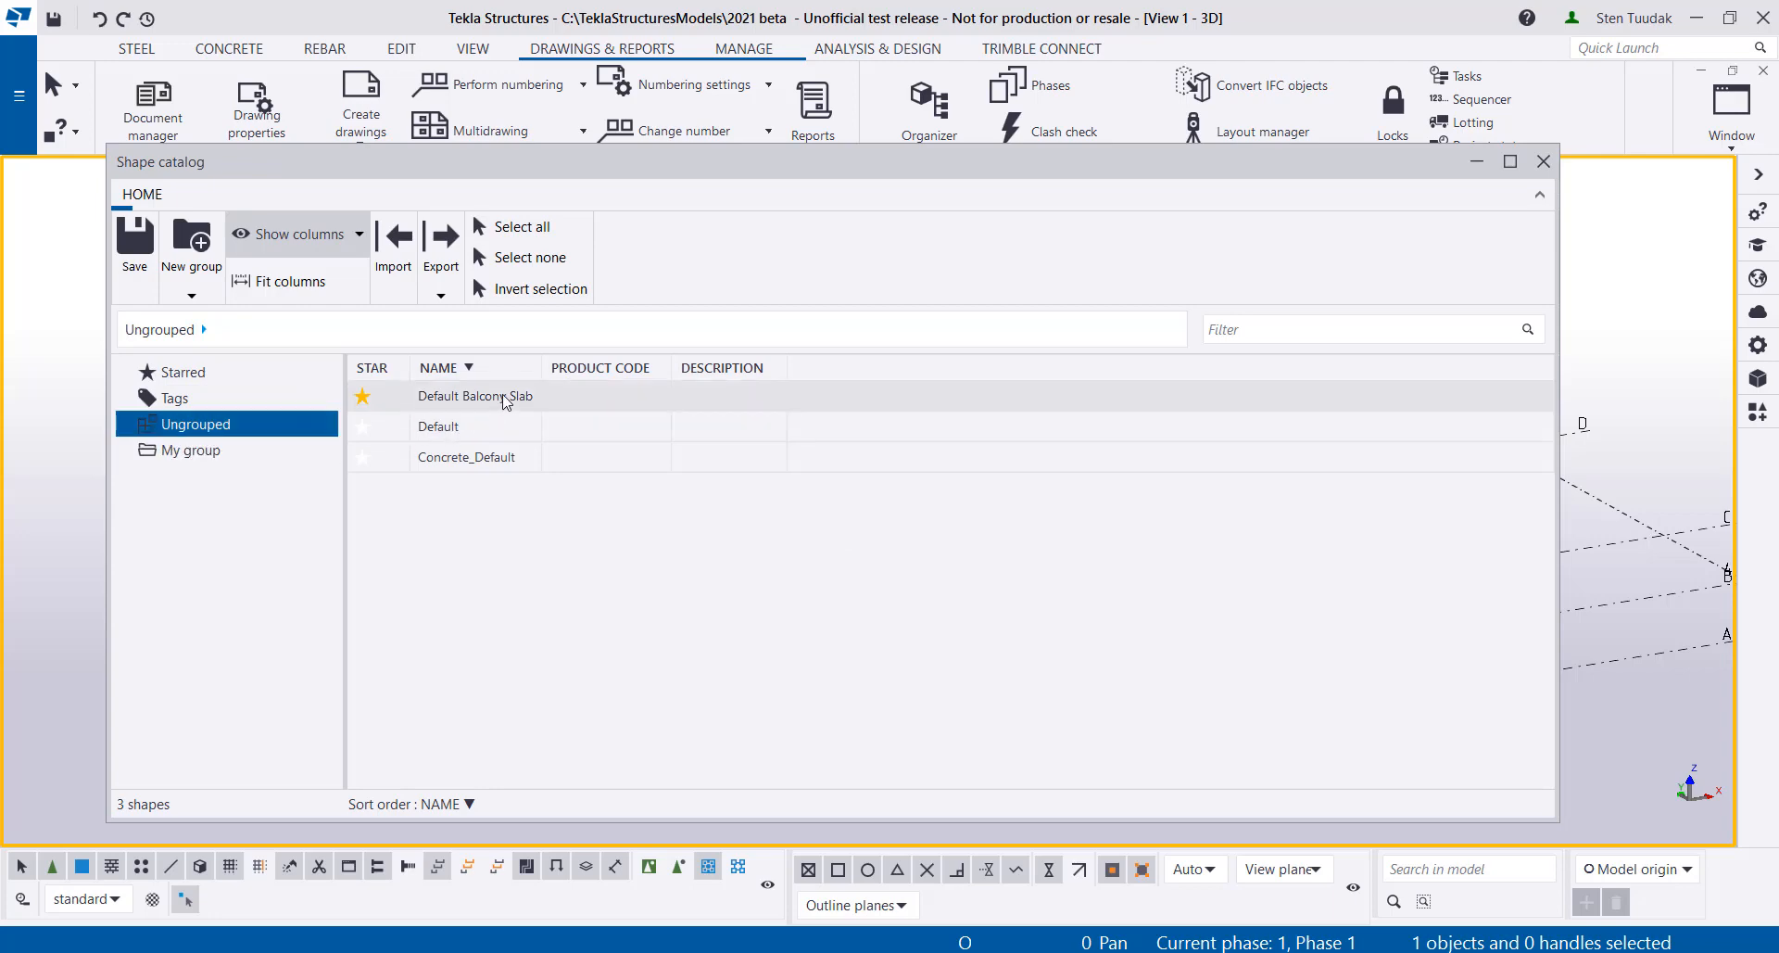
left_click(465, 456)
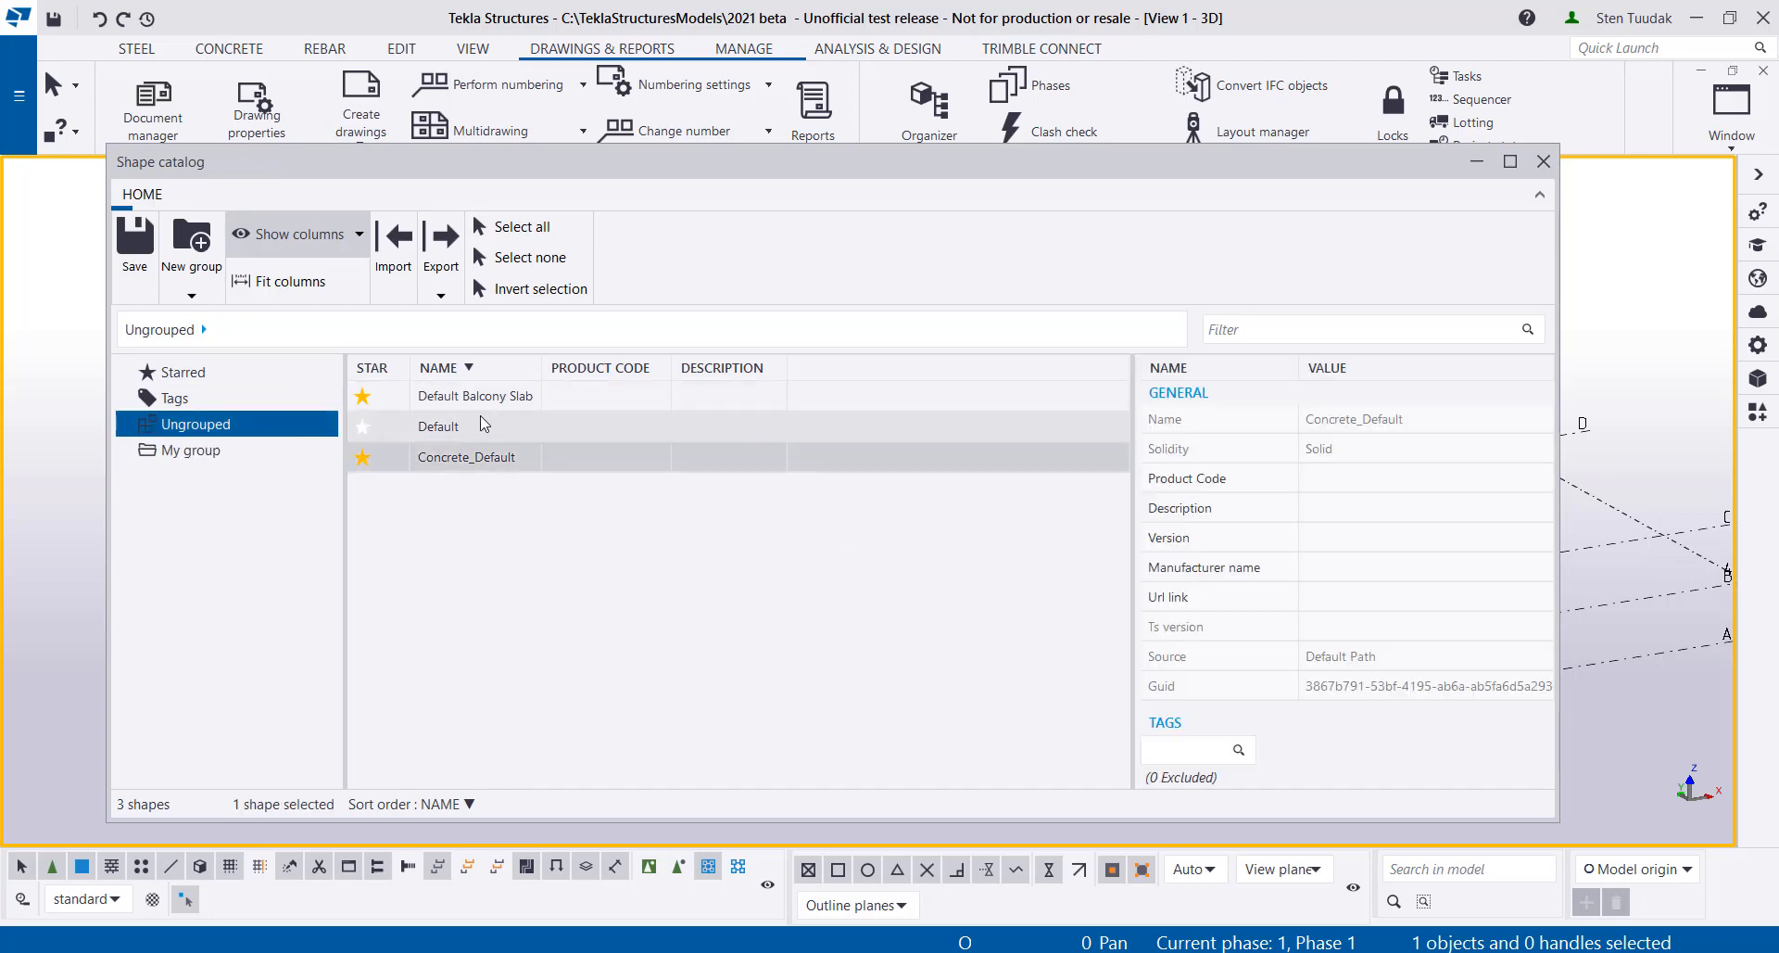
left_click(474, 395)
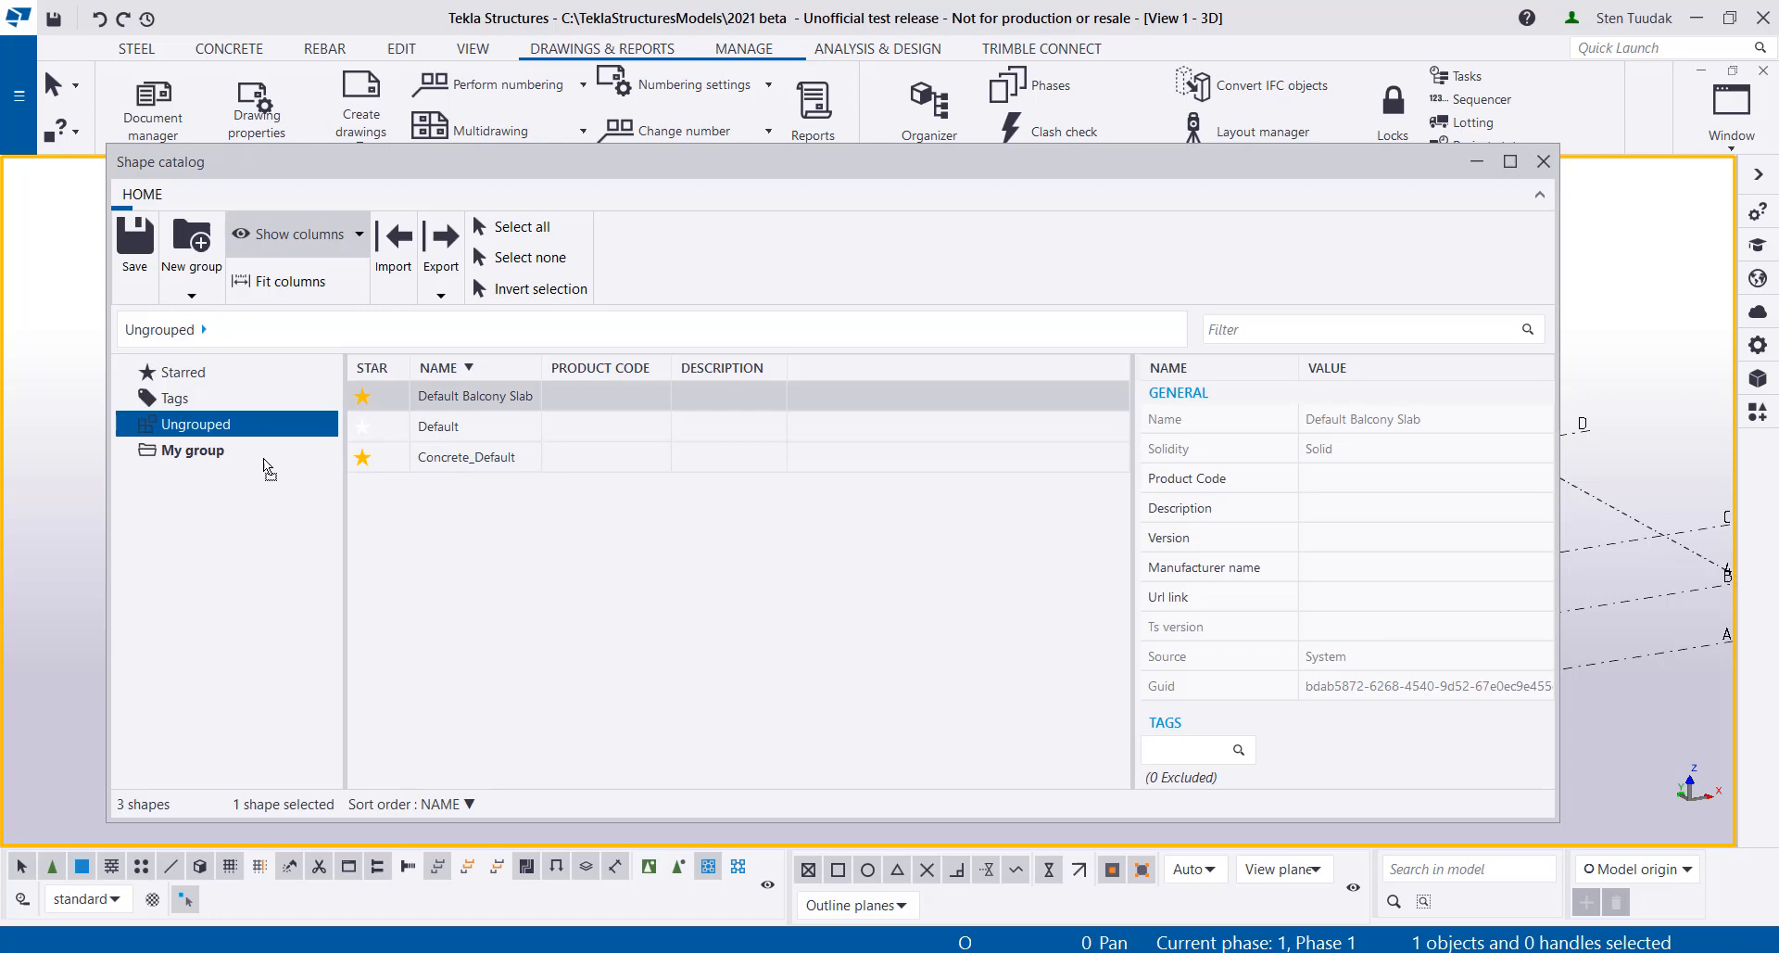
left_click(191, 451)
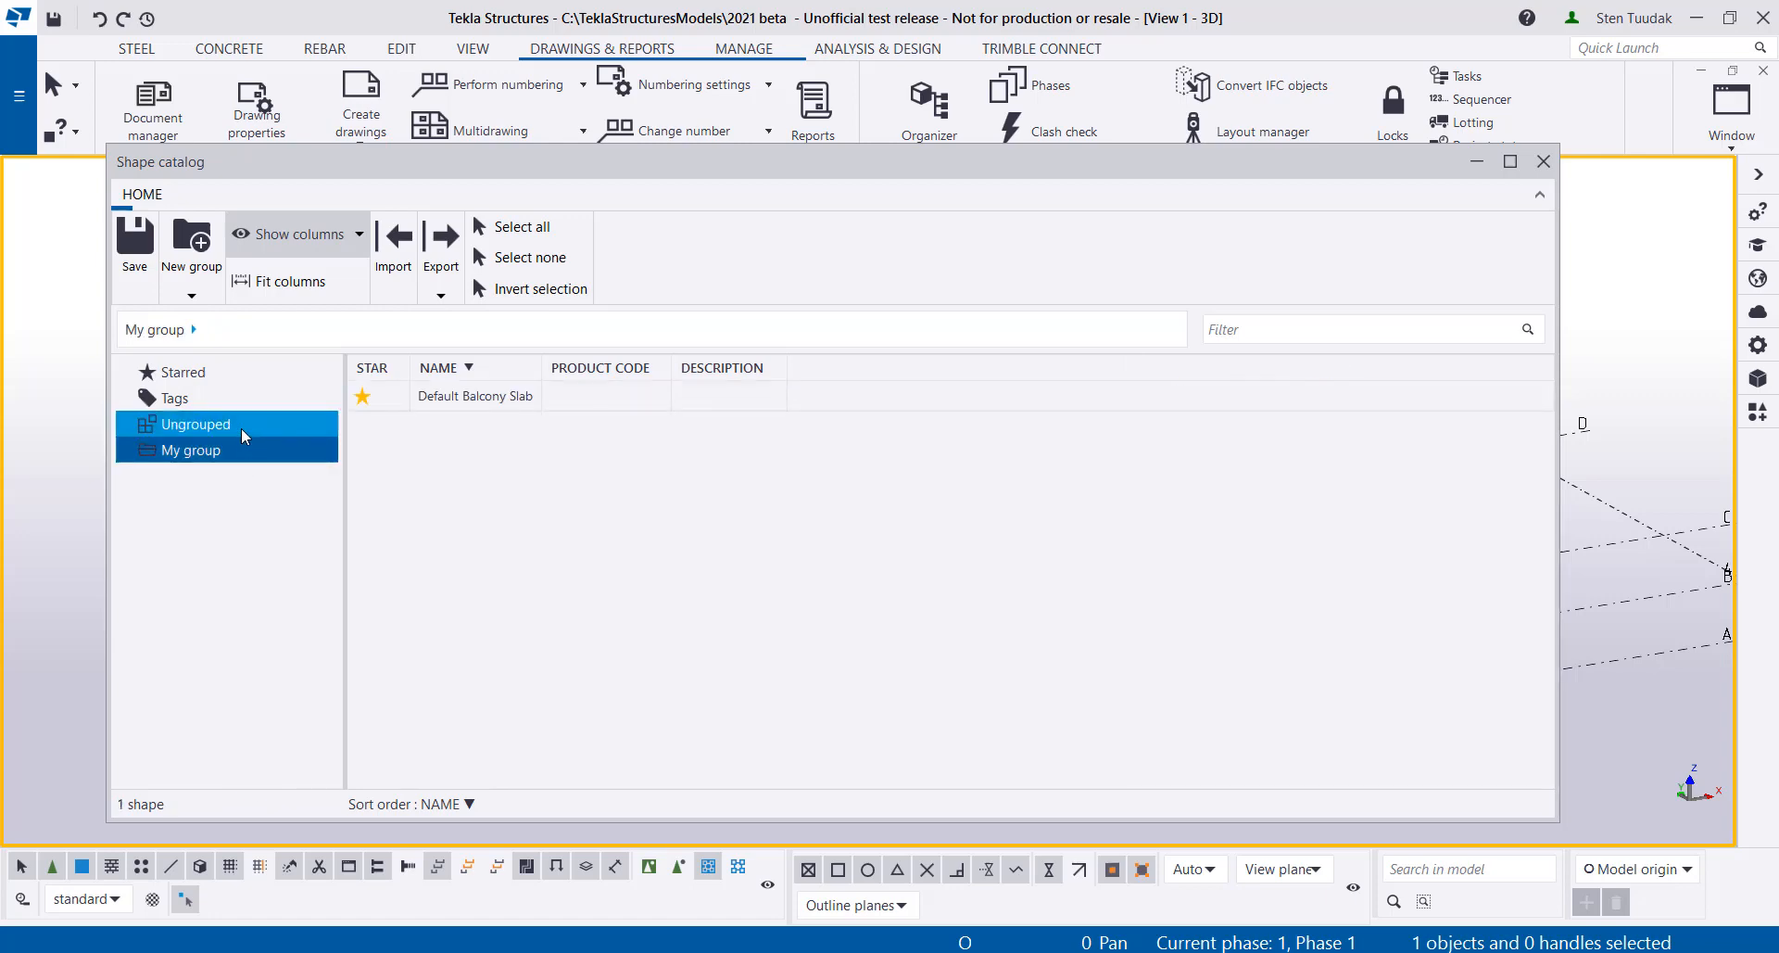
left_click(195, 422)
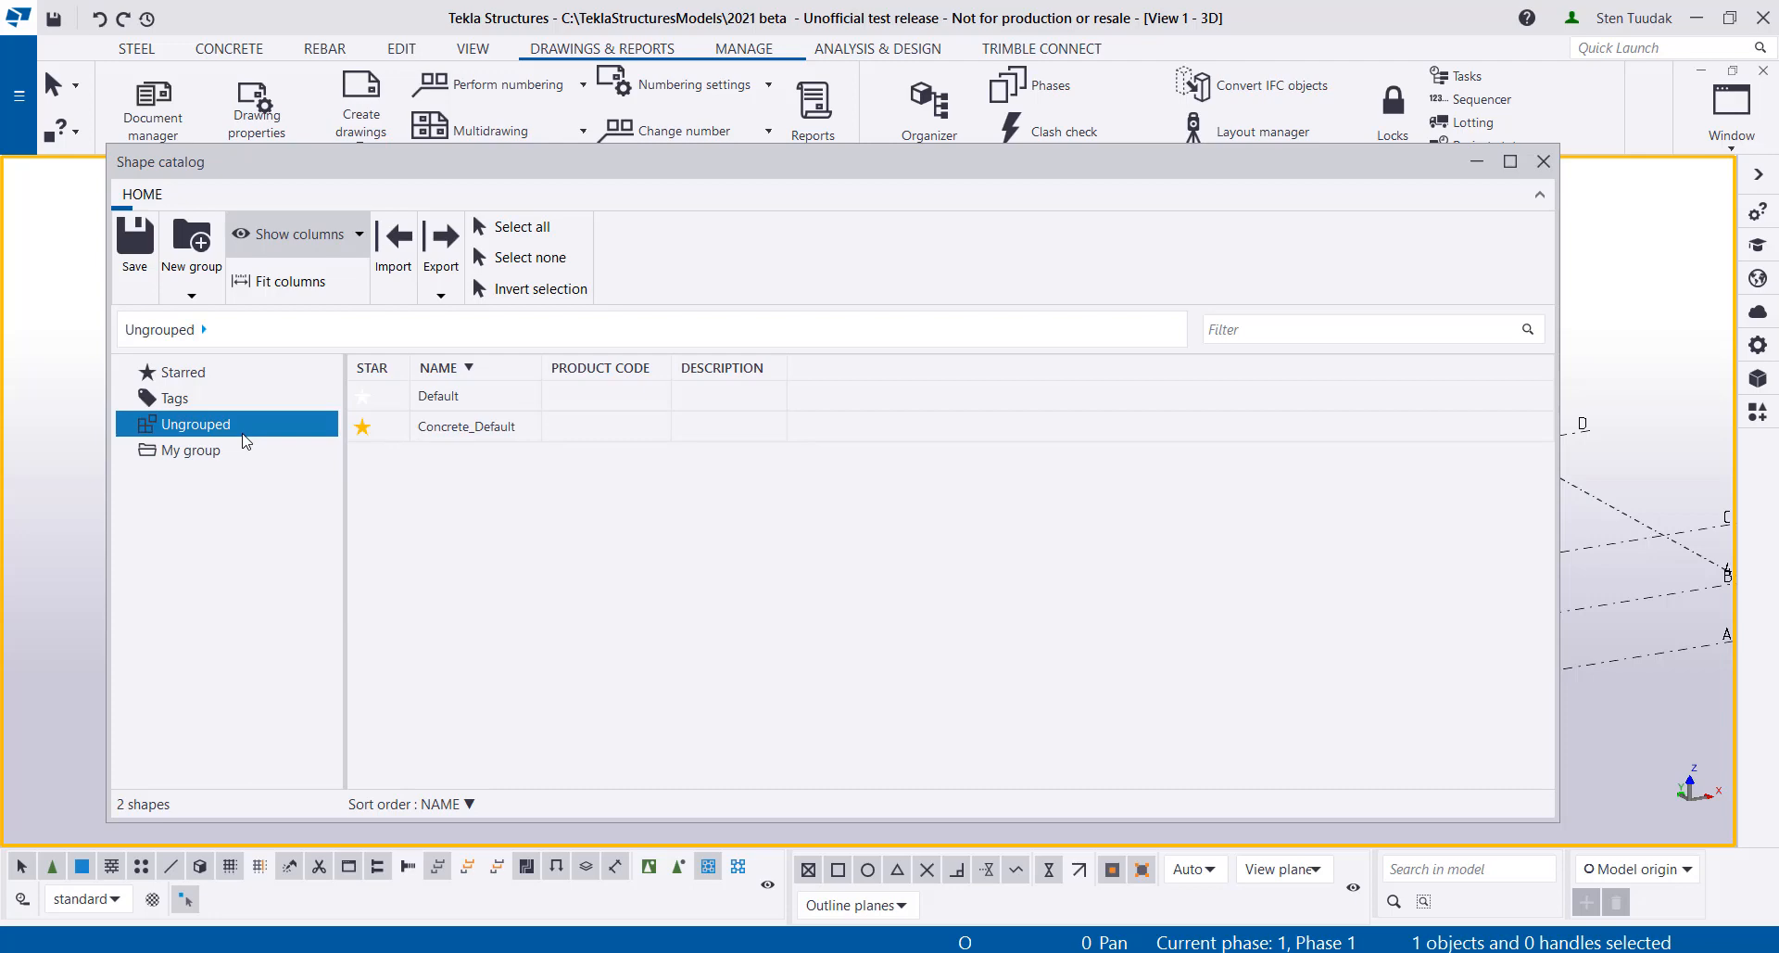
Close the shape catalog, choosing Yes to save the changes
left_click(1544, 161)
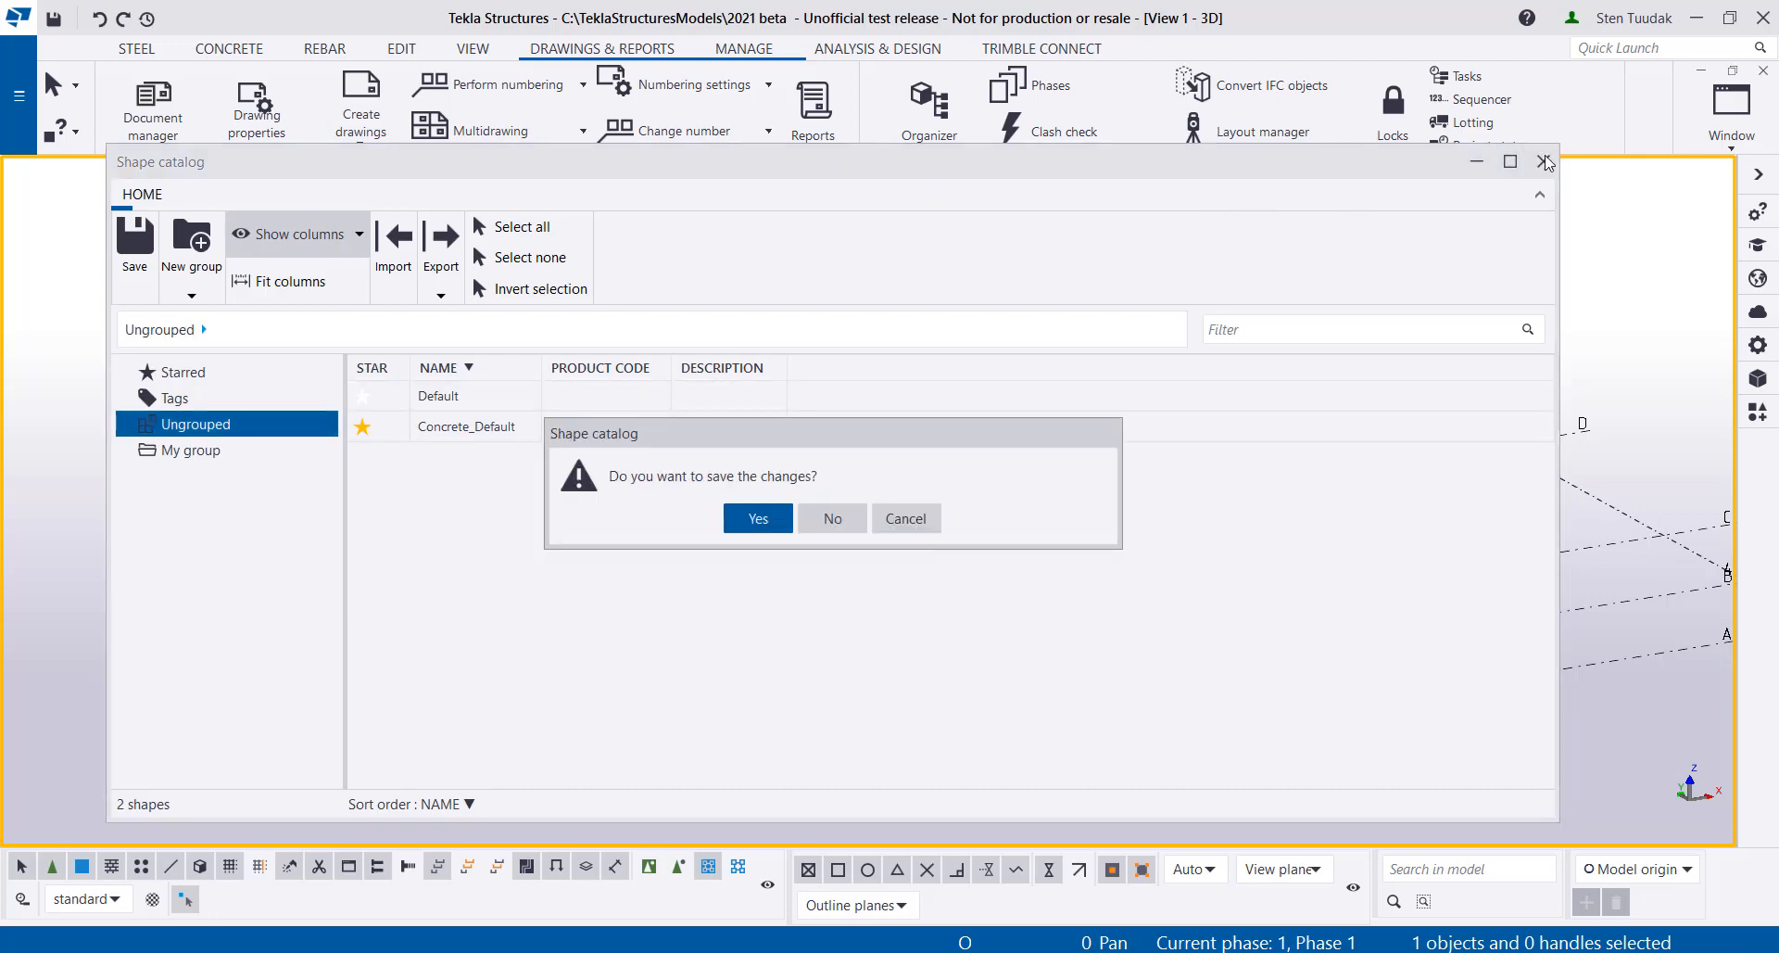
left_click(830, 517)
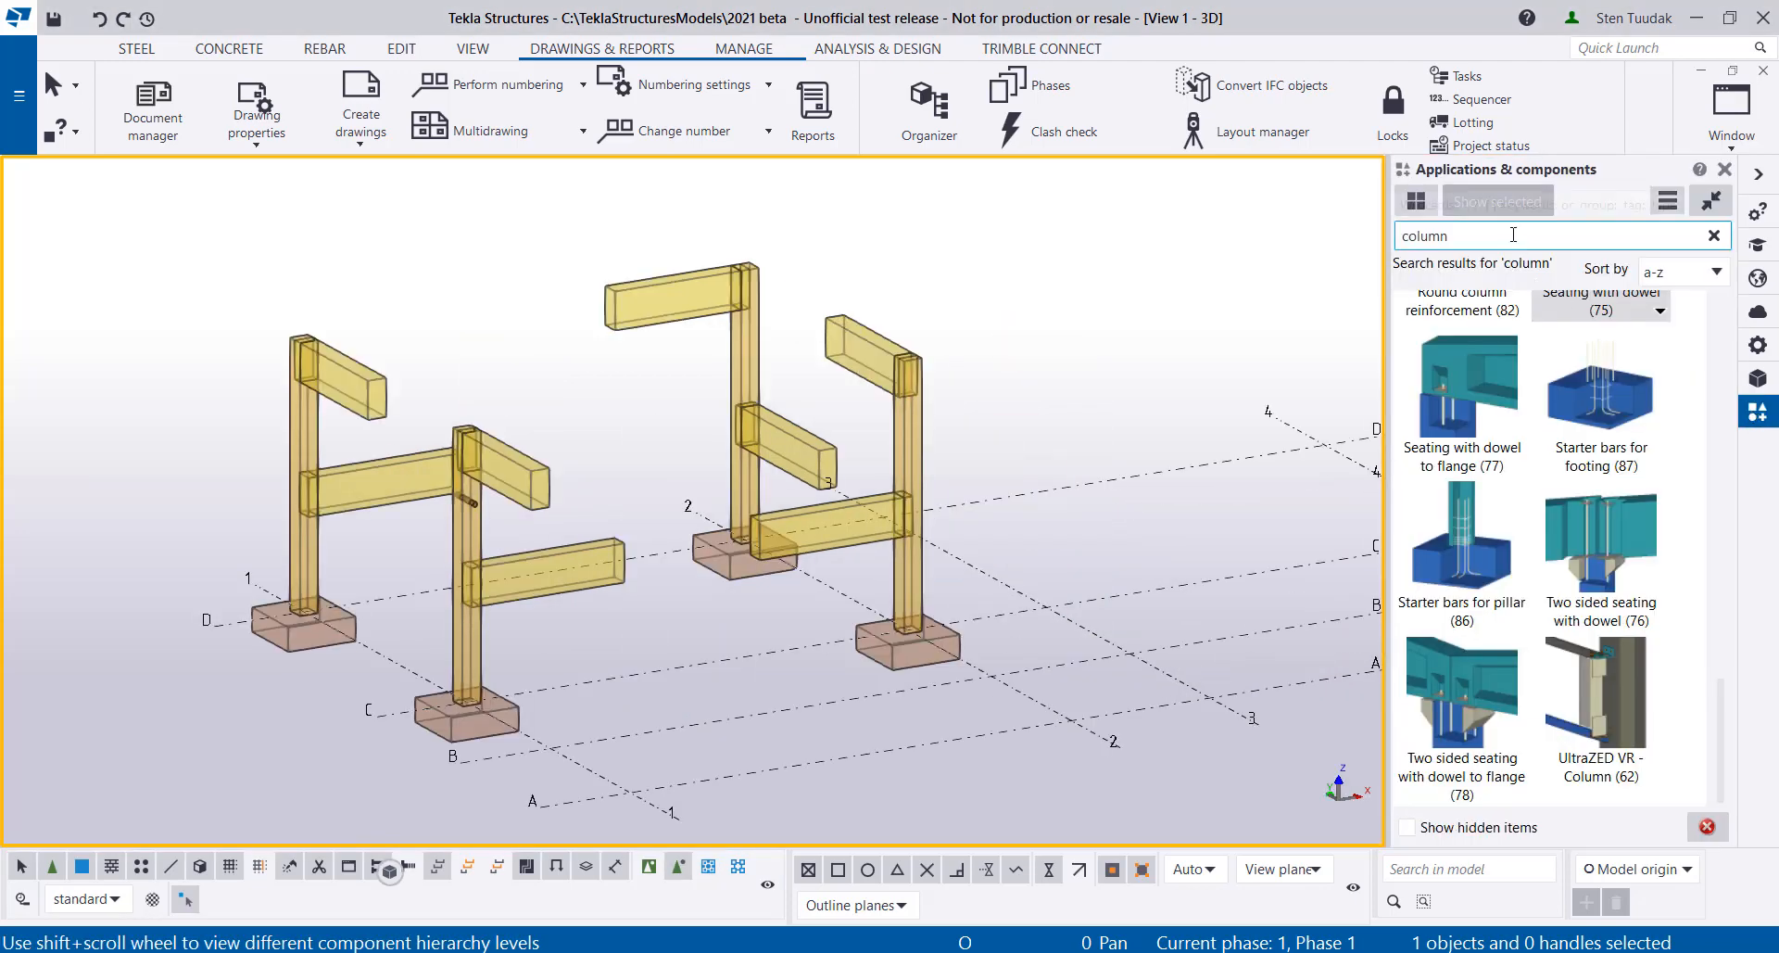
Apply Corbel connection (14) under the beam on the column and end the command
scroll("up", 3)
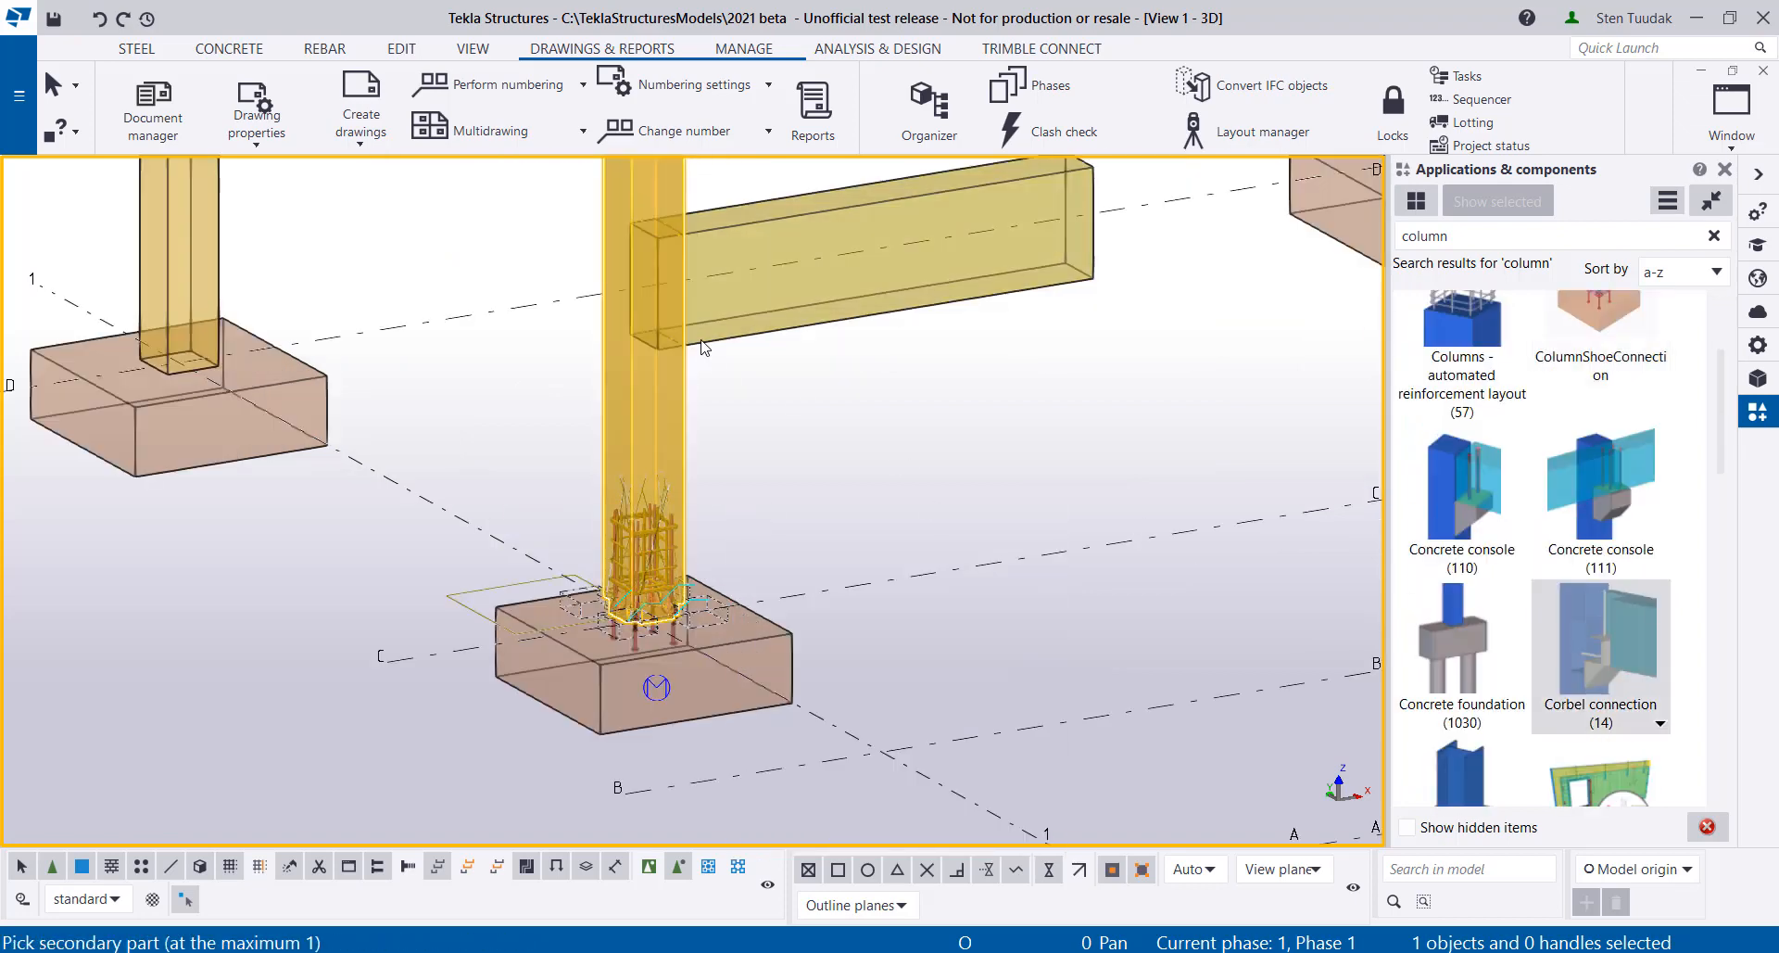
scroll("down", 3)
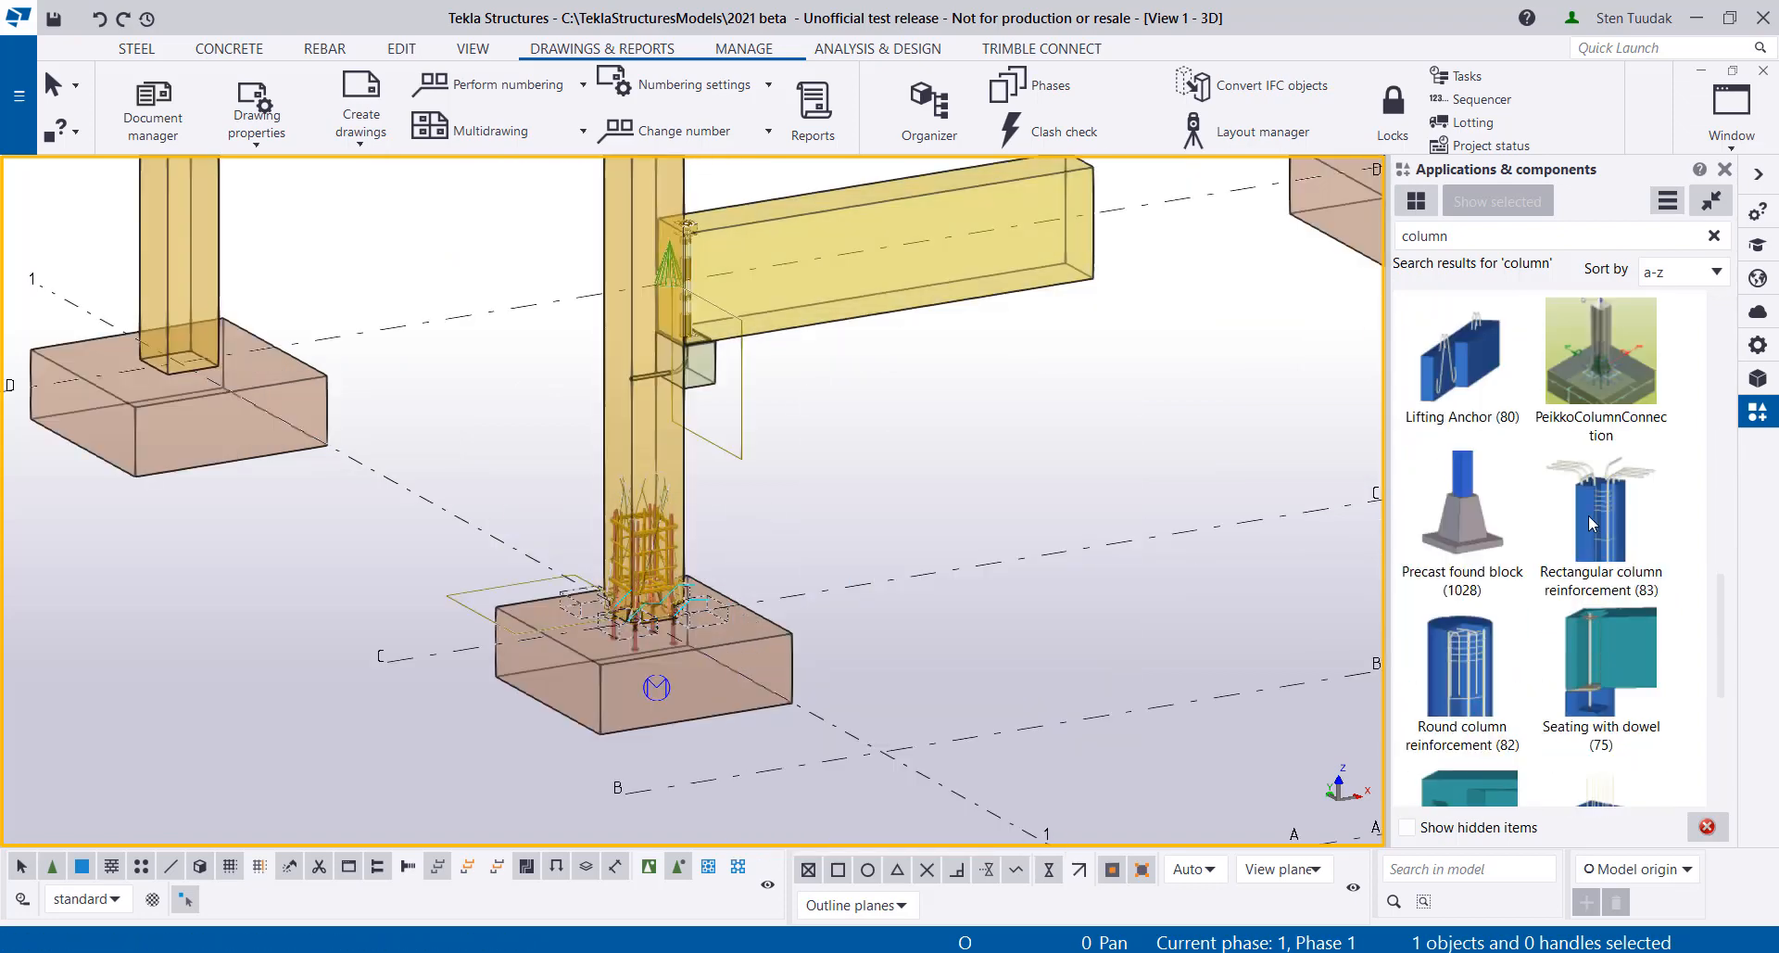
right_click(795, 454)
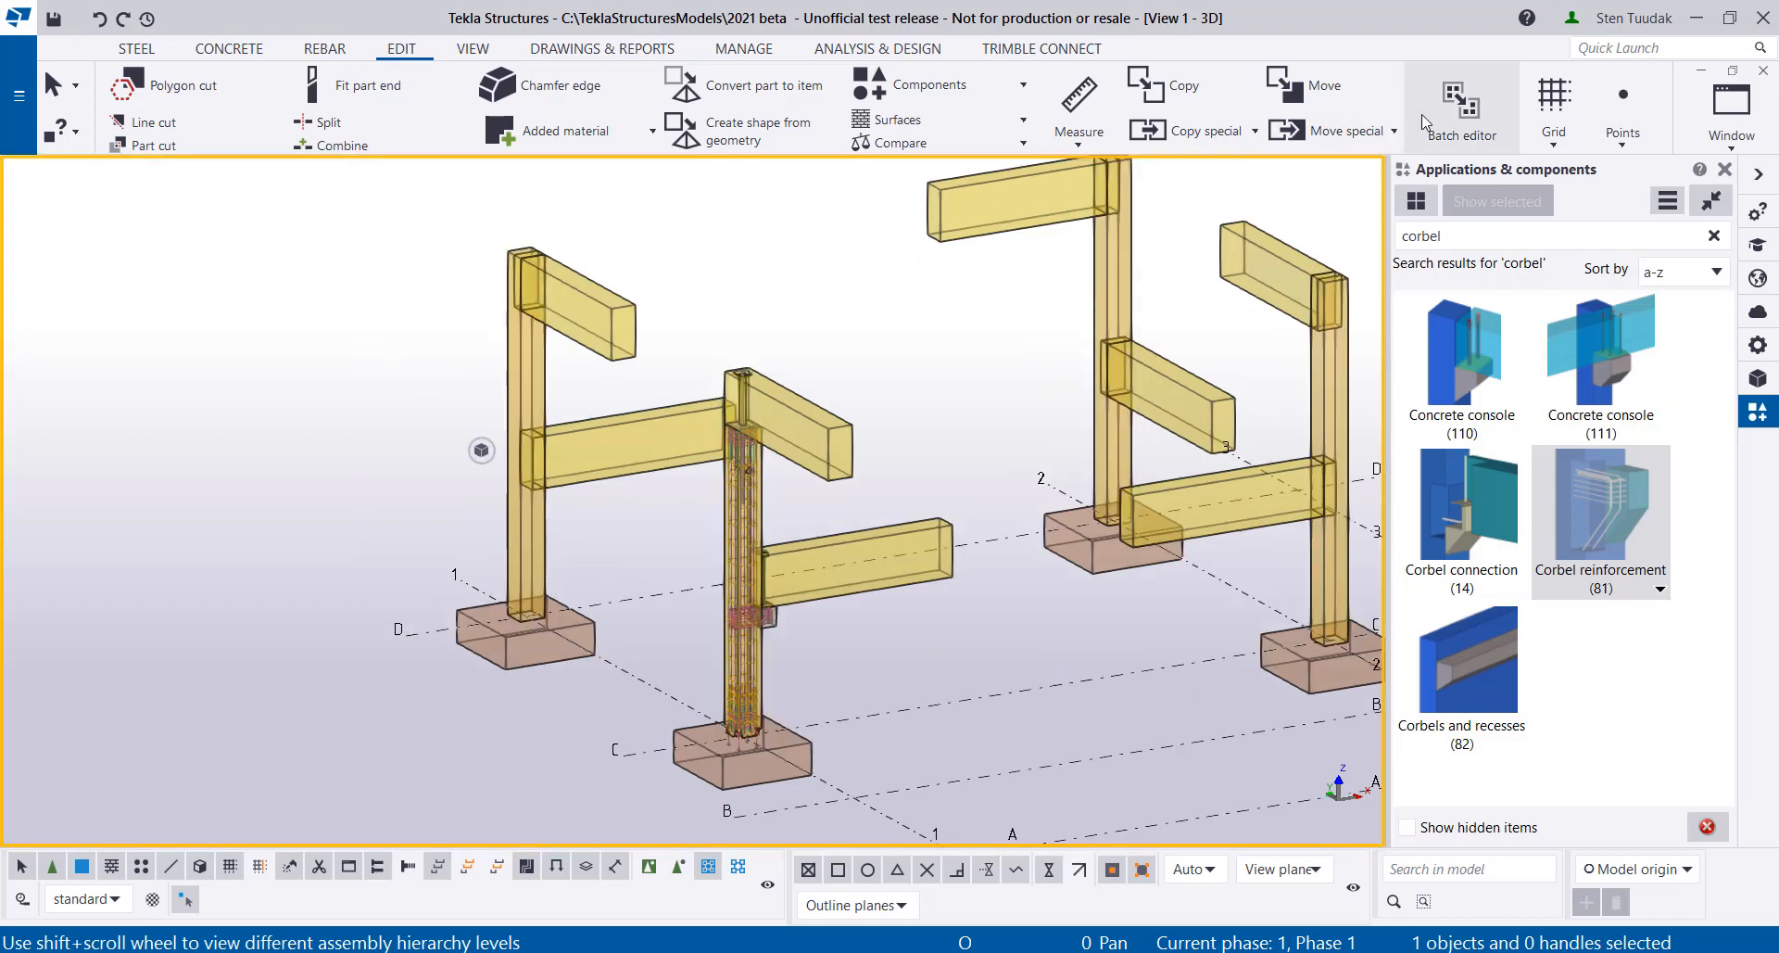
Start the Batch editor from the Edit tab to copy assembly edits
left_click(1460, 100)
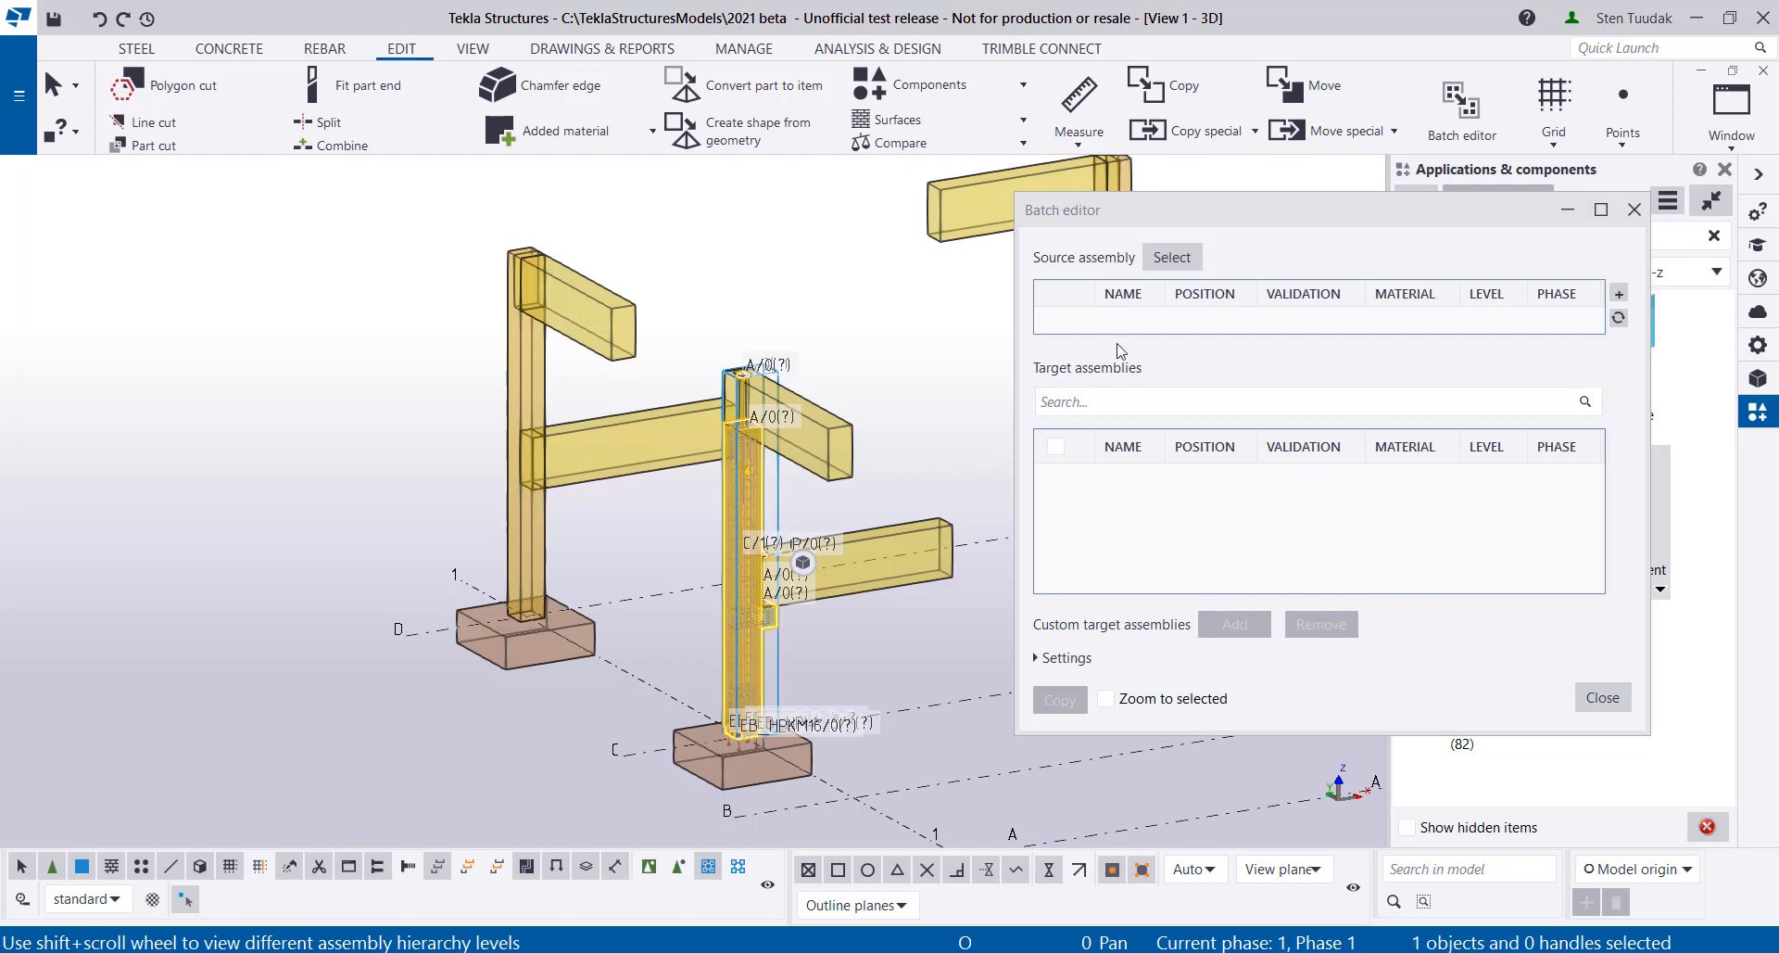
Choose the reinforced column as the Batch editor's source assembly
left_click(1054, 445)
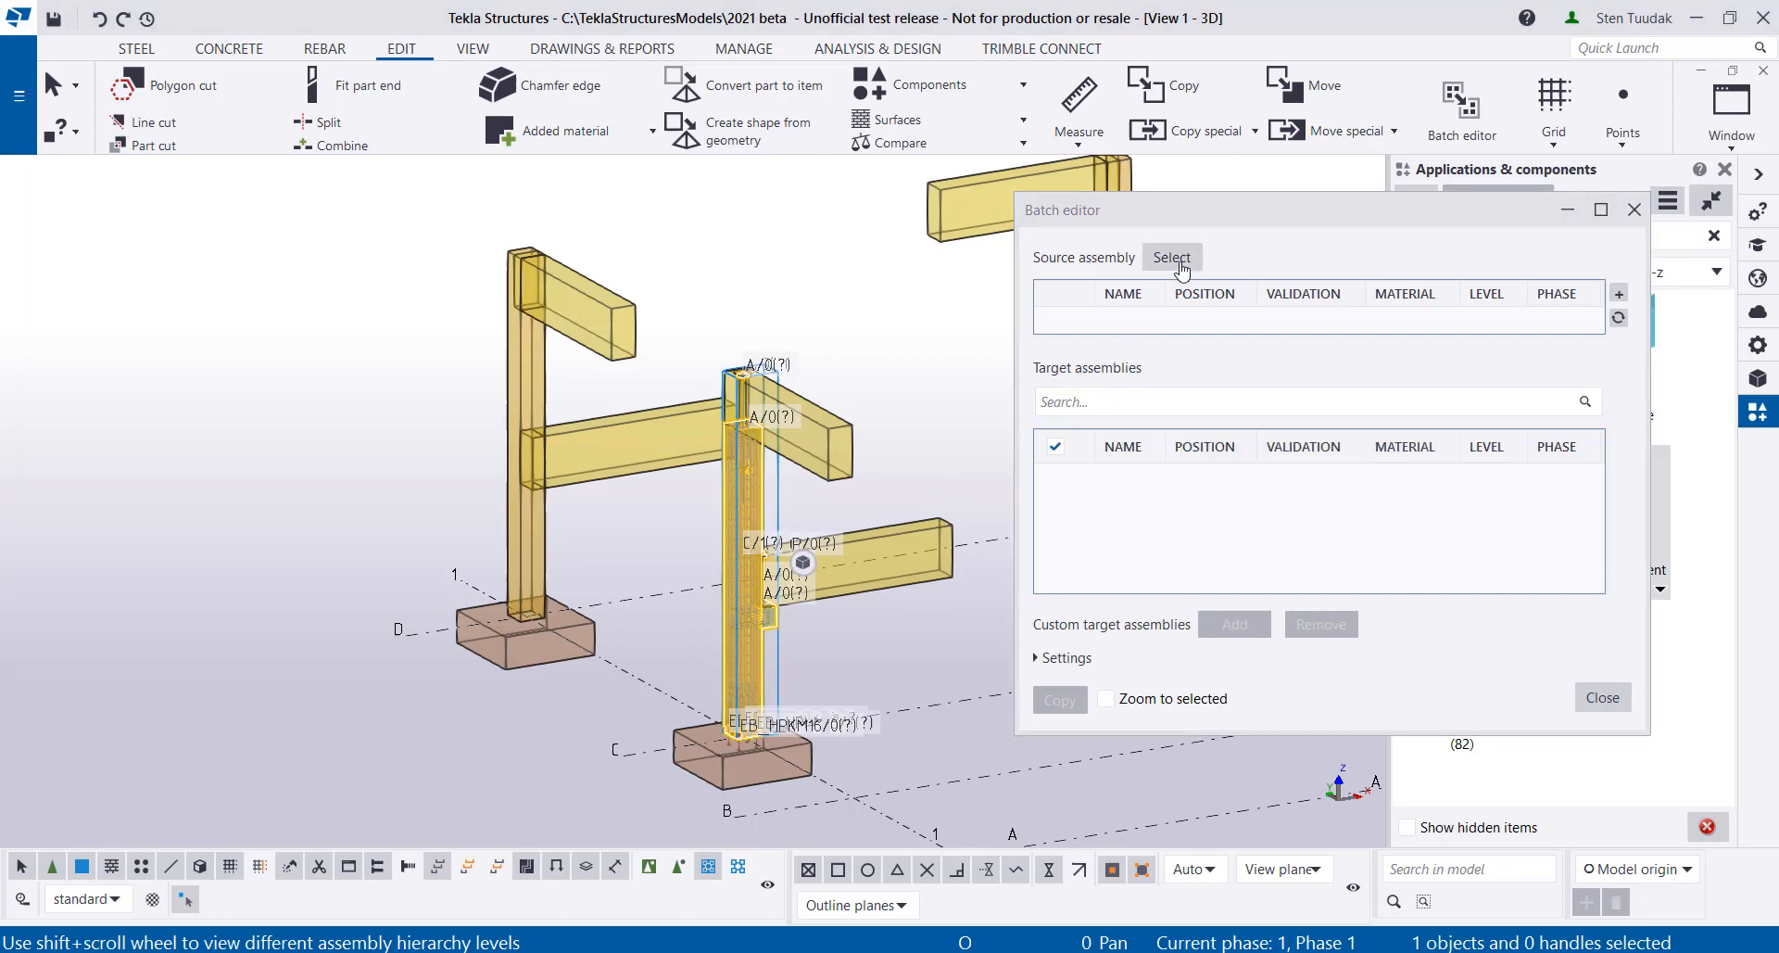
left_click(1172, 258)
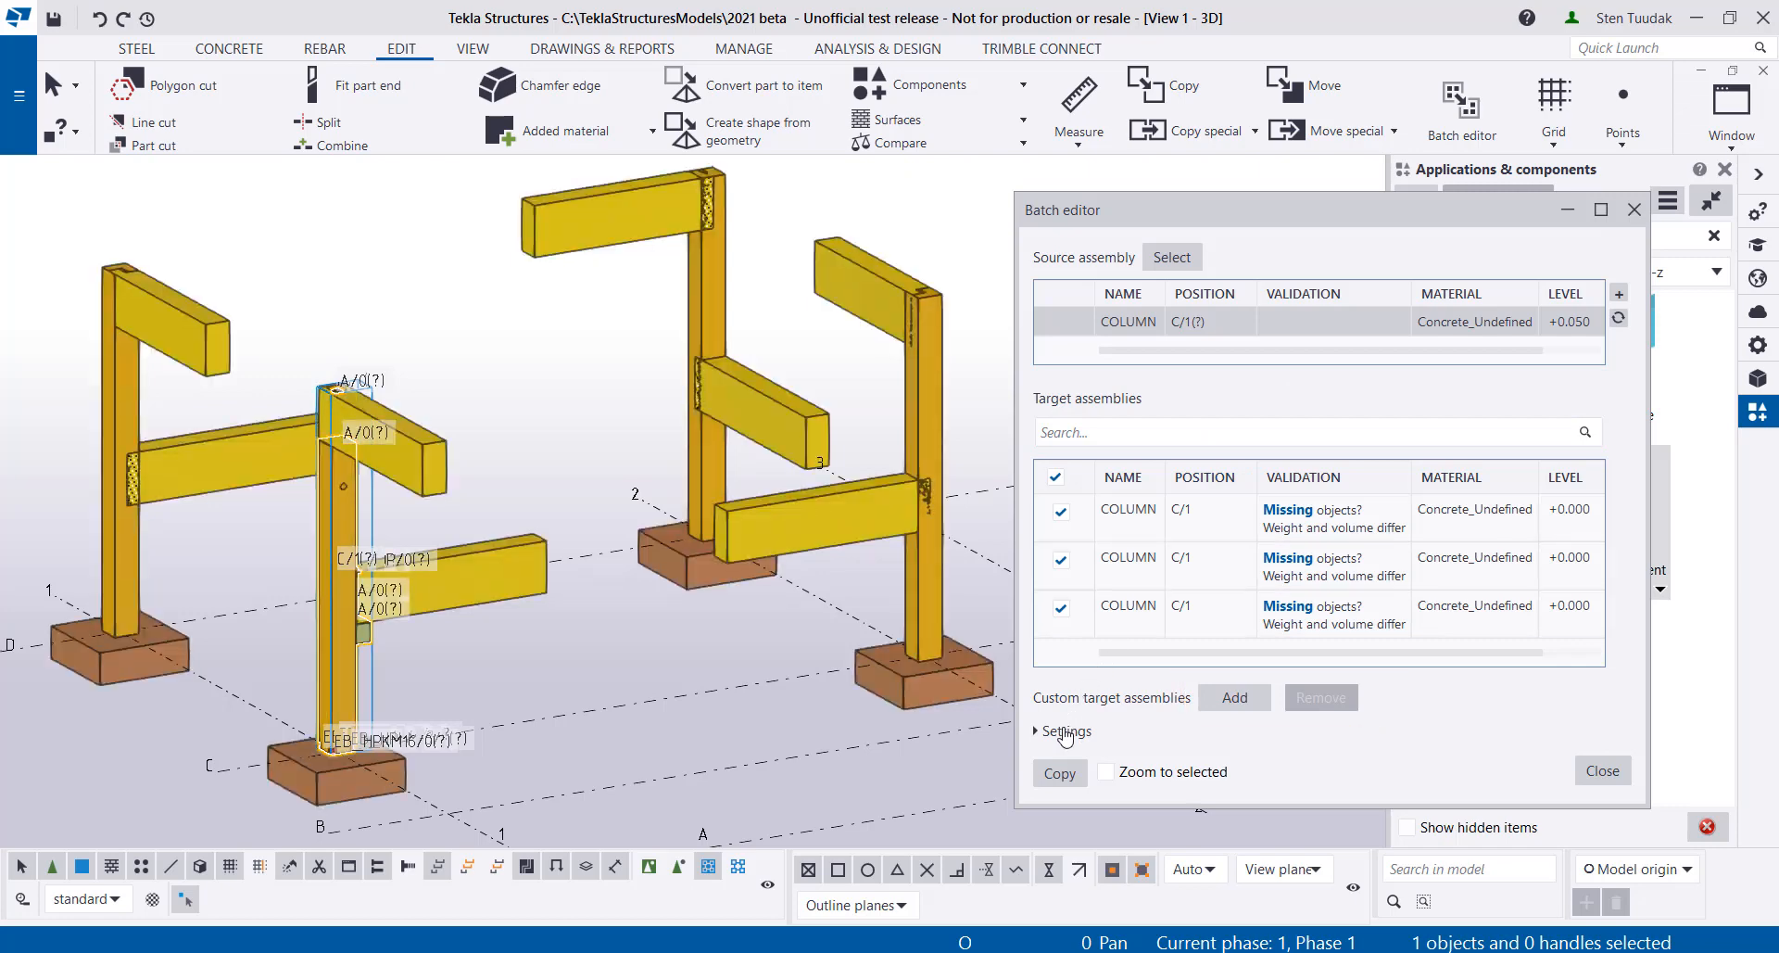
mouse_move(1060, 840)
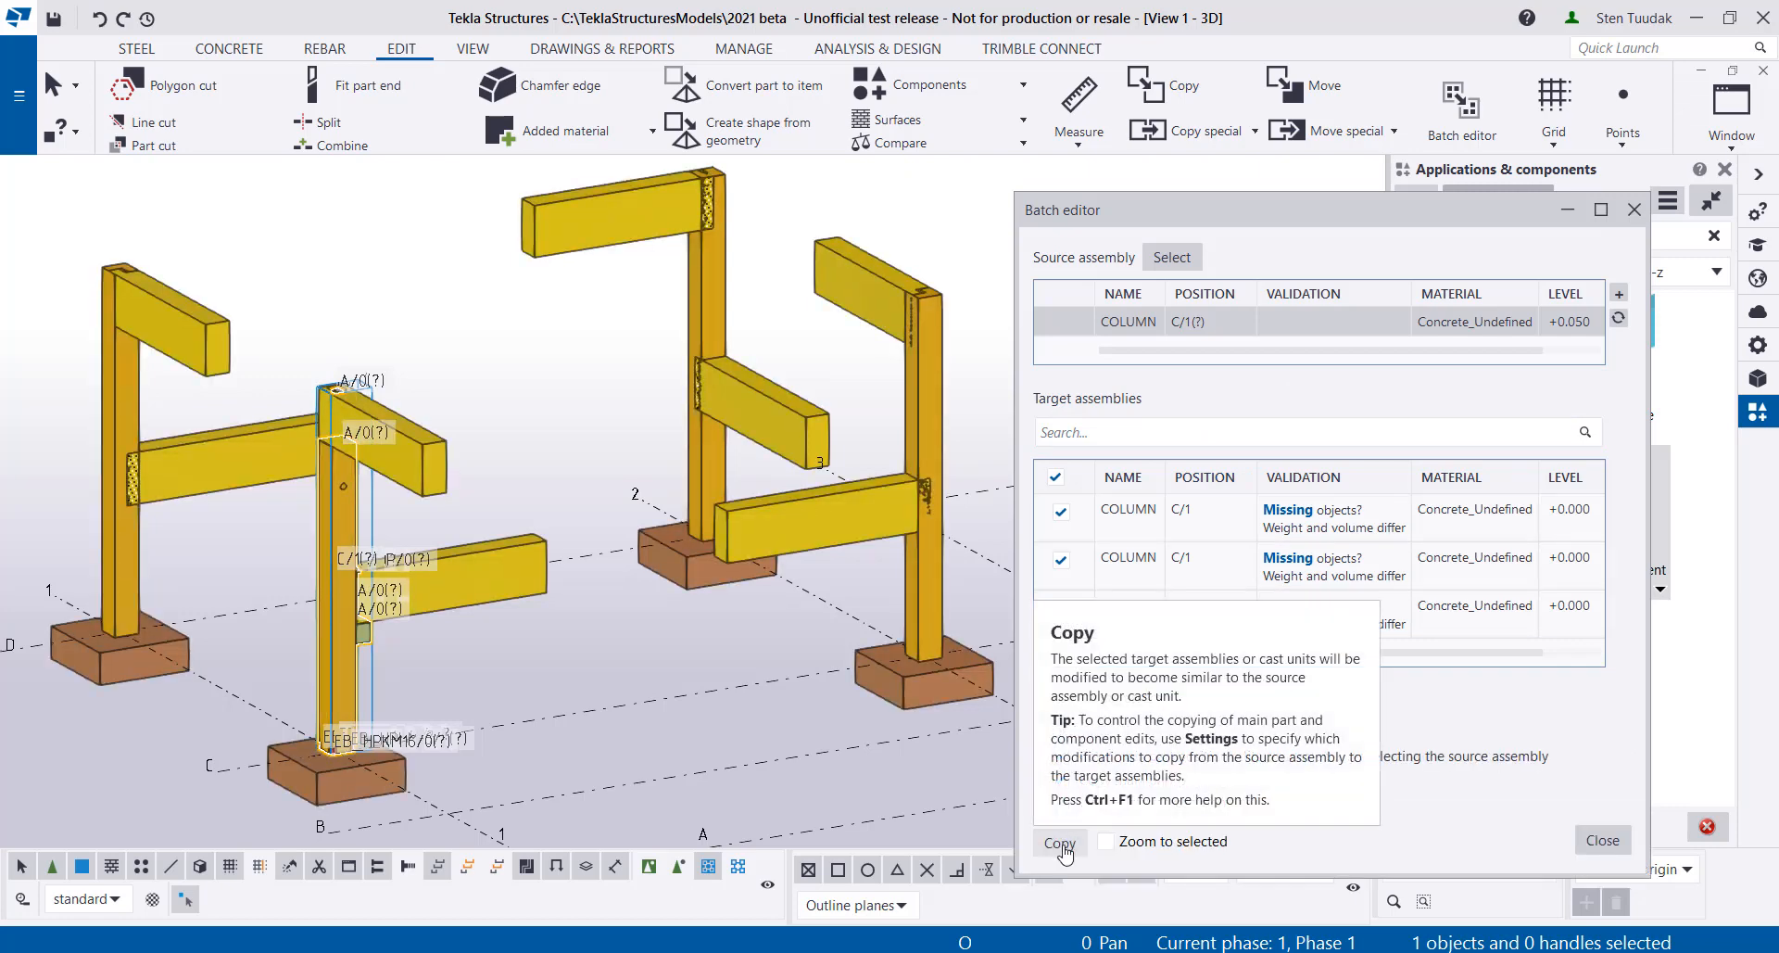
Copy the source column's edits to the three target columns and close the Batch editor
left_click(1058, 843)
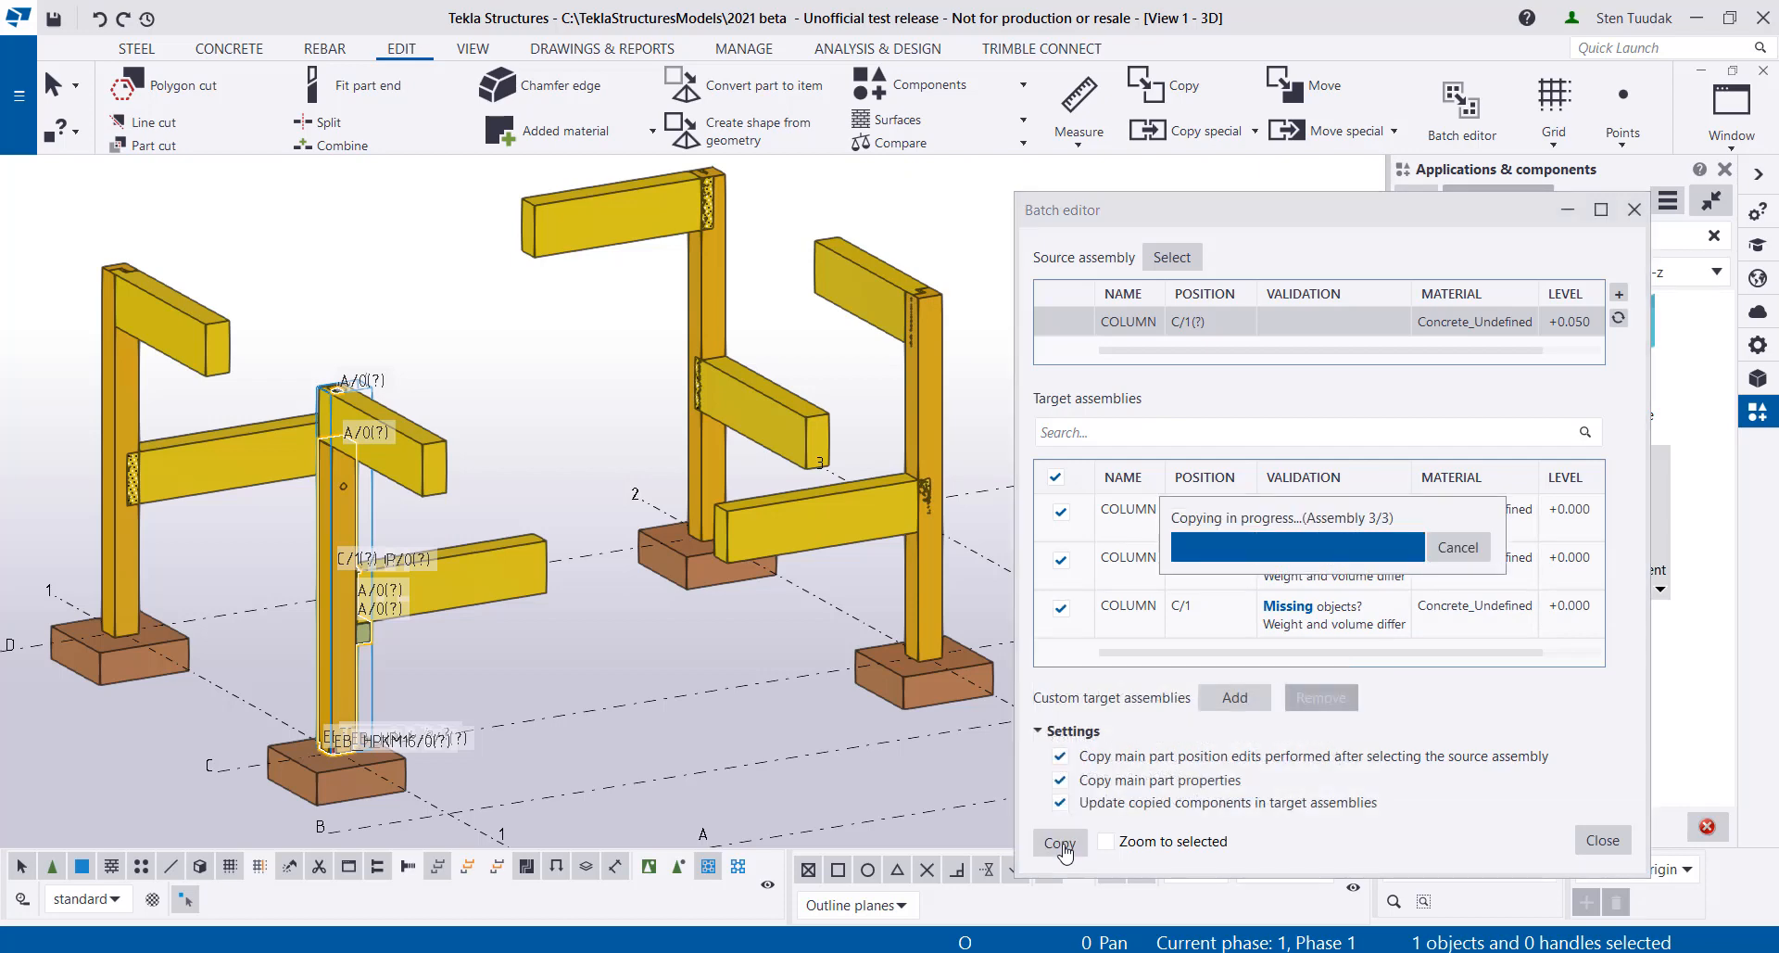
left_click(1058, 845)
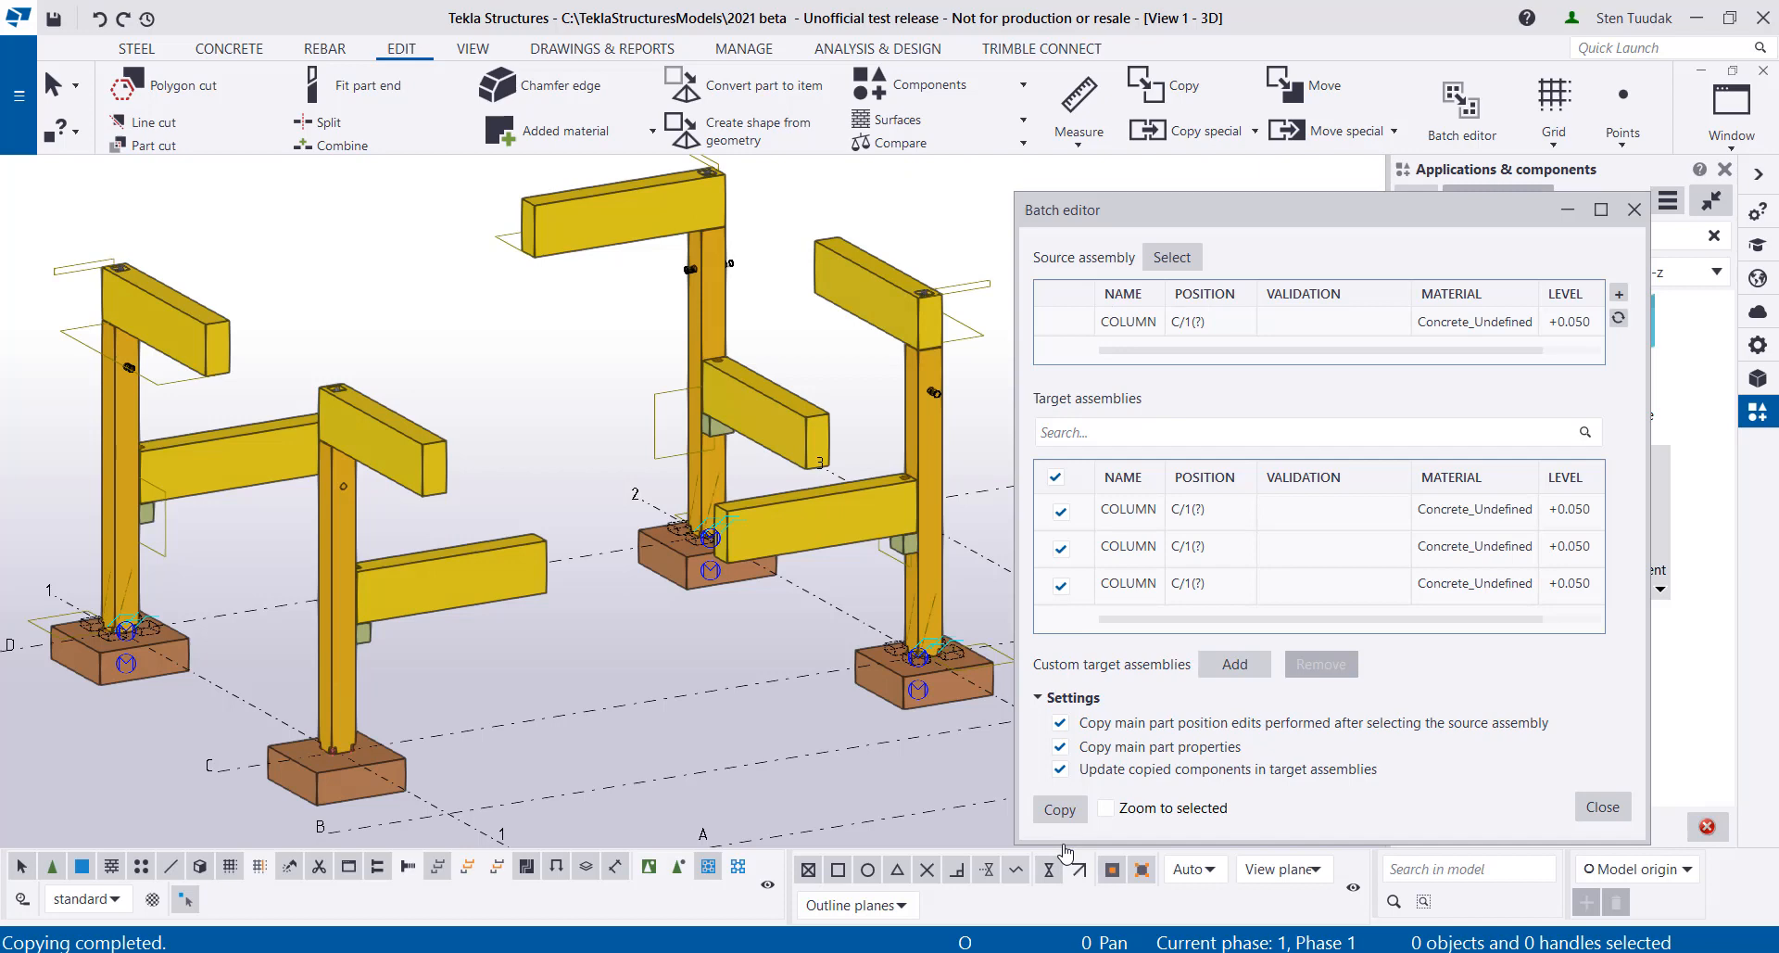
mouse_move(1555, 741)
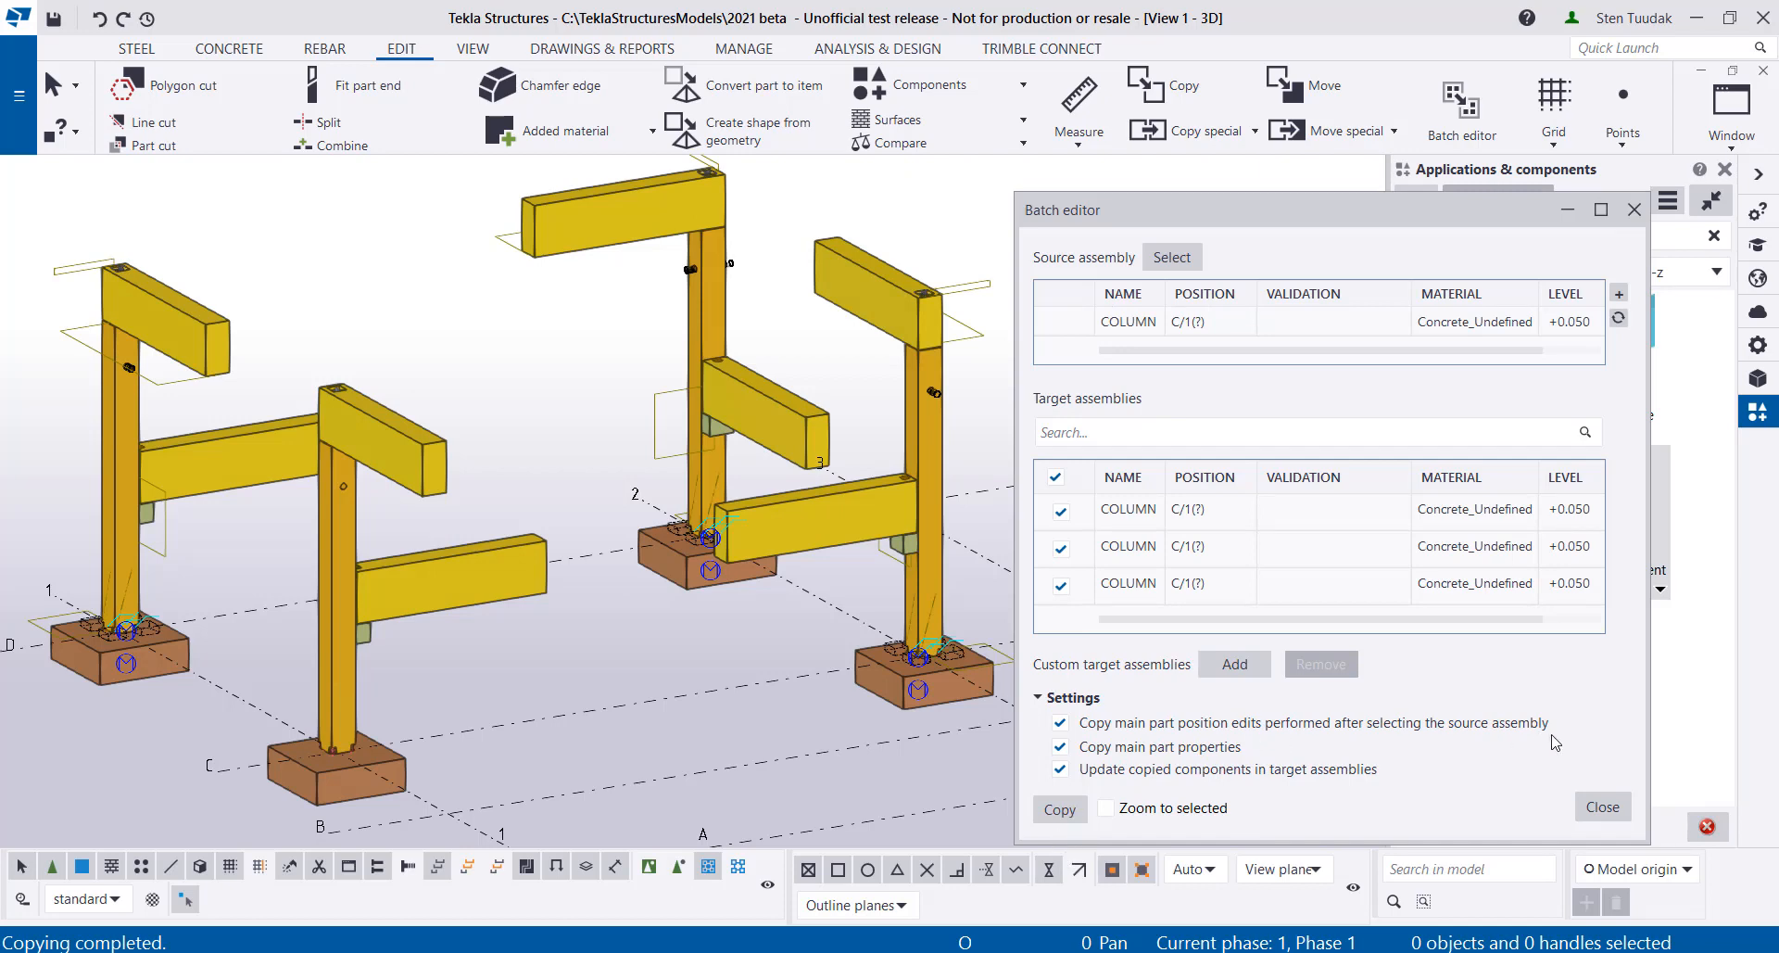
right_click(653, 656)
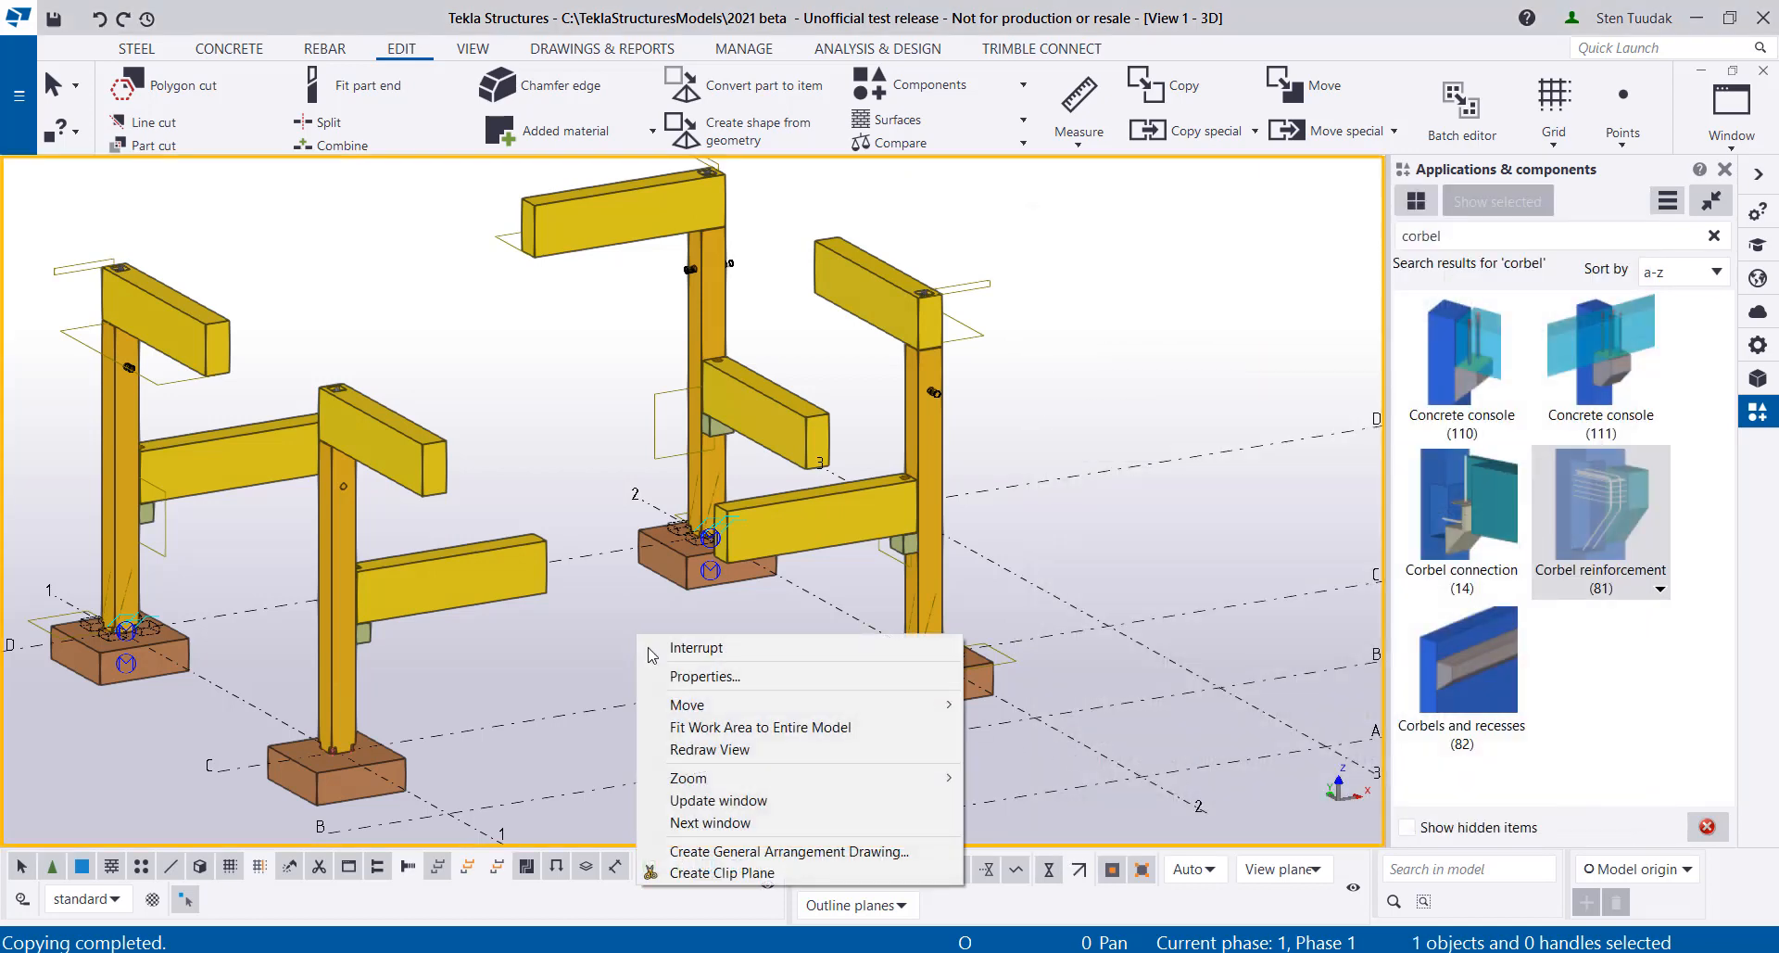
Interrupt the command, run Perform numbering from Drawings & reports, and select a column
left_click(695, 646)
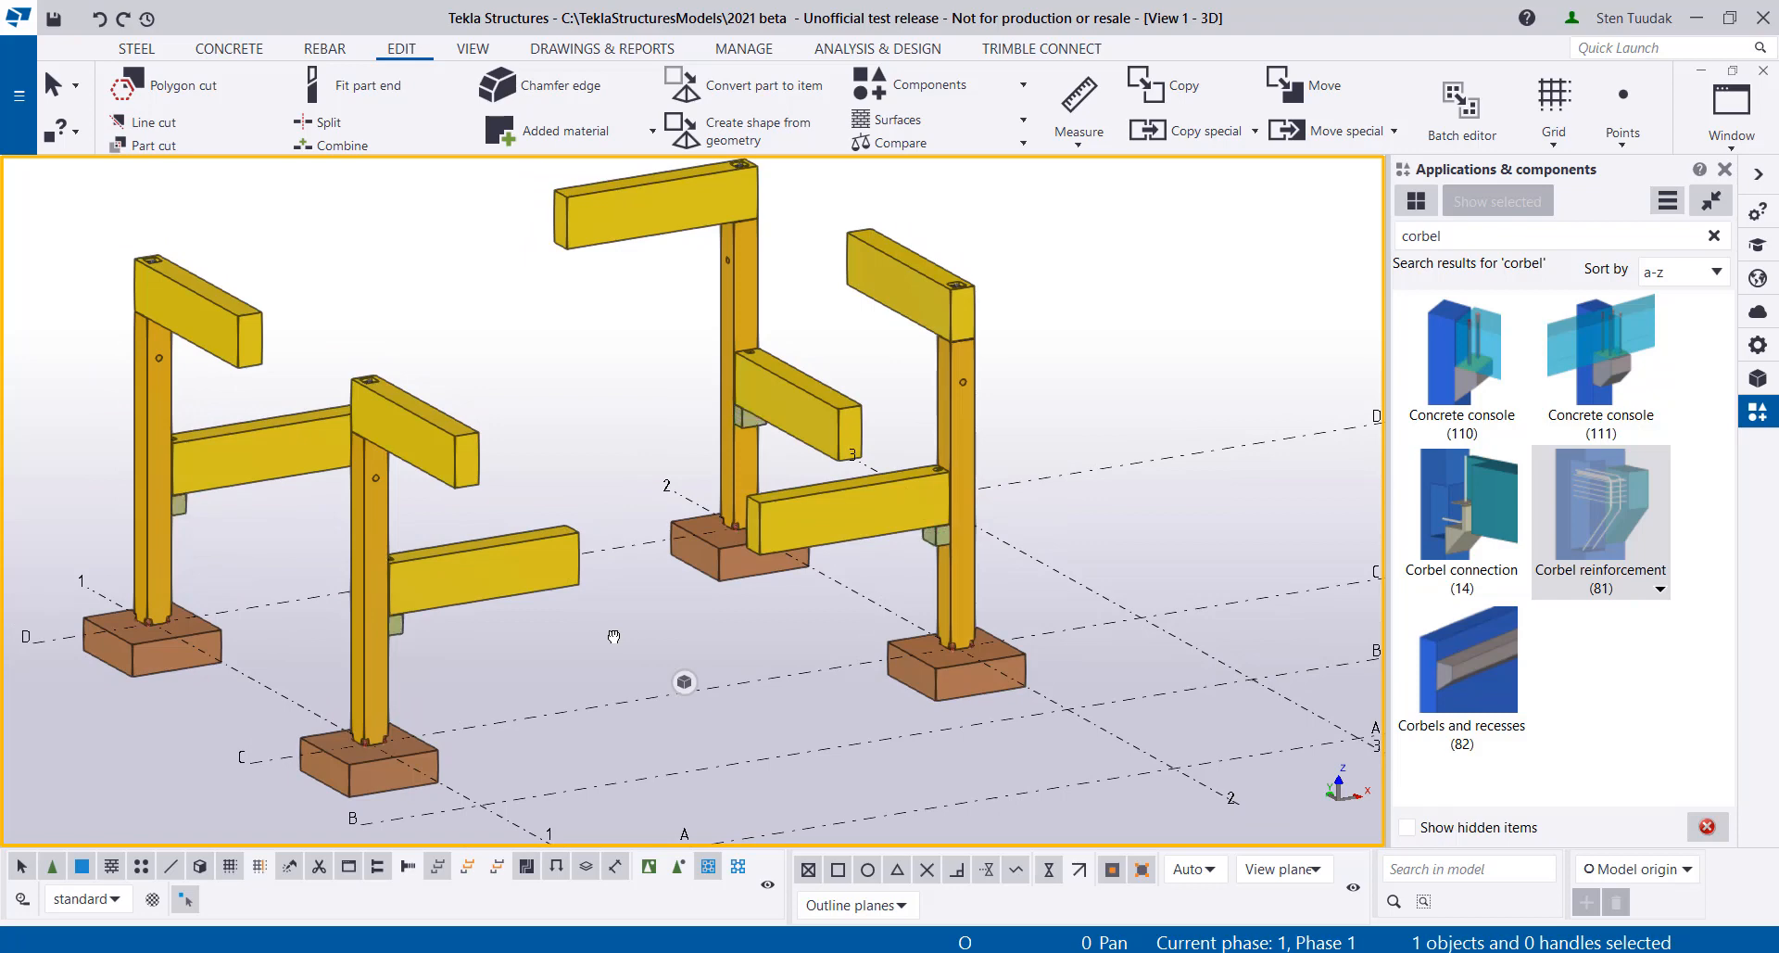
left_click(601, 49)
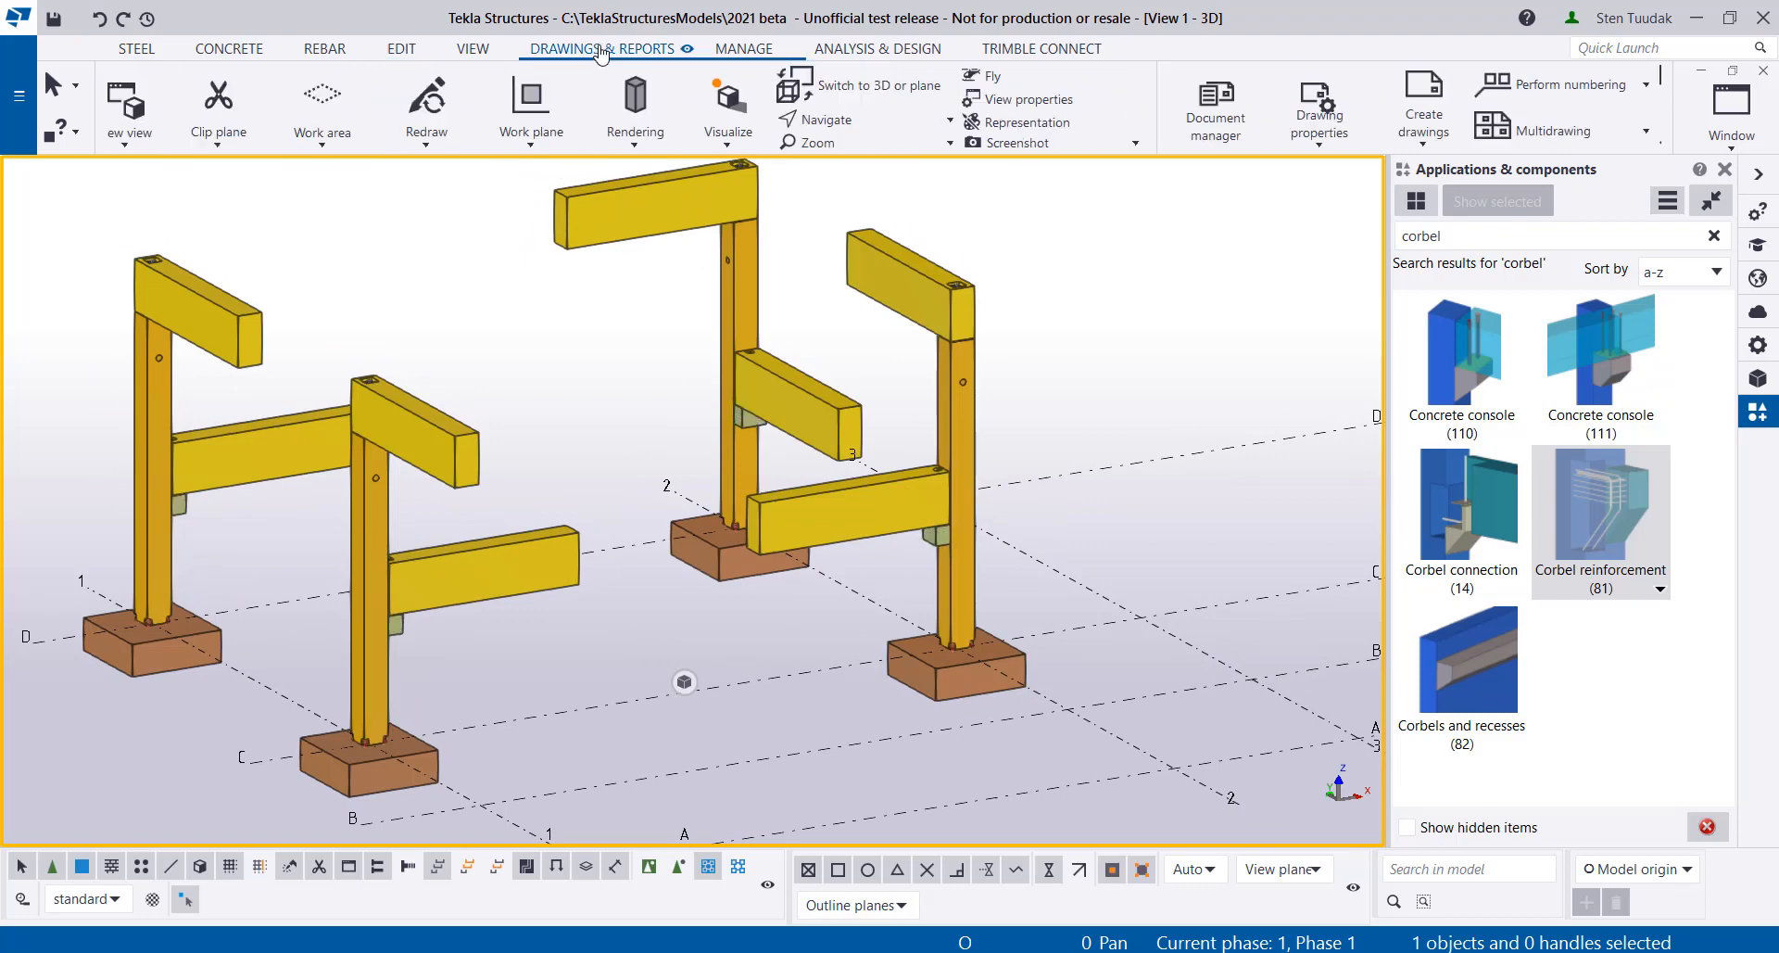
left_click(602, 48)
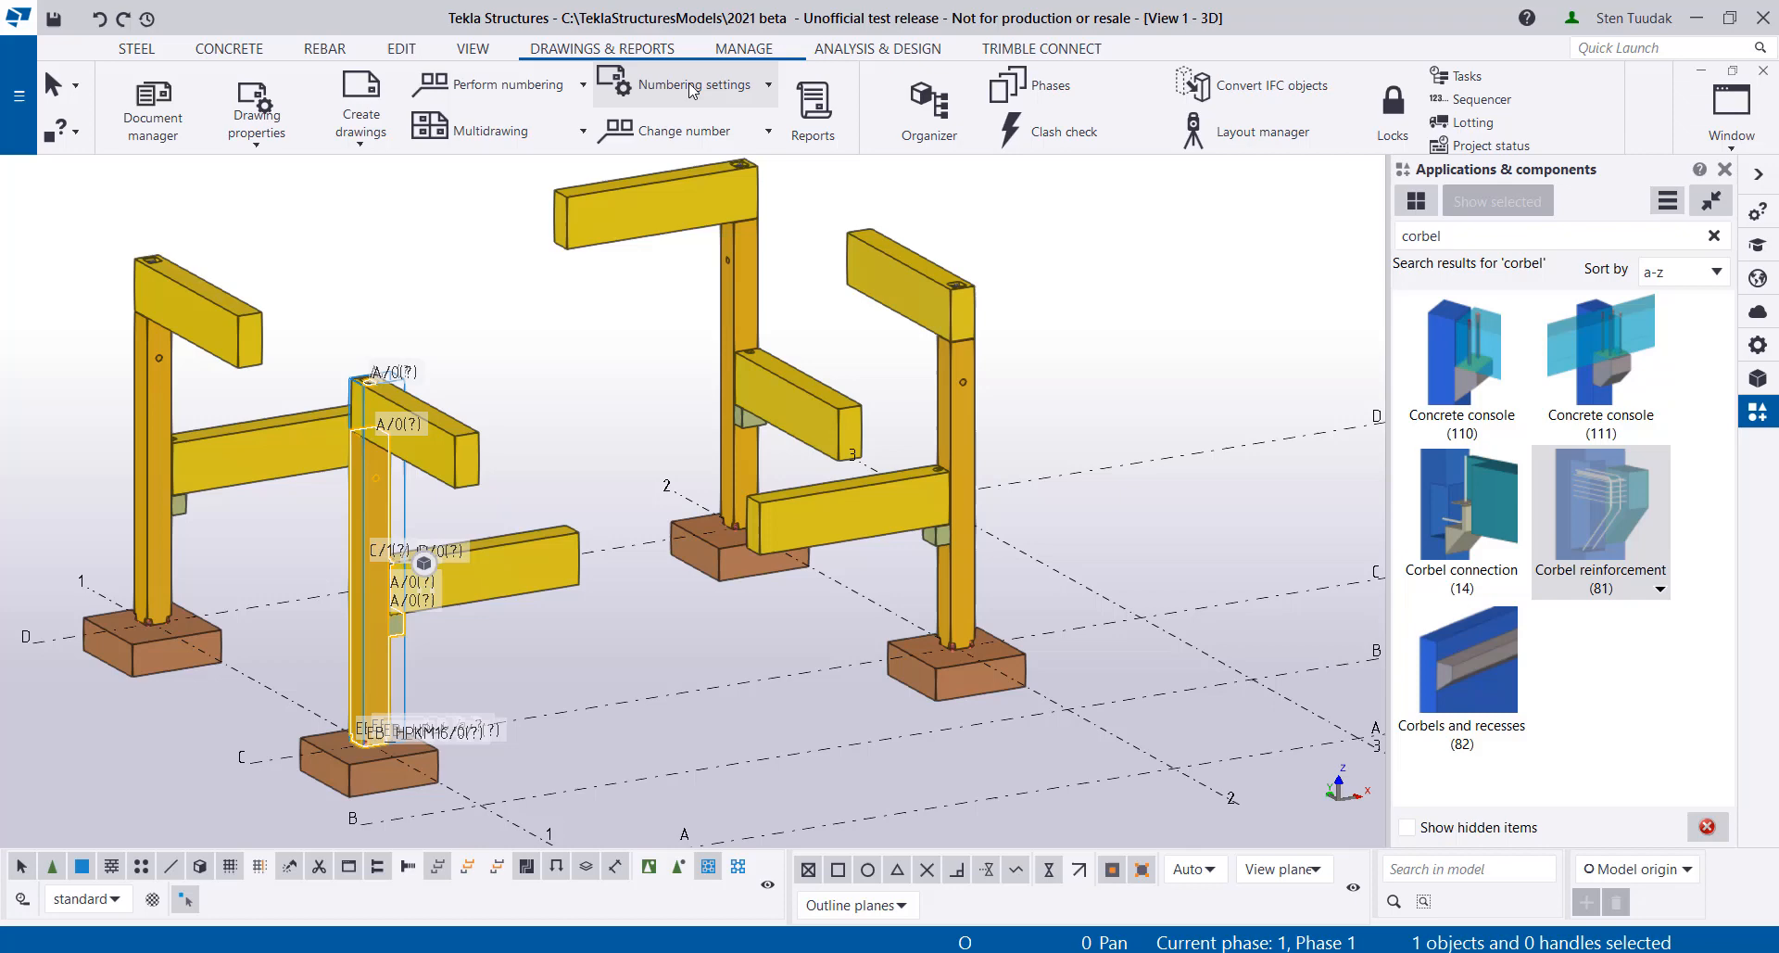
left_click(504, 84)
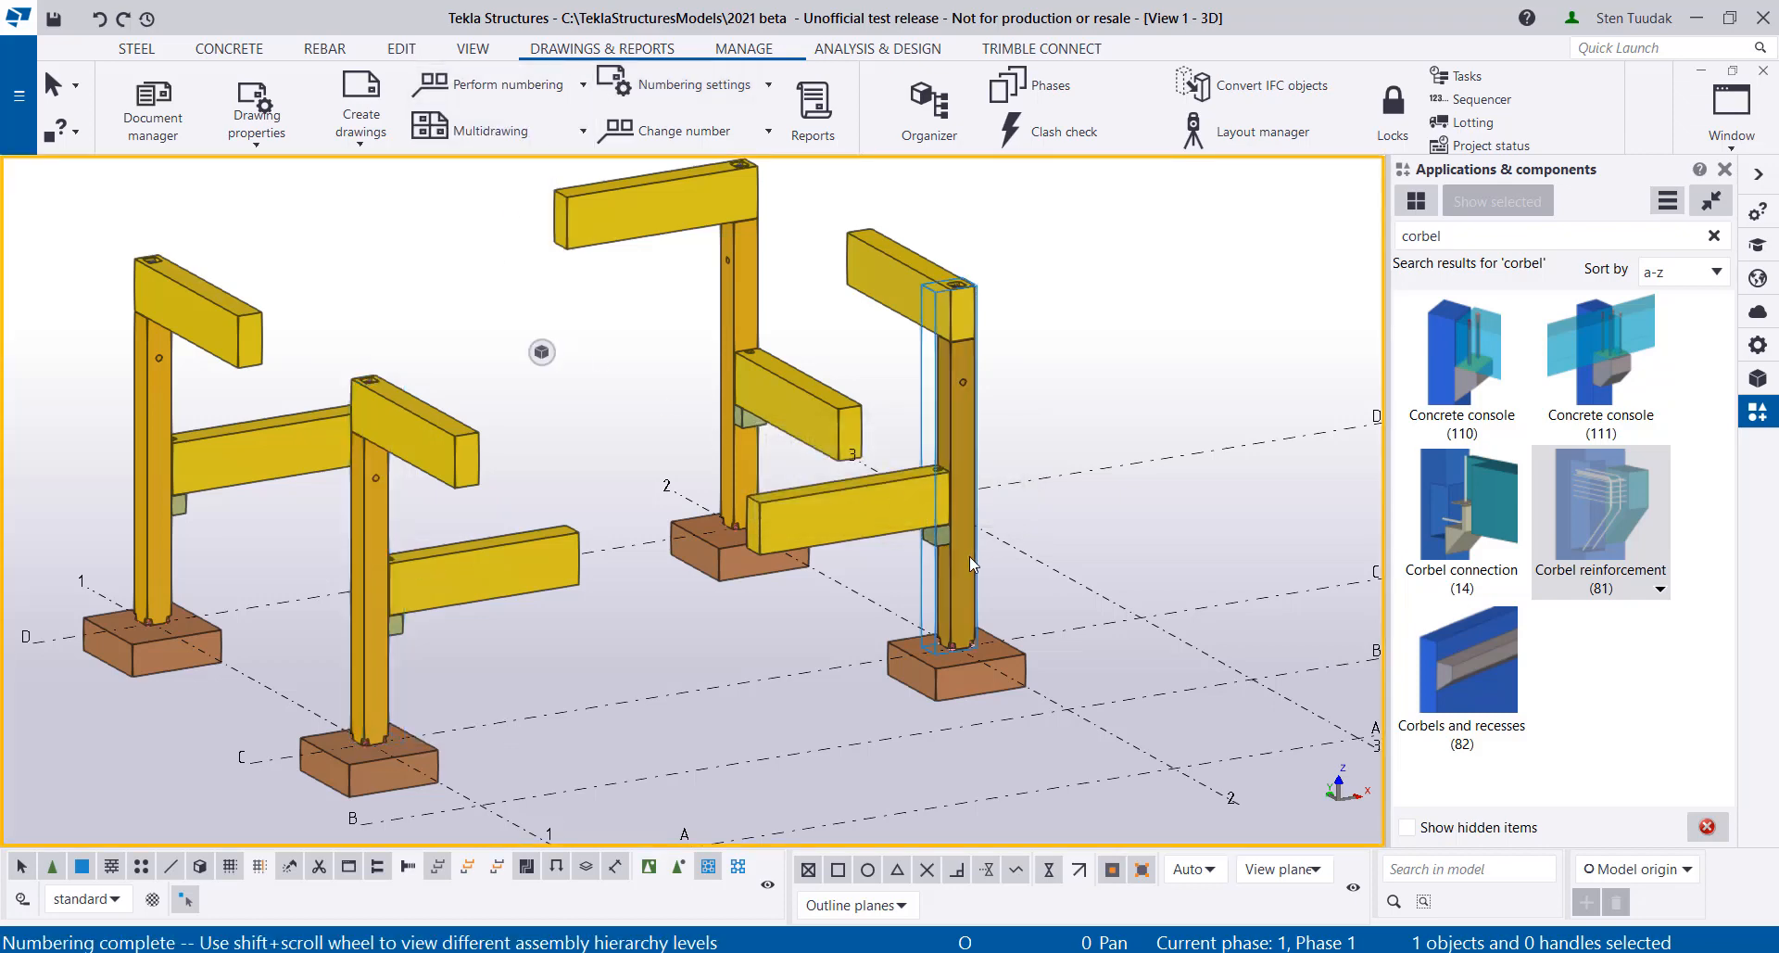
left_click(743, 341)
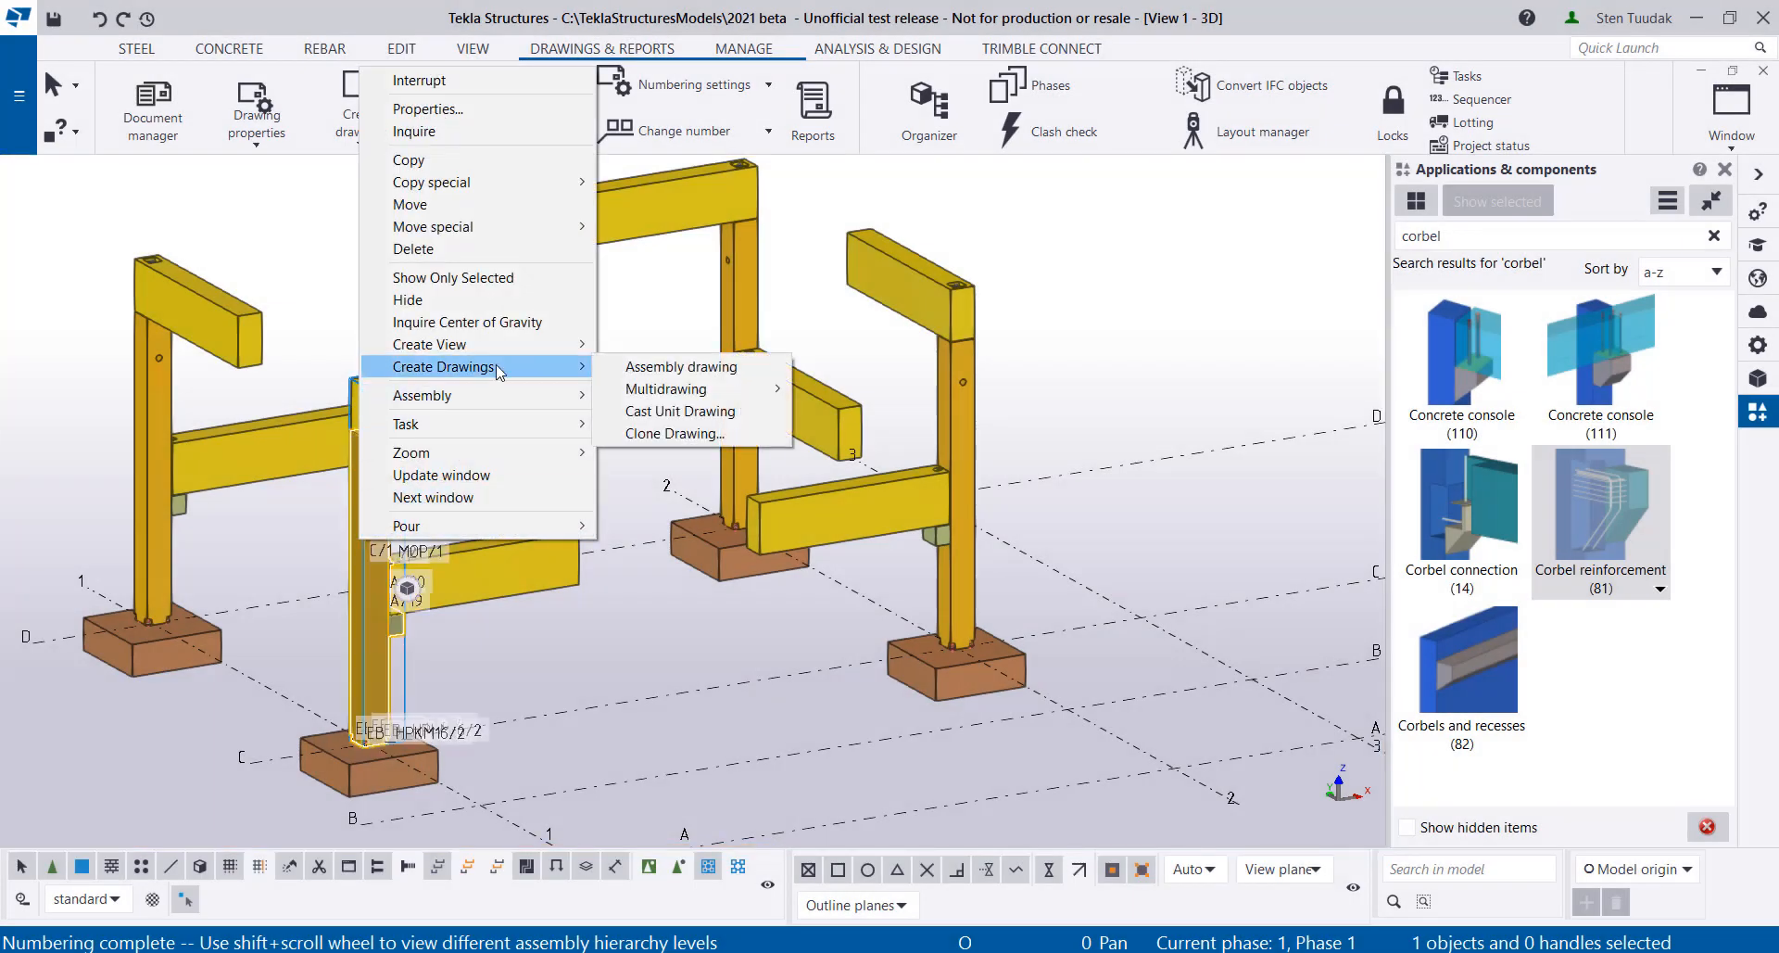
mouse_move(652, 434)
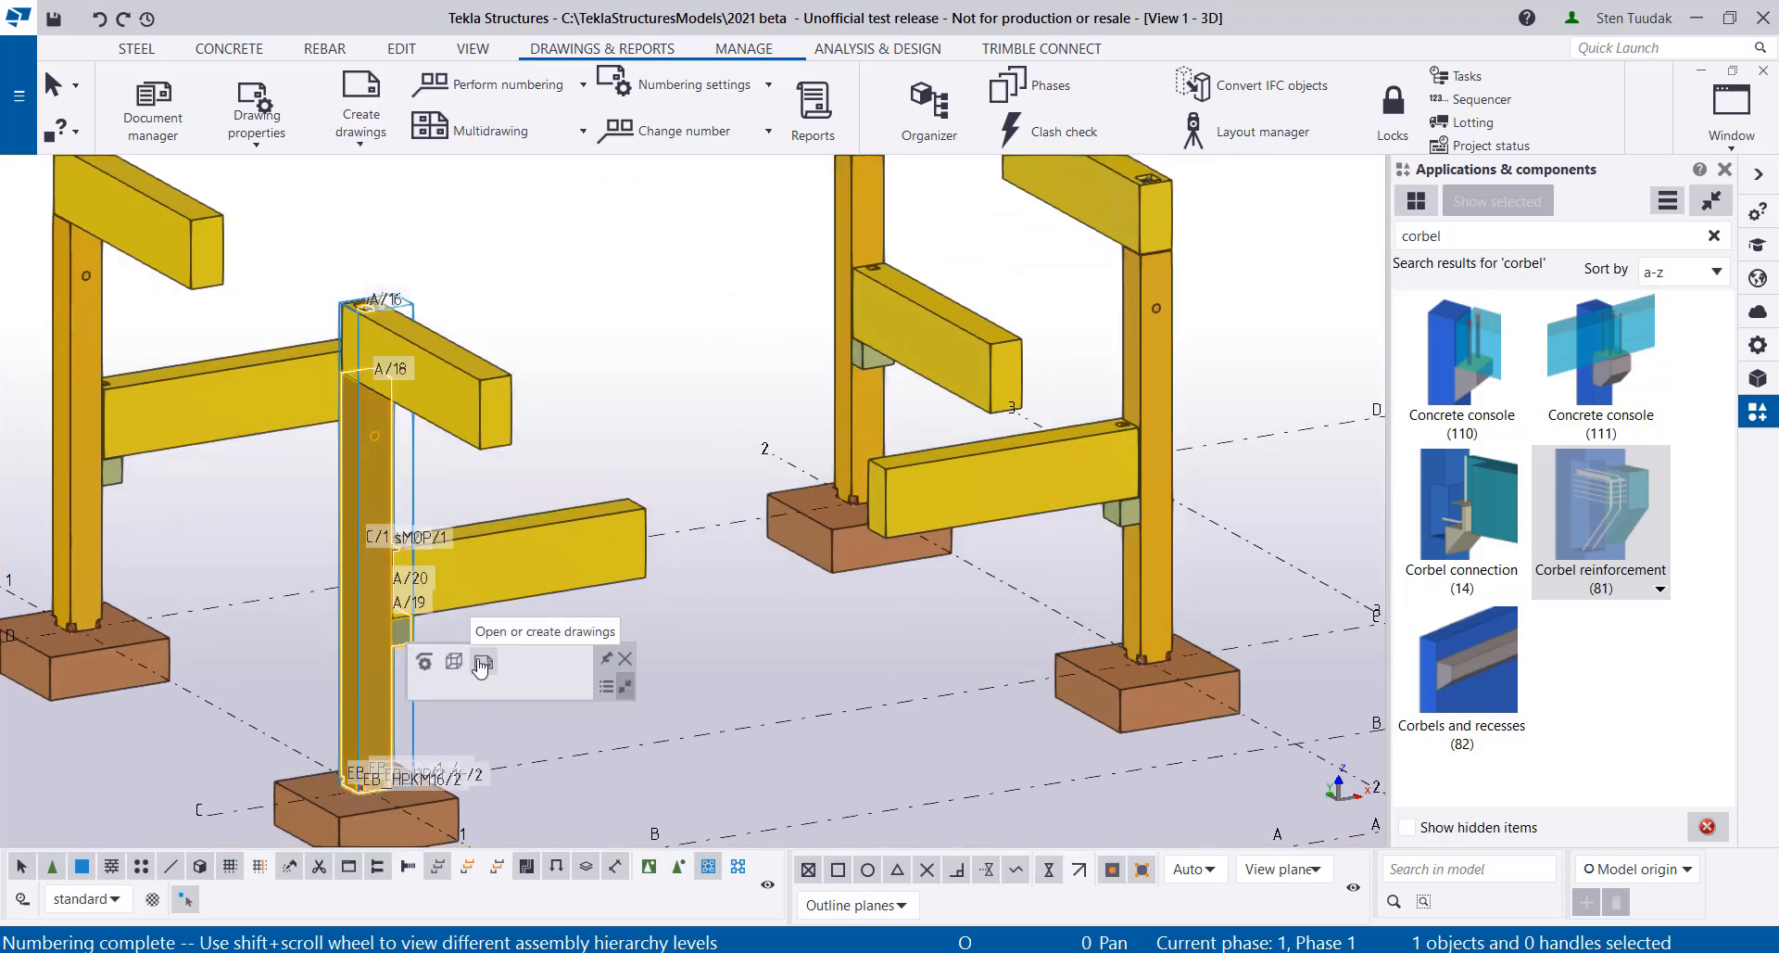
Create a cast unit drawing for the selected column and show the Document manager
left_click(482, 662)
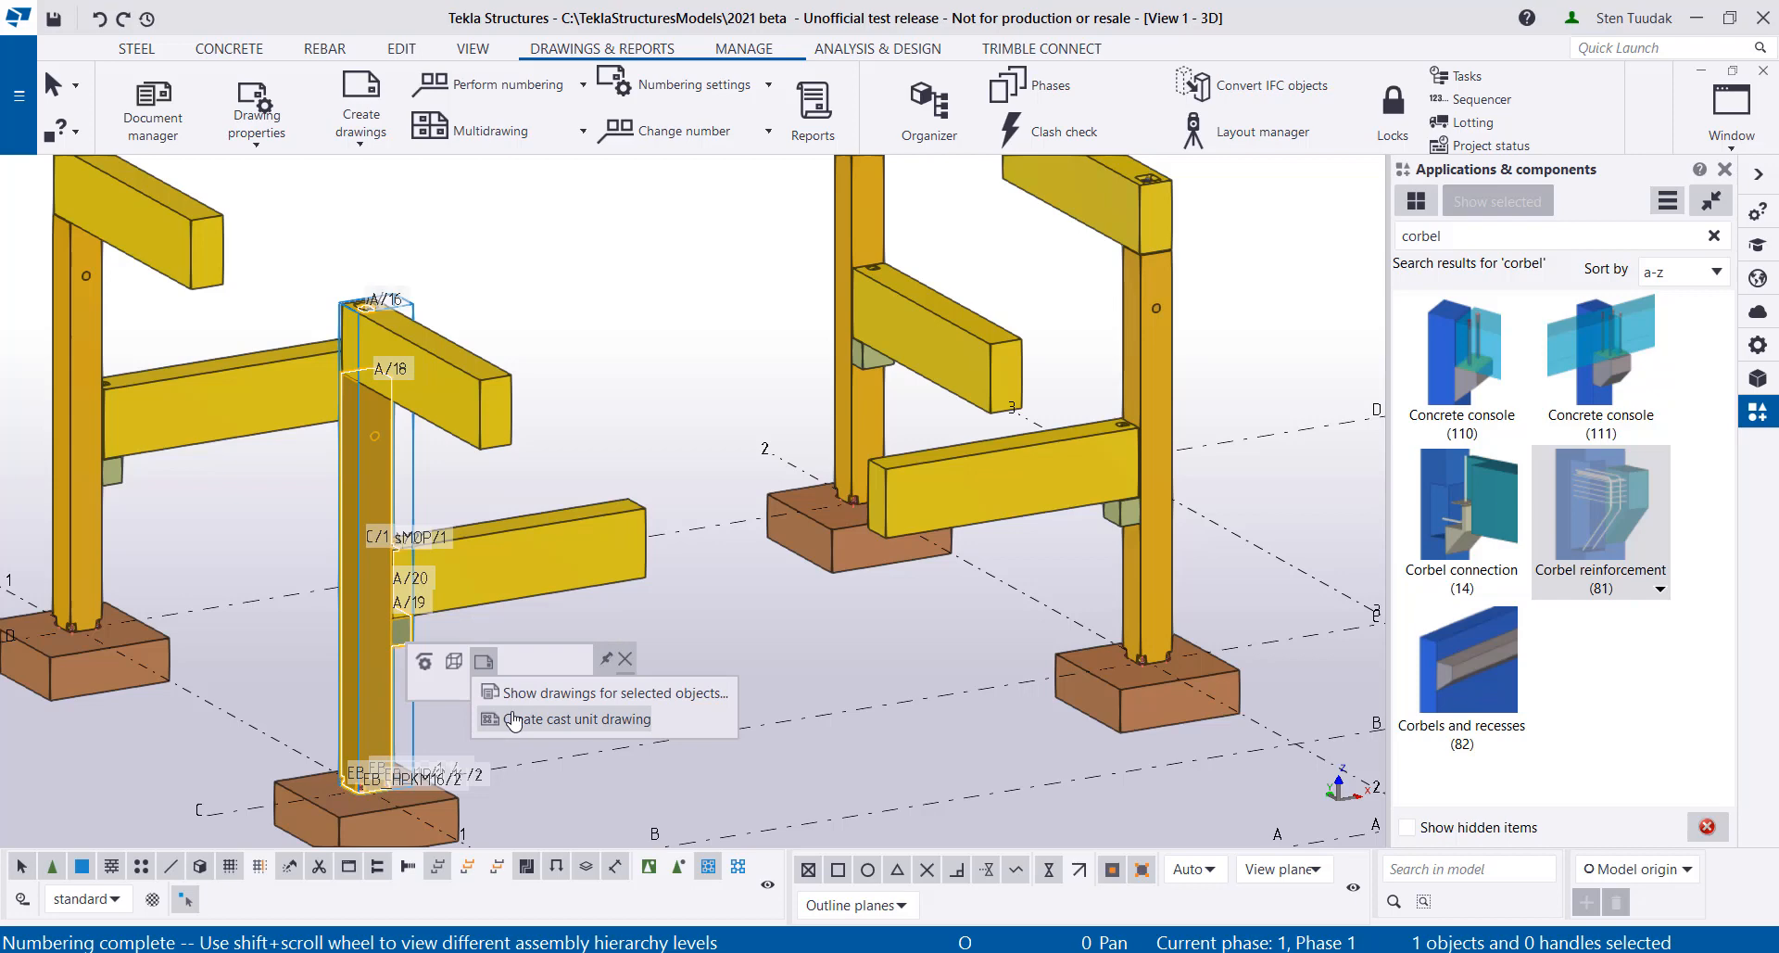
left_click(574, 717)
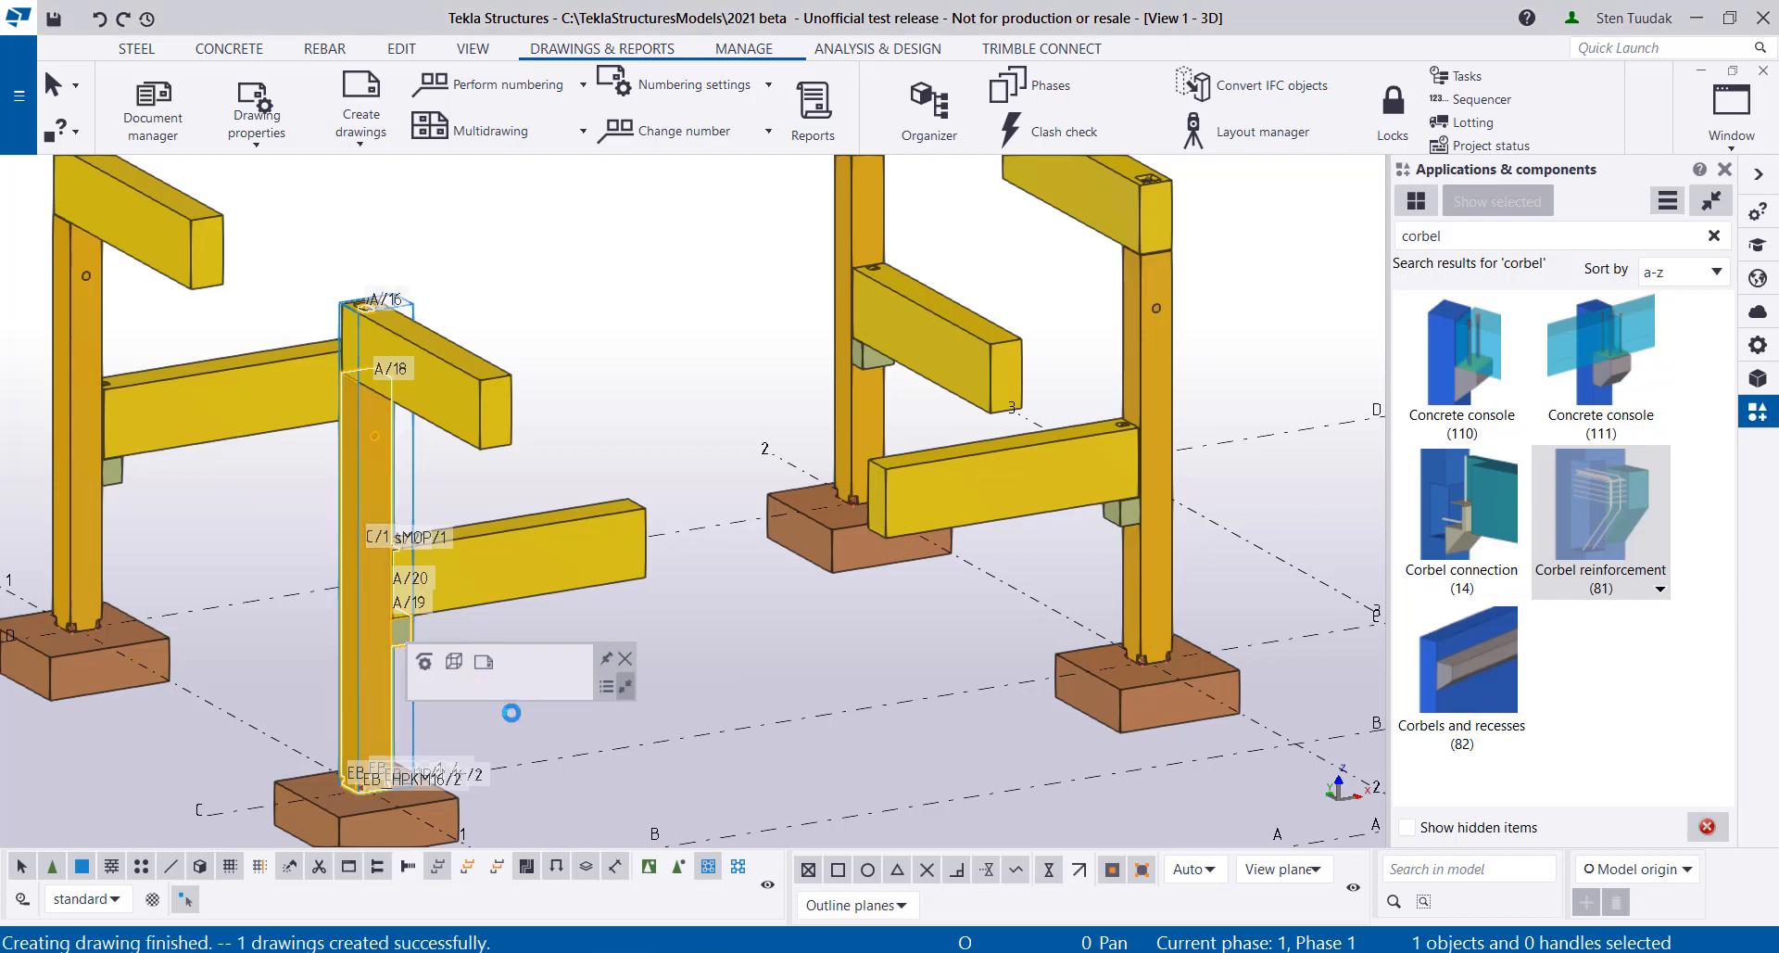
left_click(482, 661)
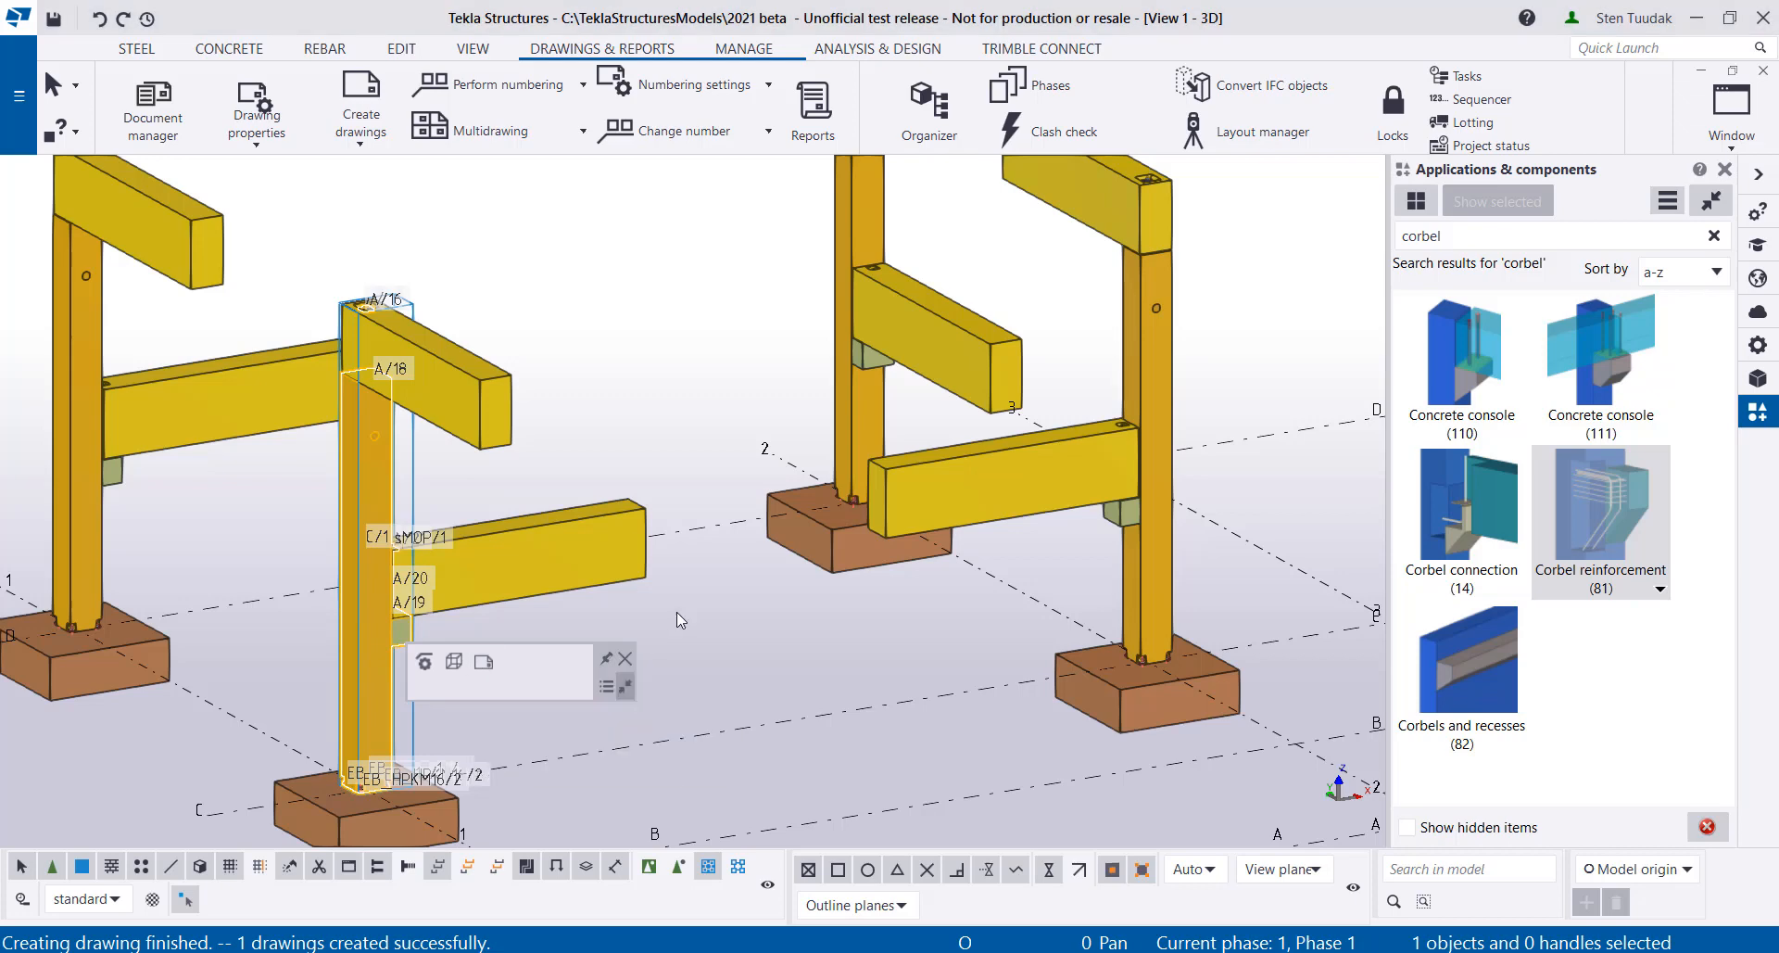
left_click(151, 102)
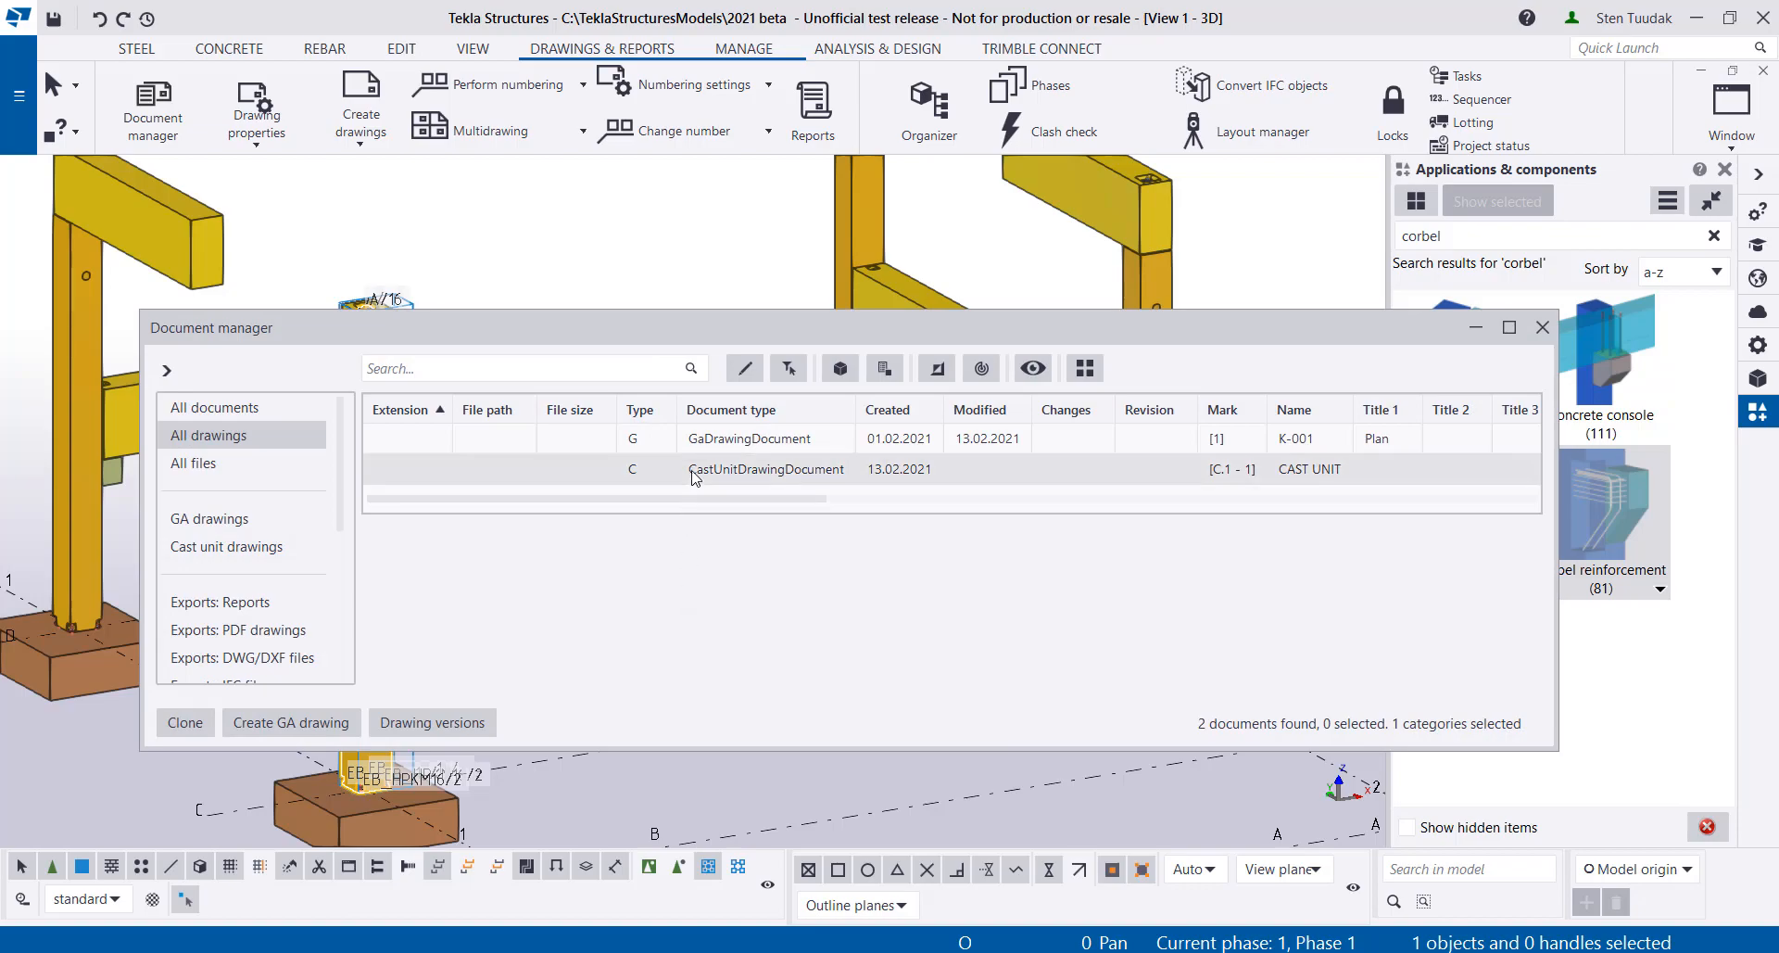
Open the K-001 GA drawing and start a dimension, picking the right column's point
double_click(749, 438)
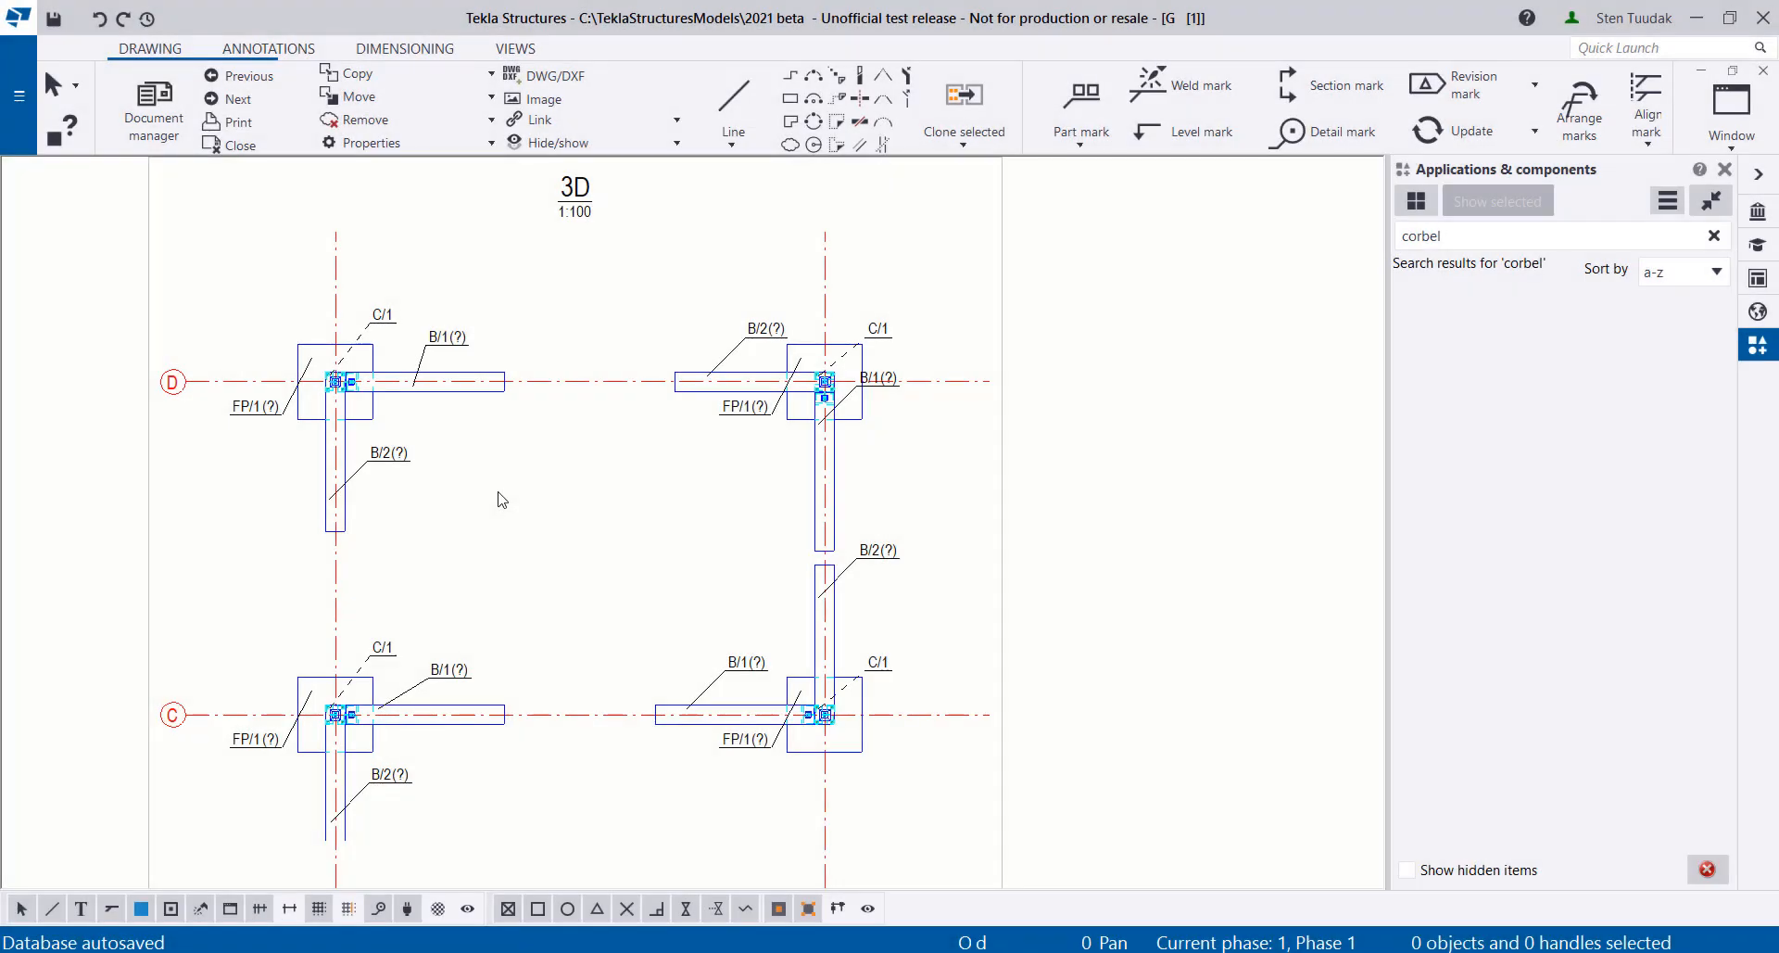
left_click(824, 382)
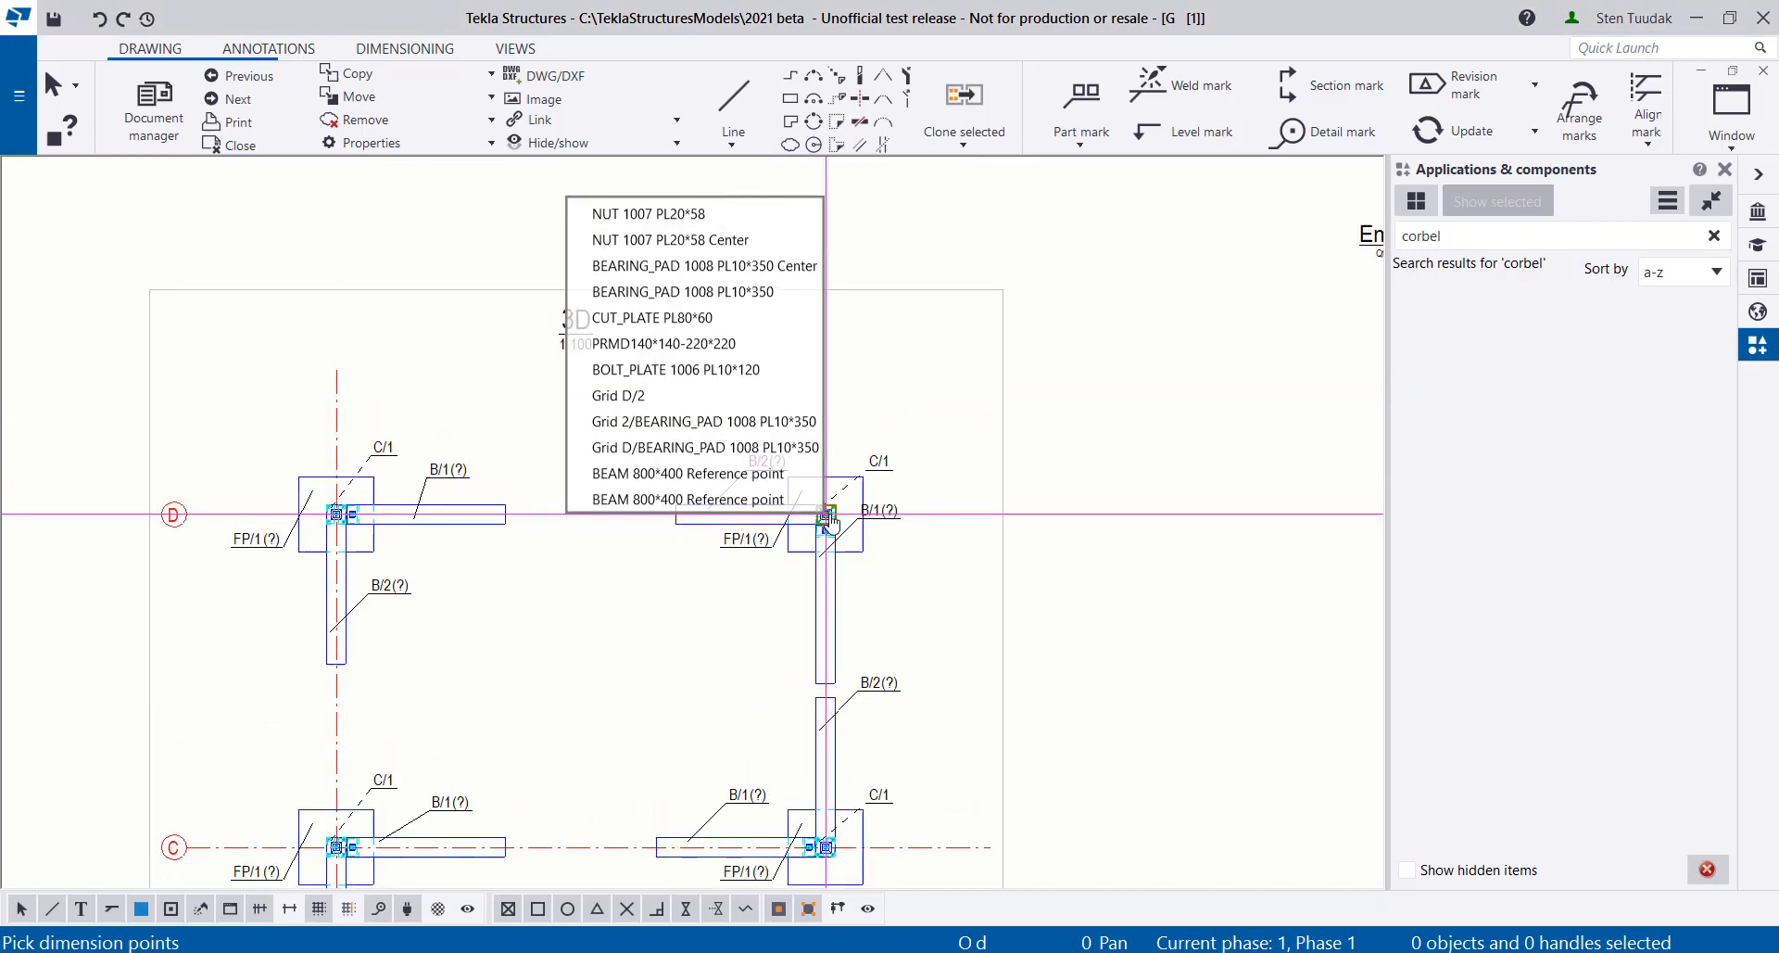
mouse_move(795, 461)
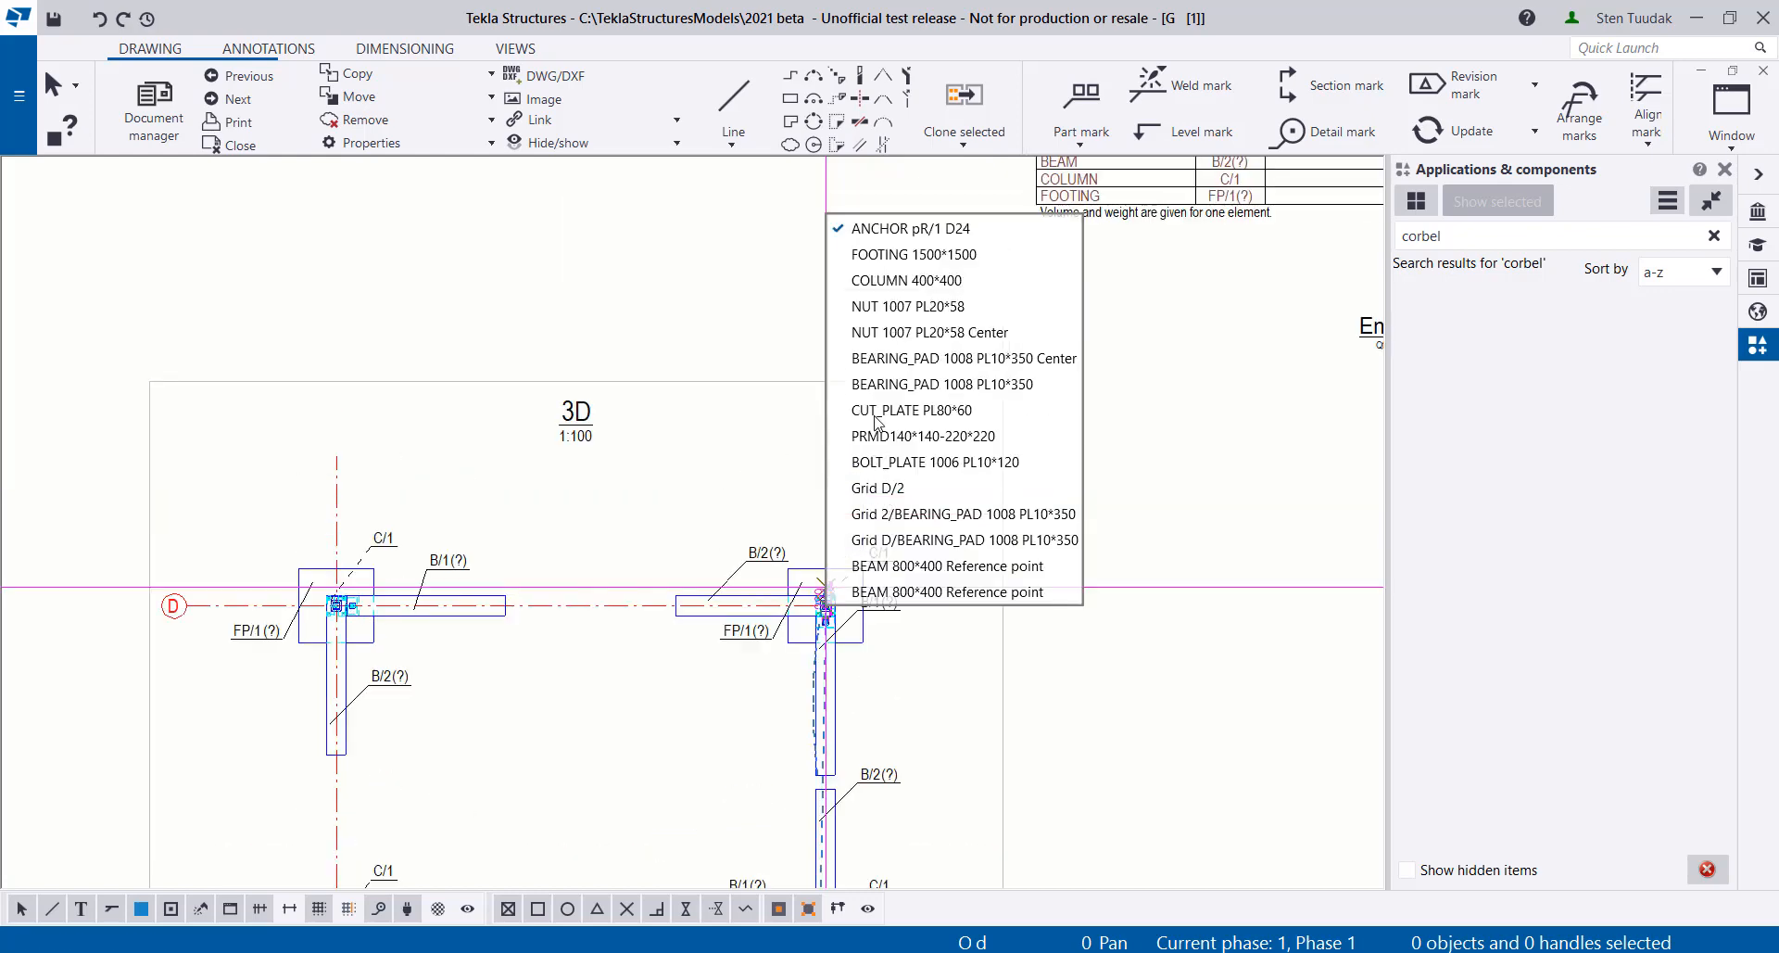
mouse_move(891, 321)
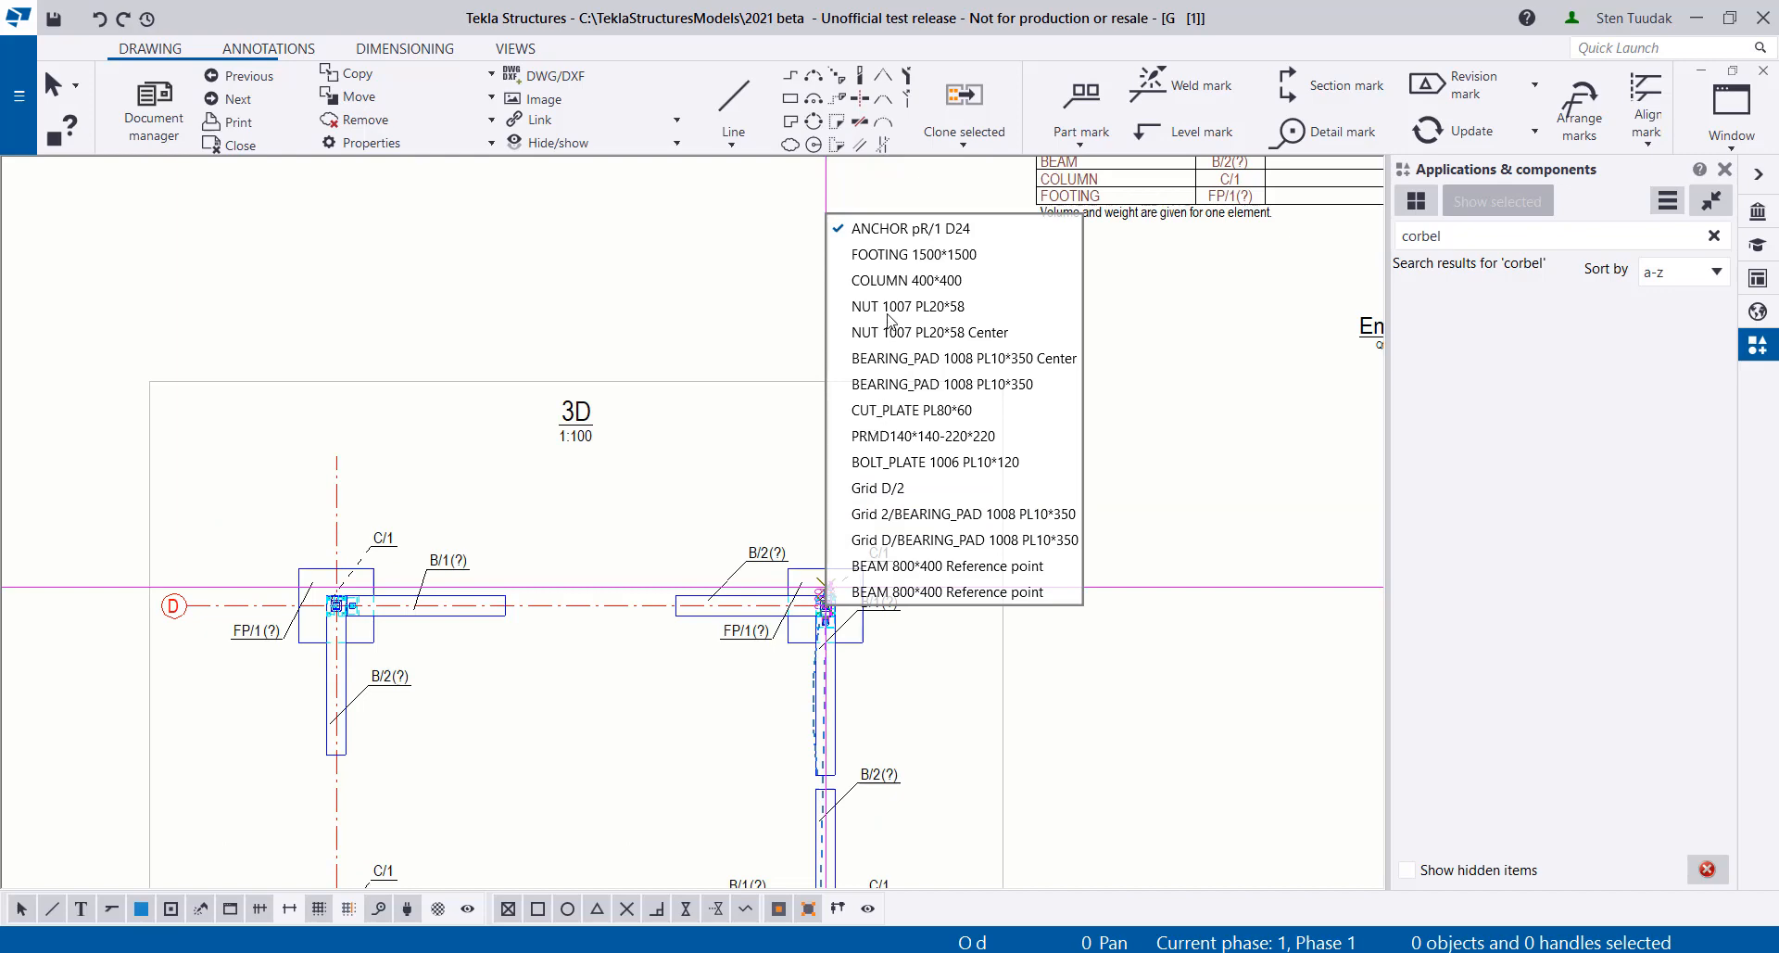
mouse_move(903, 445)
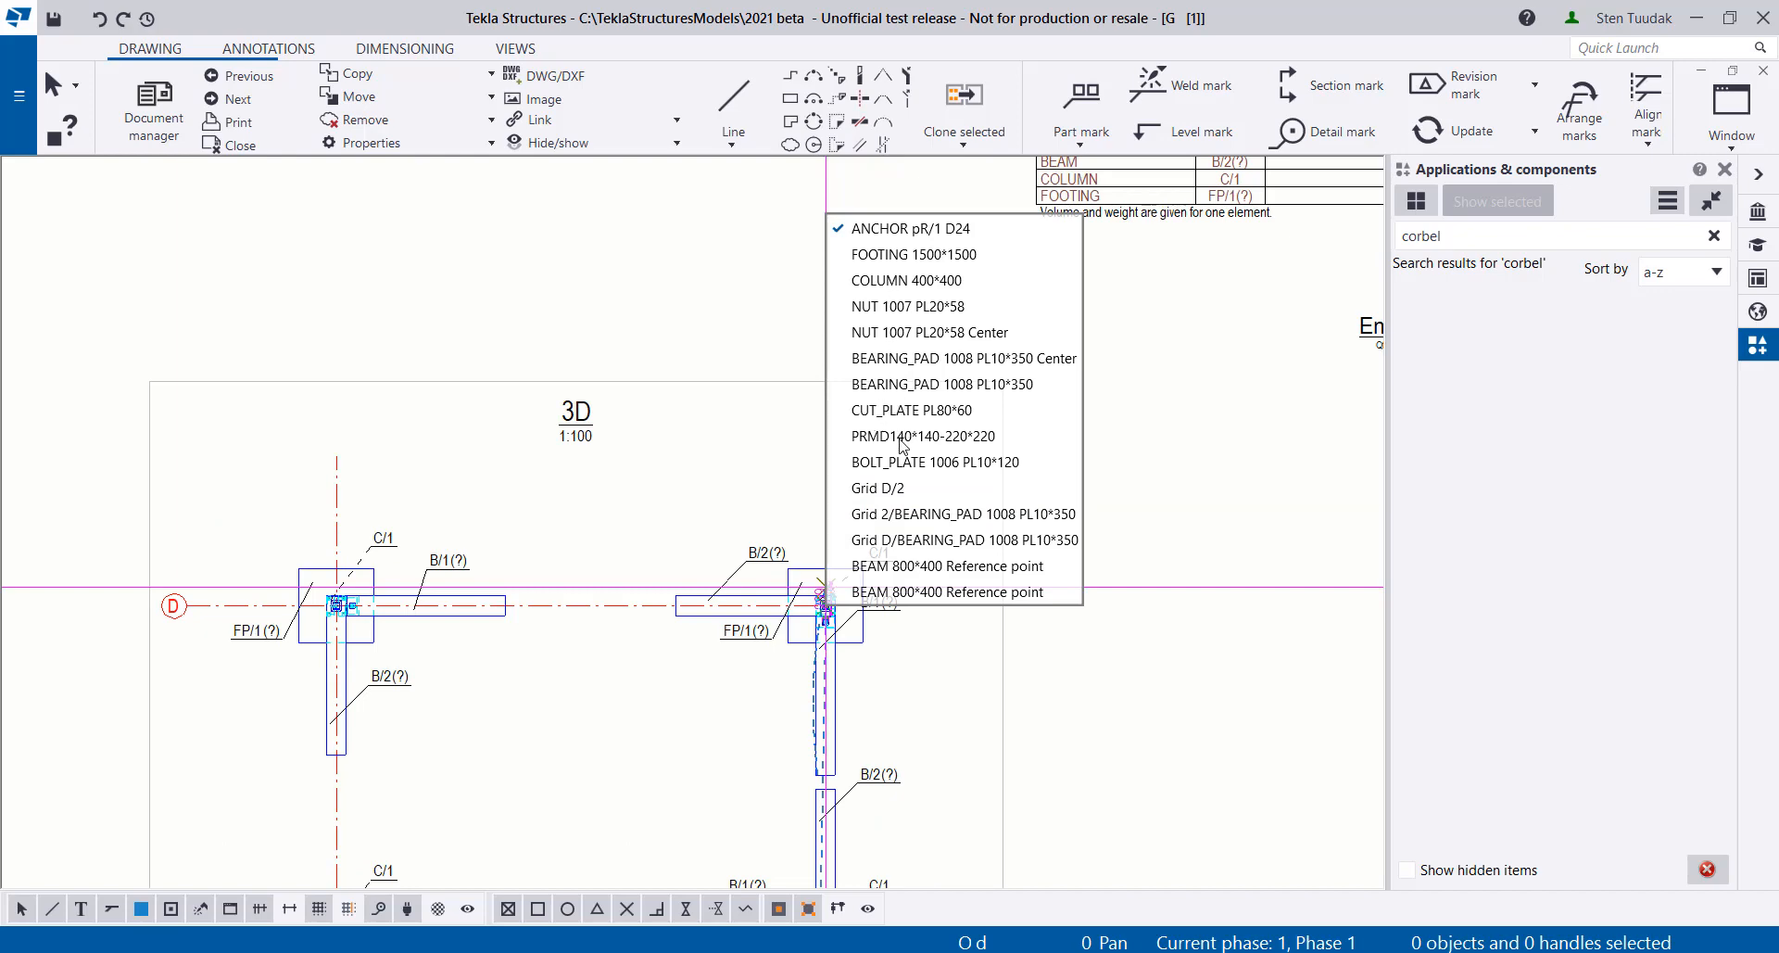
left_click(912, 254)
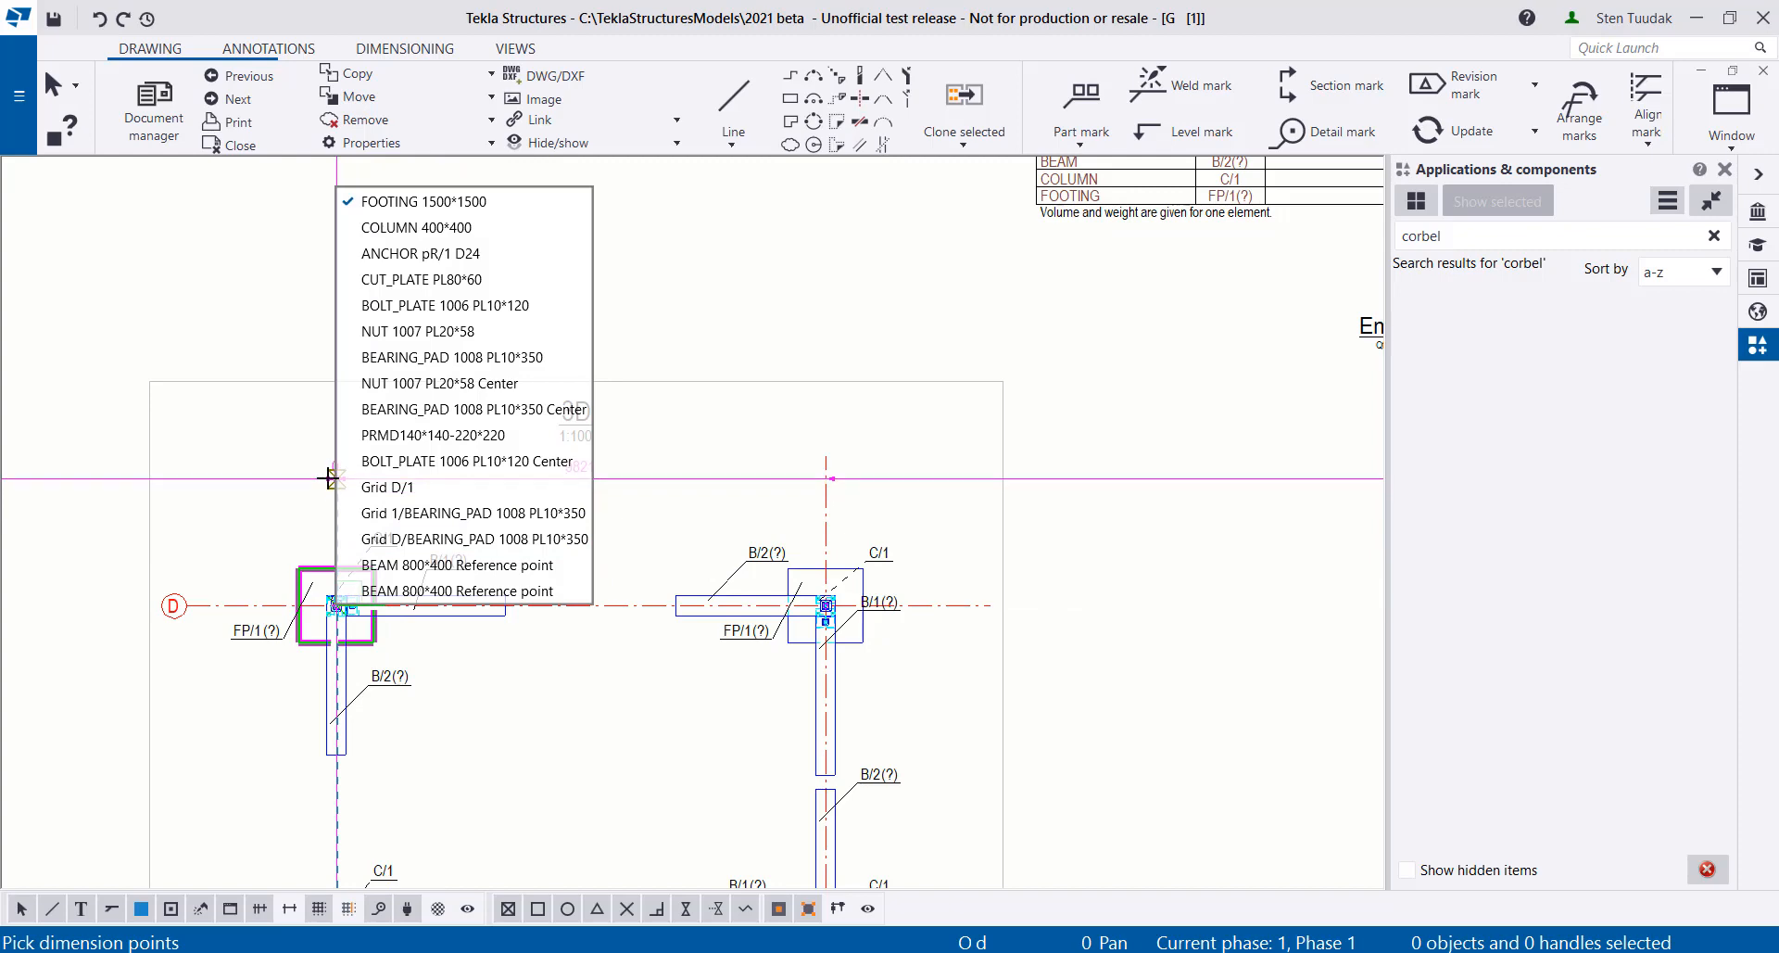
Finish the 9821 dimension and tie both ends to COLUMN 400*400 rules
right_click(466, 476)
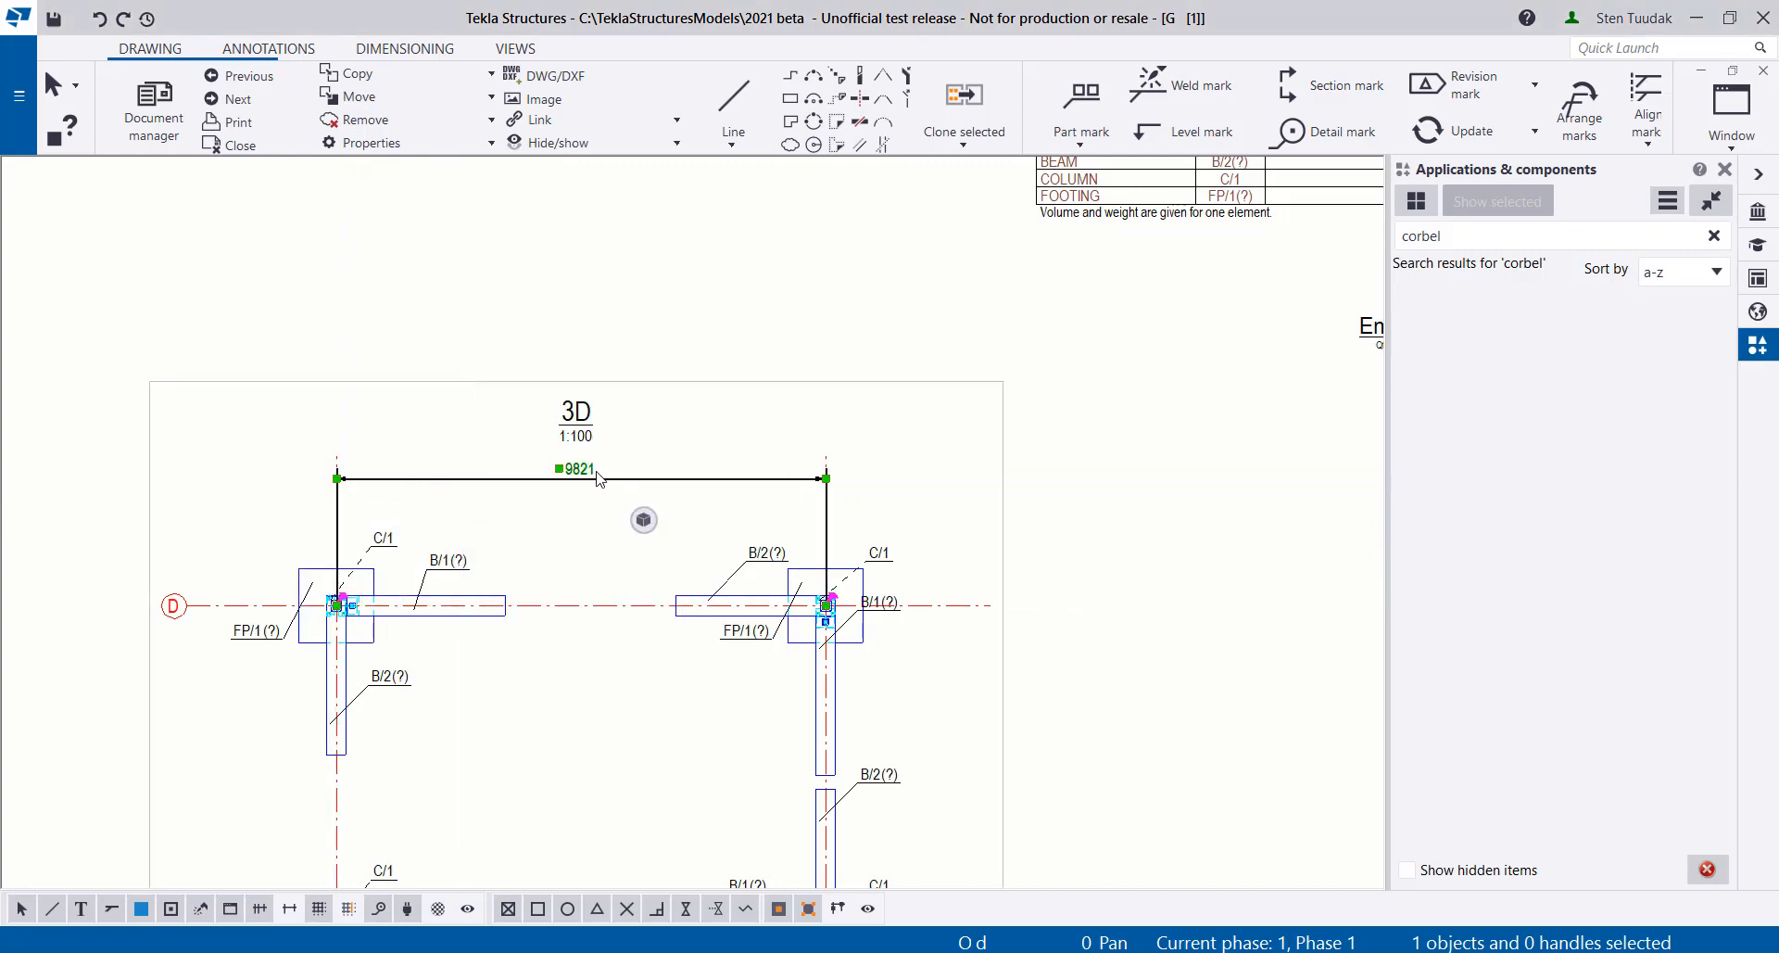
right_click(598, 478)
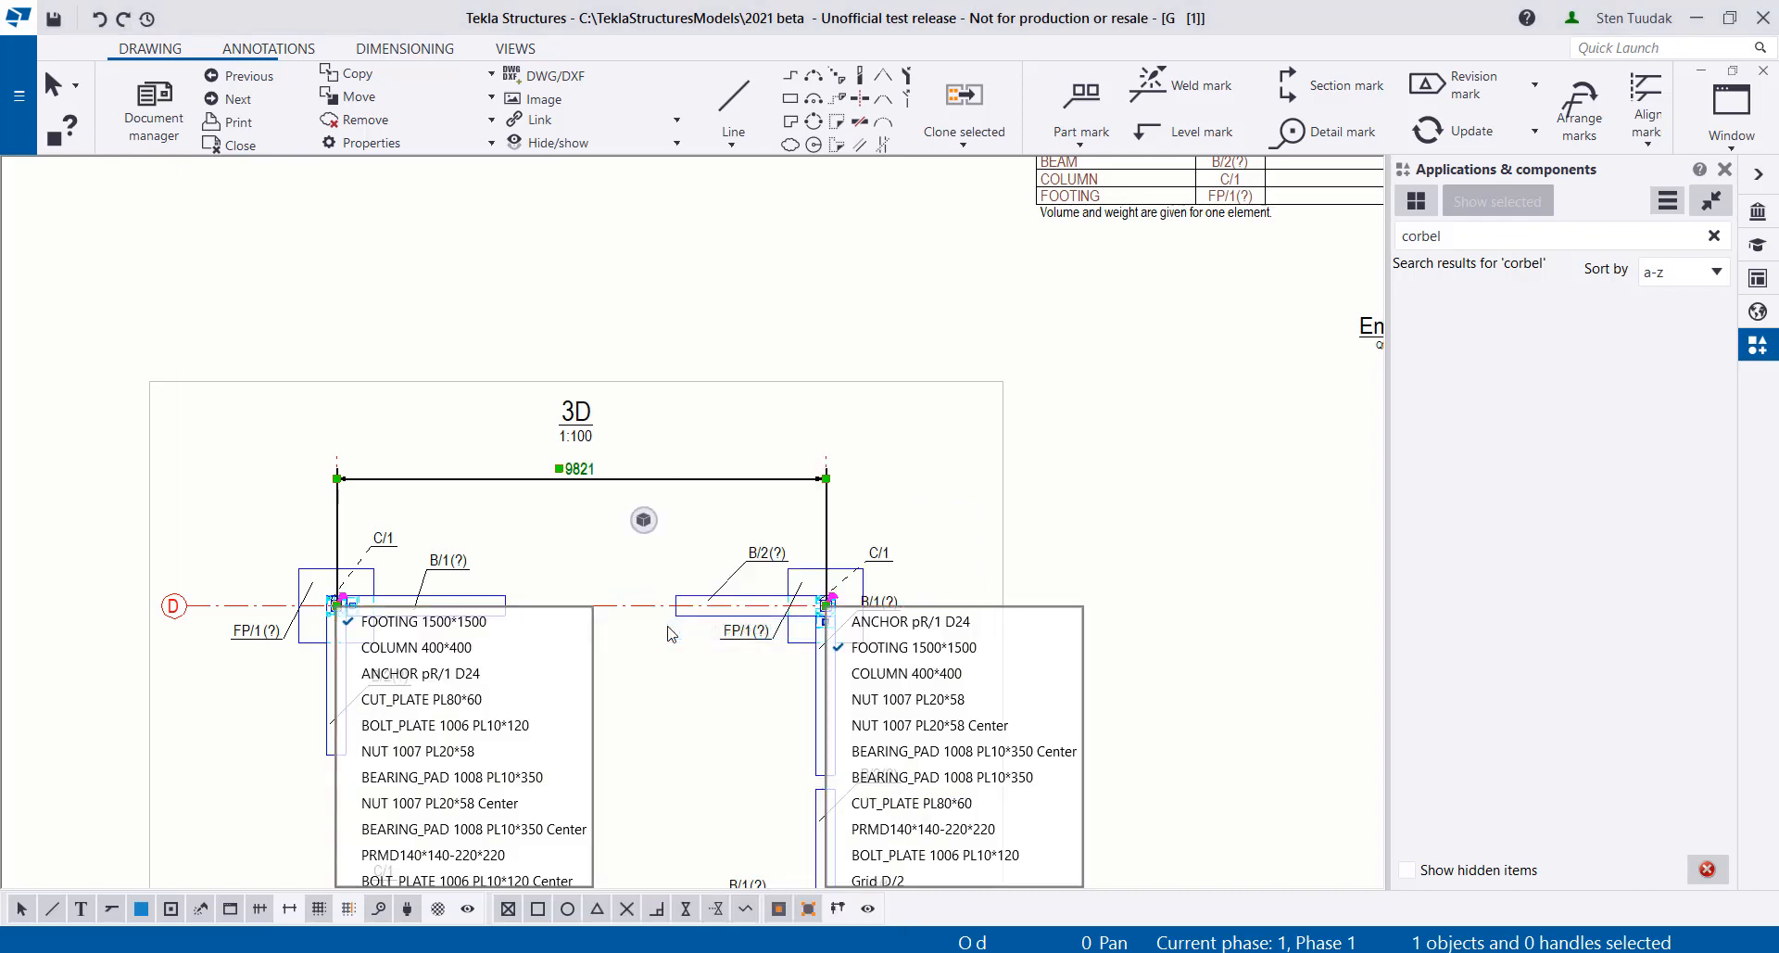
left_click(417, 647)
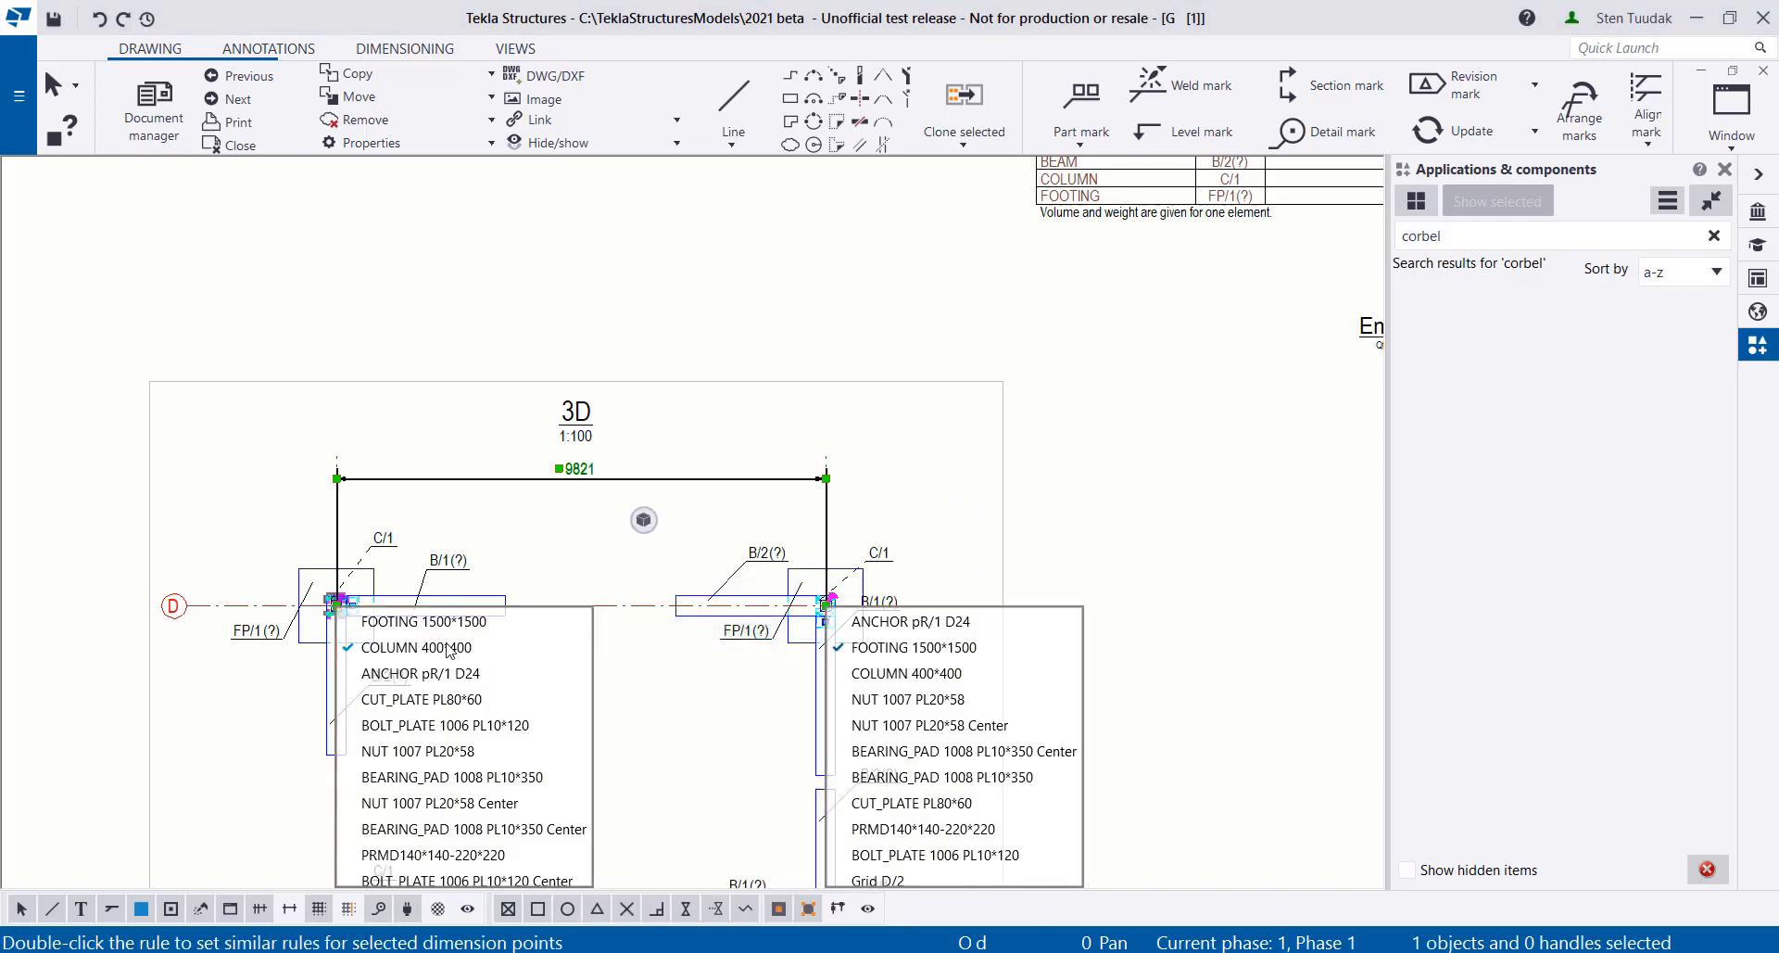
left_click(906, 673)
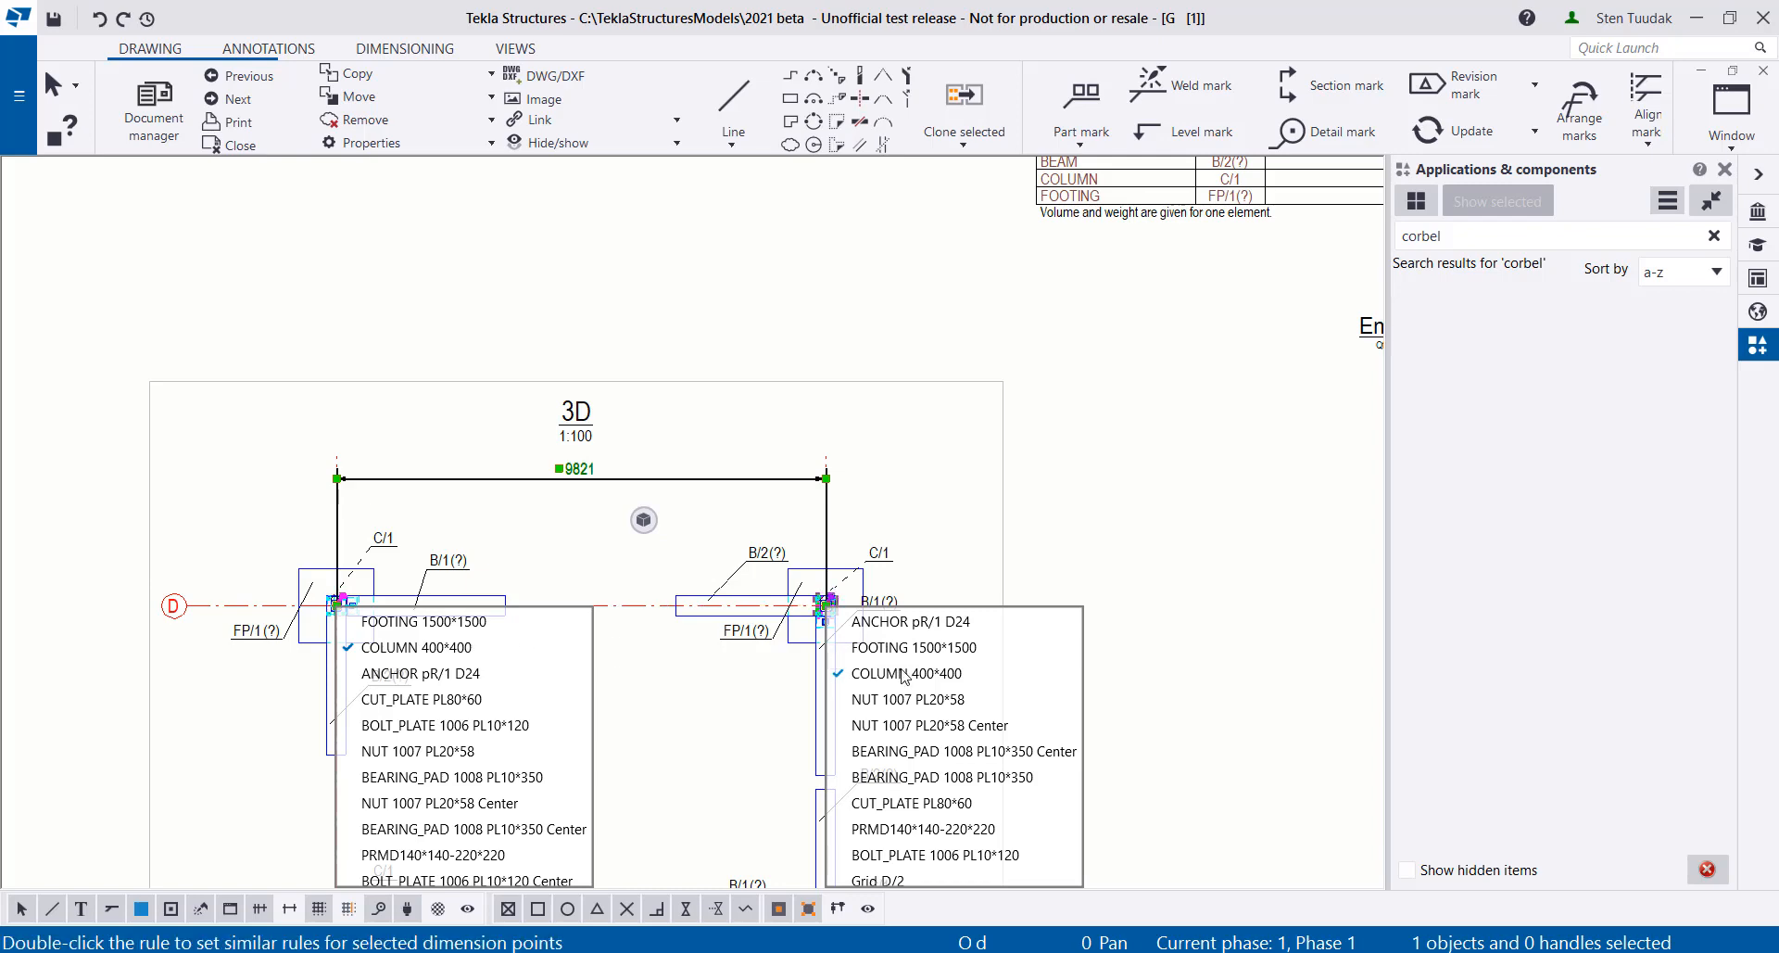
mouse_move(912, 797)
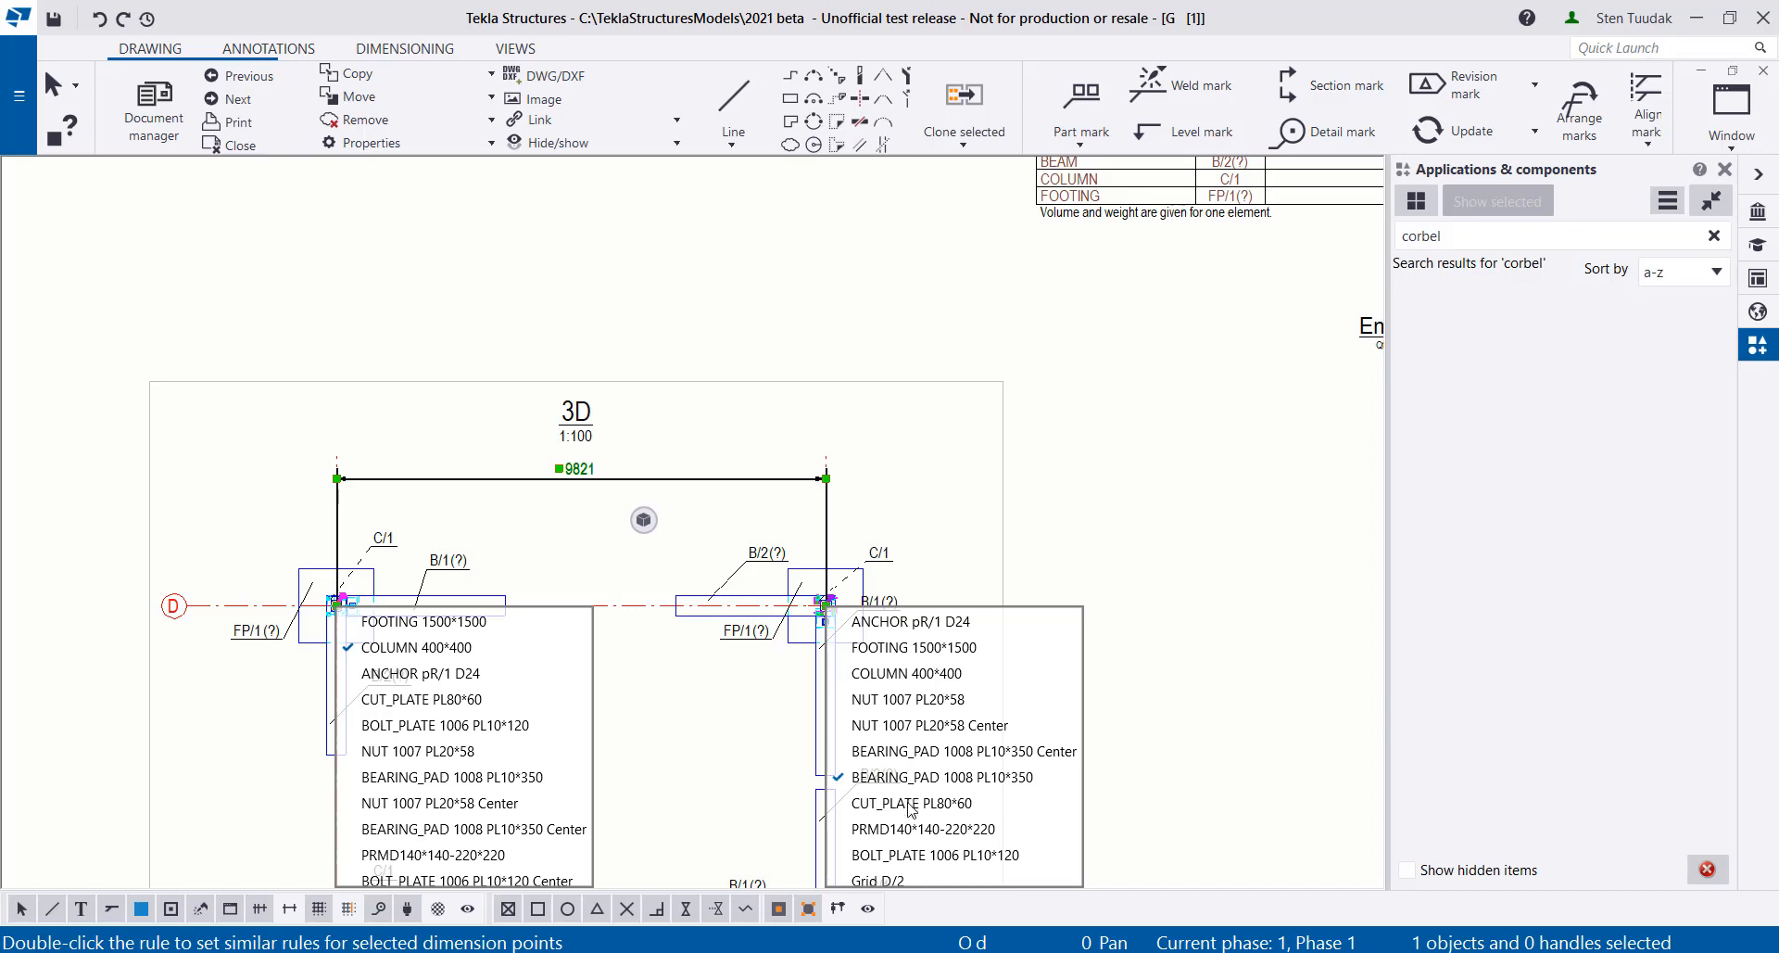
Try right-end rules PRMD140*140-220*220, Grid D/2 and the centred bearing pad
left_click(923, 828)
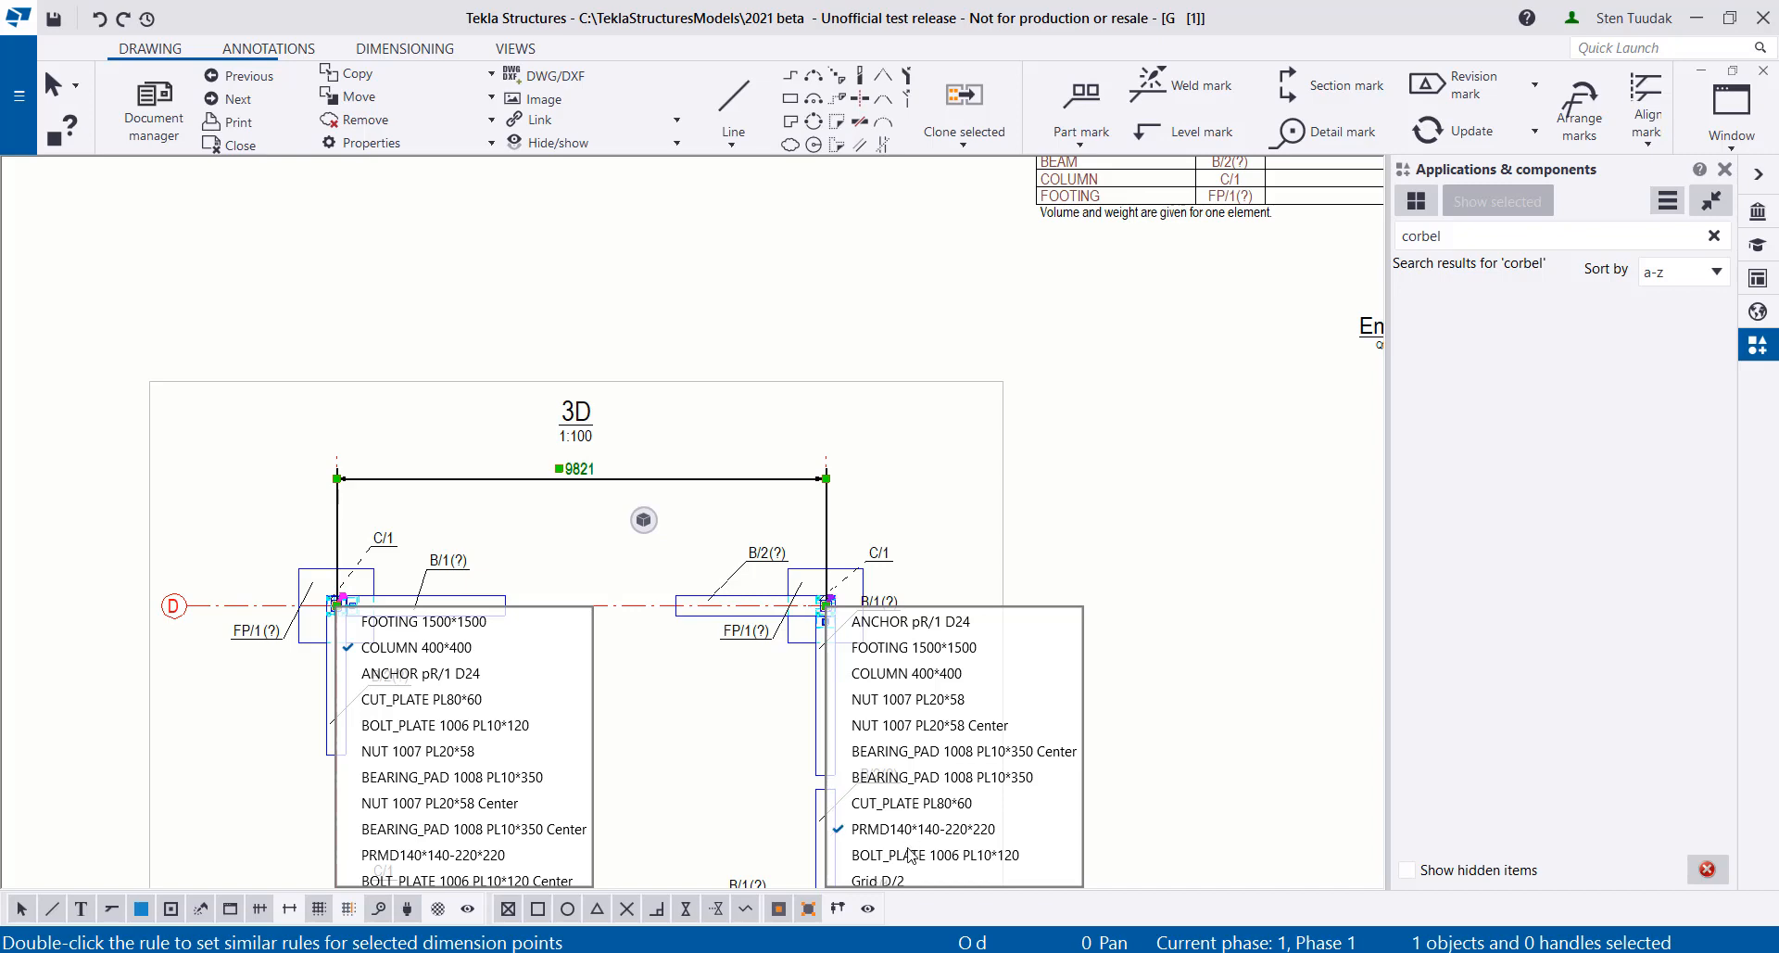
left_click(173, 604)
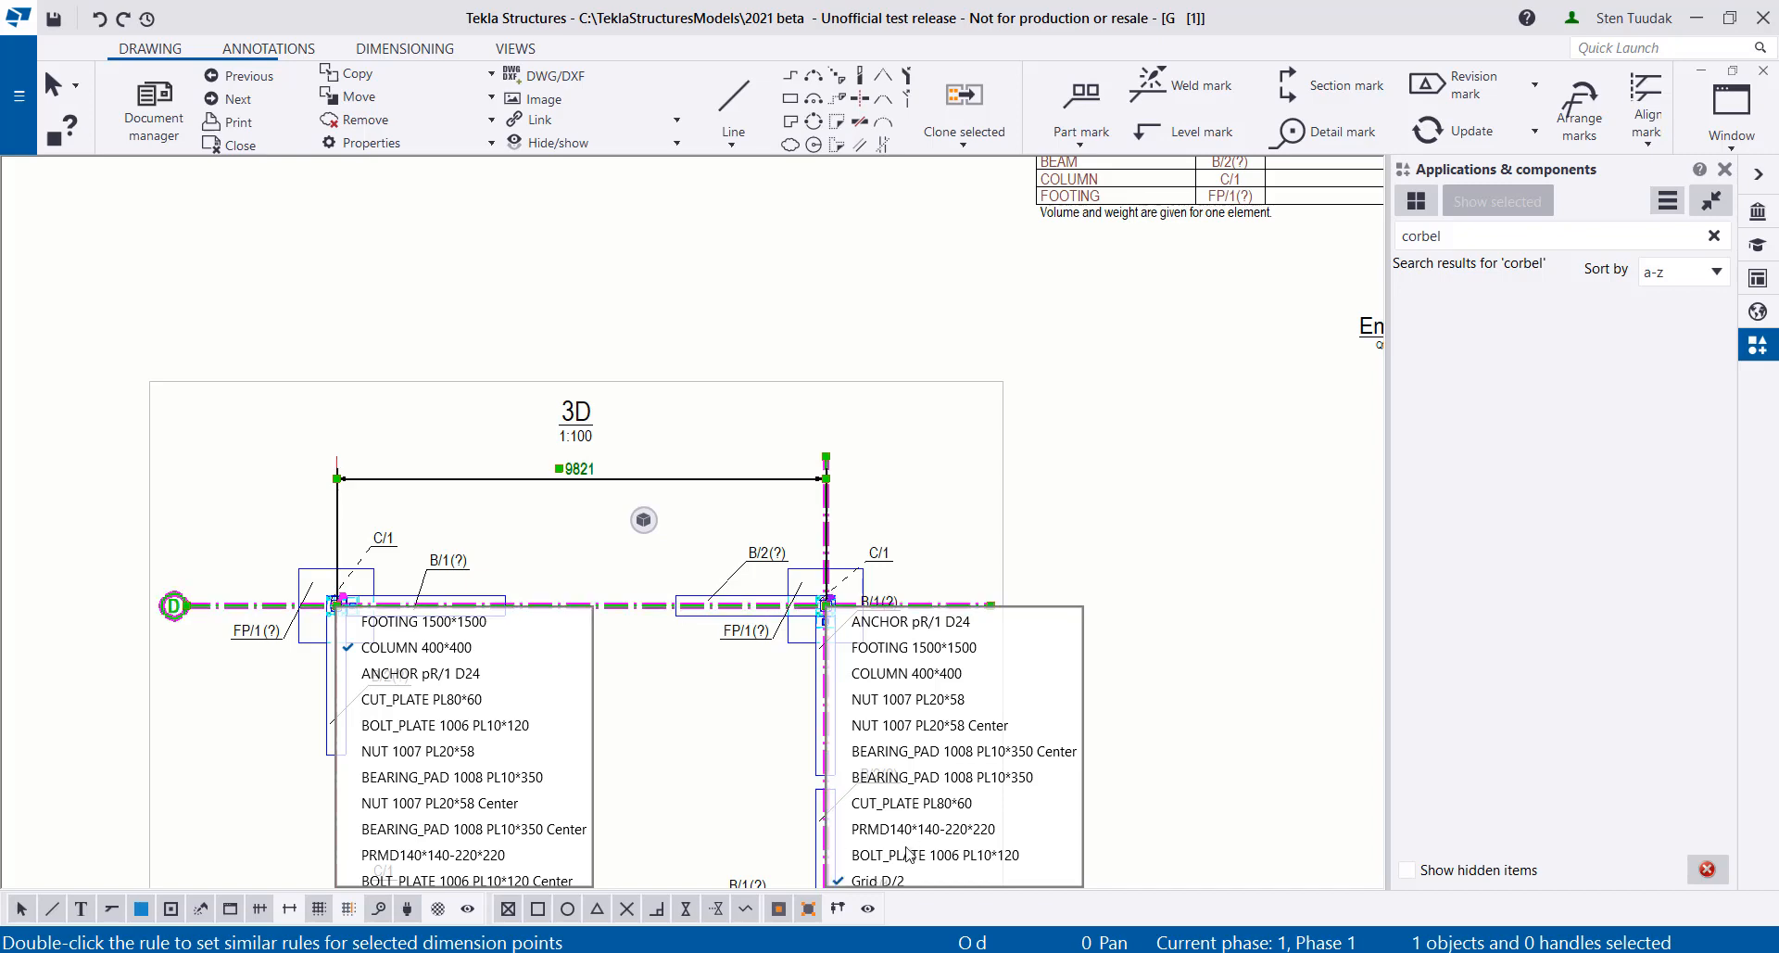
left_click(964, 751)
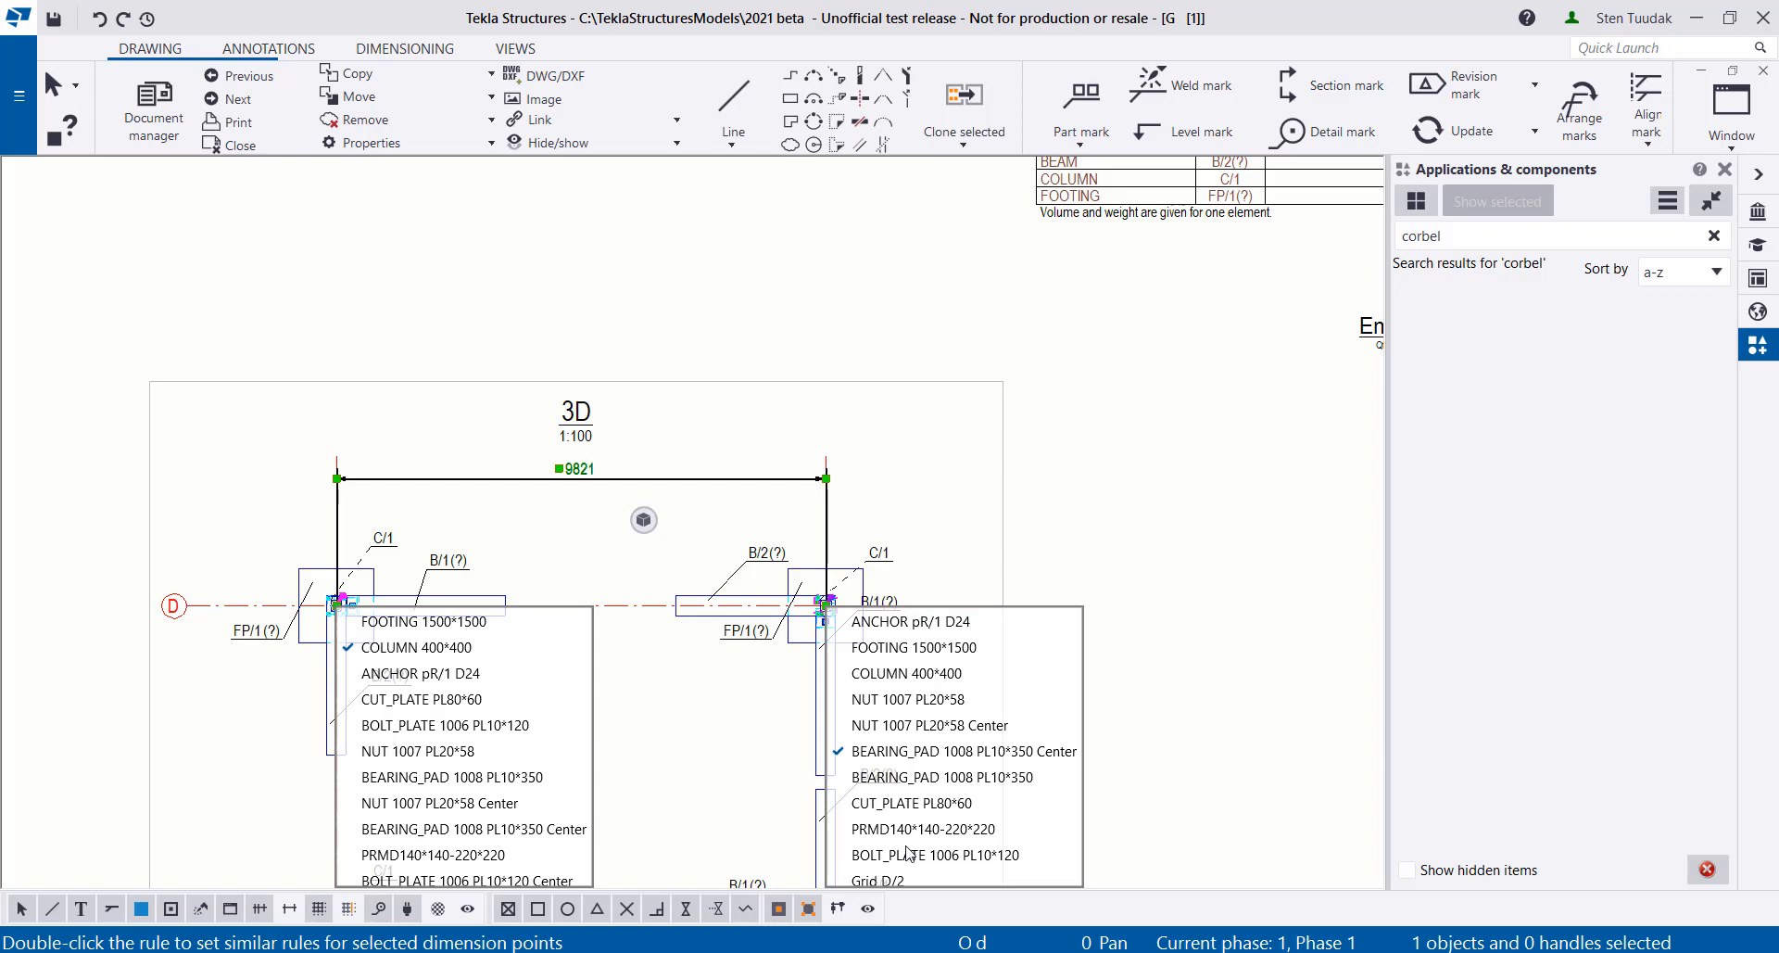
left_click(897, 672)
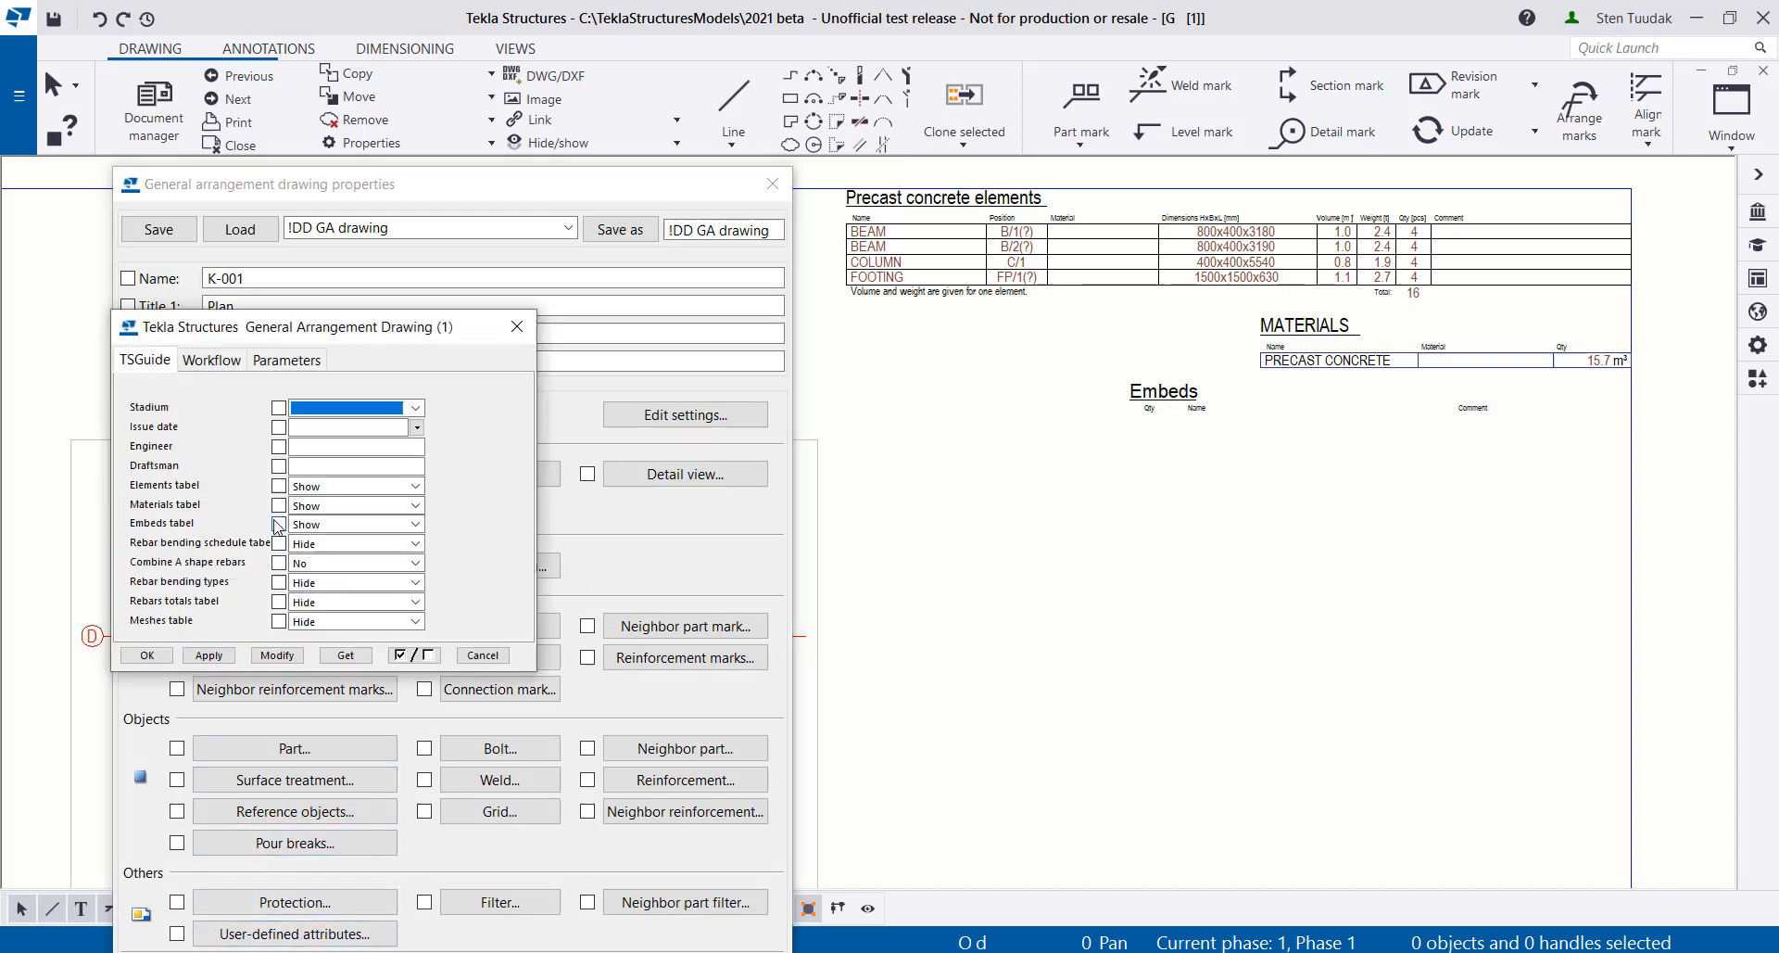
Mark the Embeds table setting, then remove the Embeds table from this drawing's layout
left_click(413, 541)
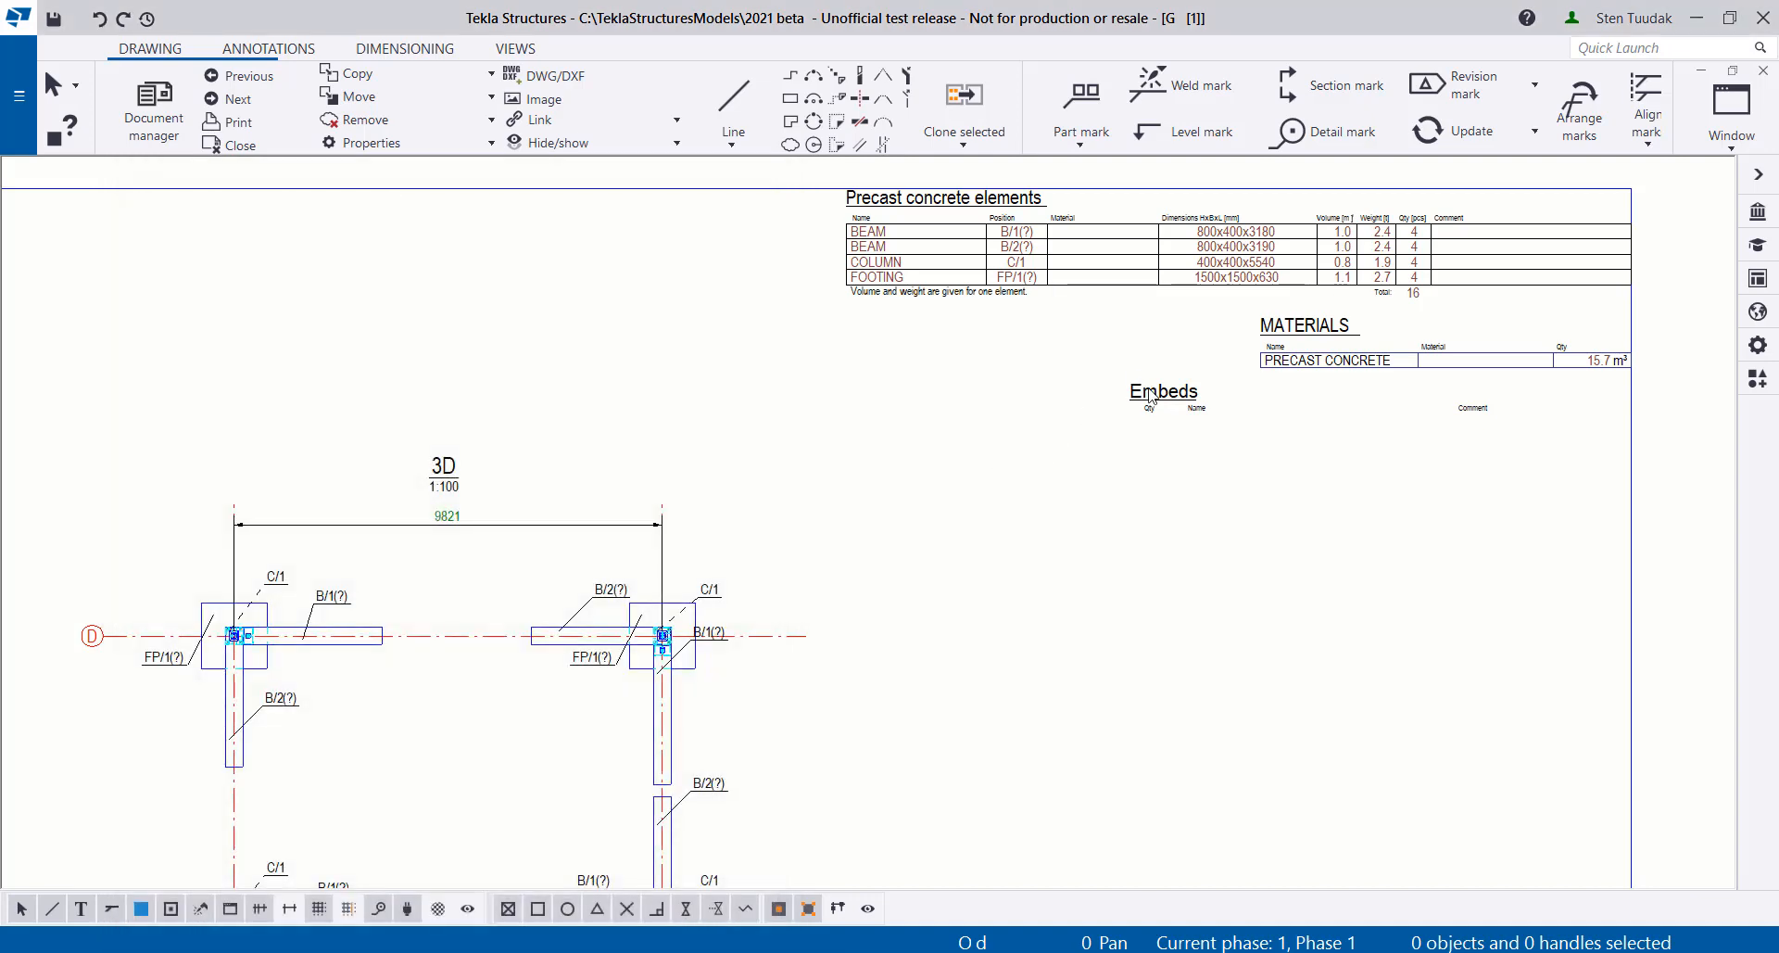
right_click(1164, 391)
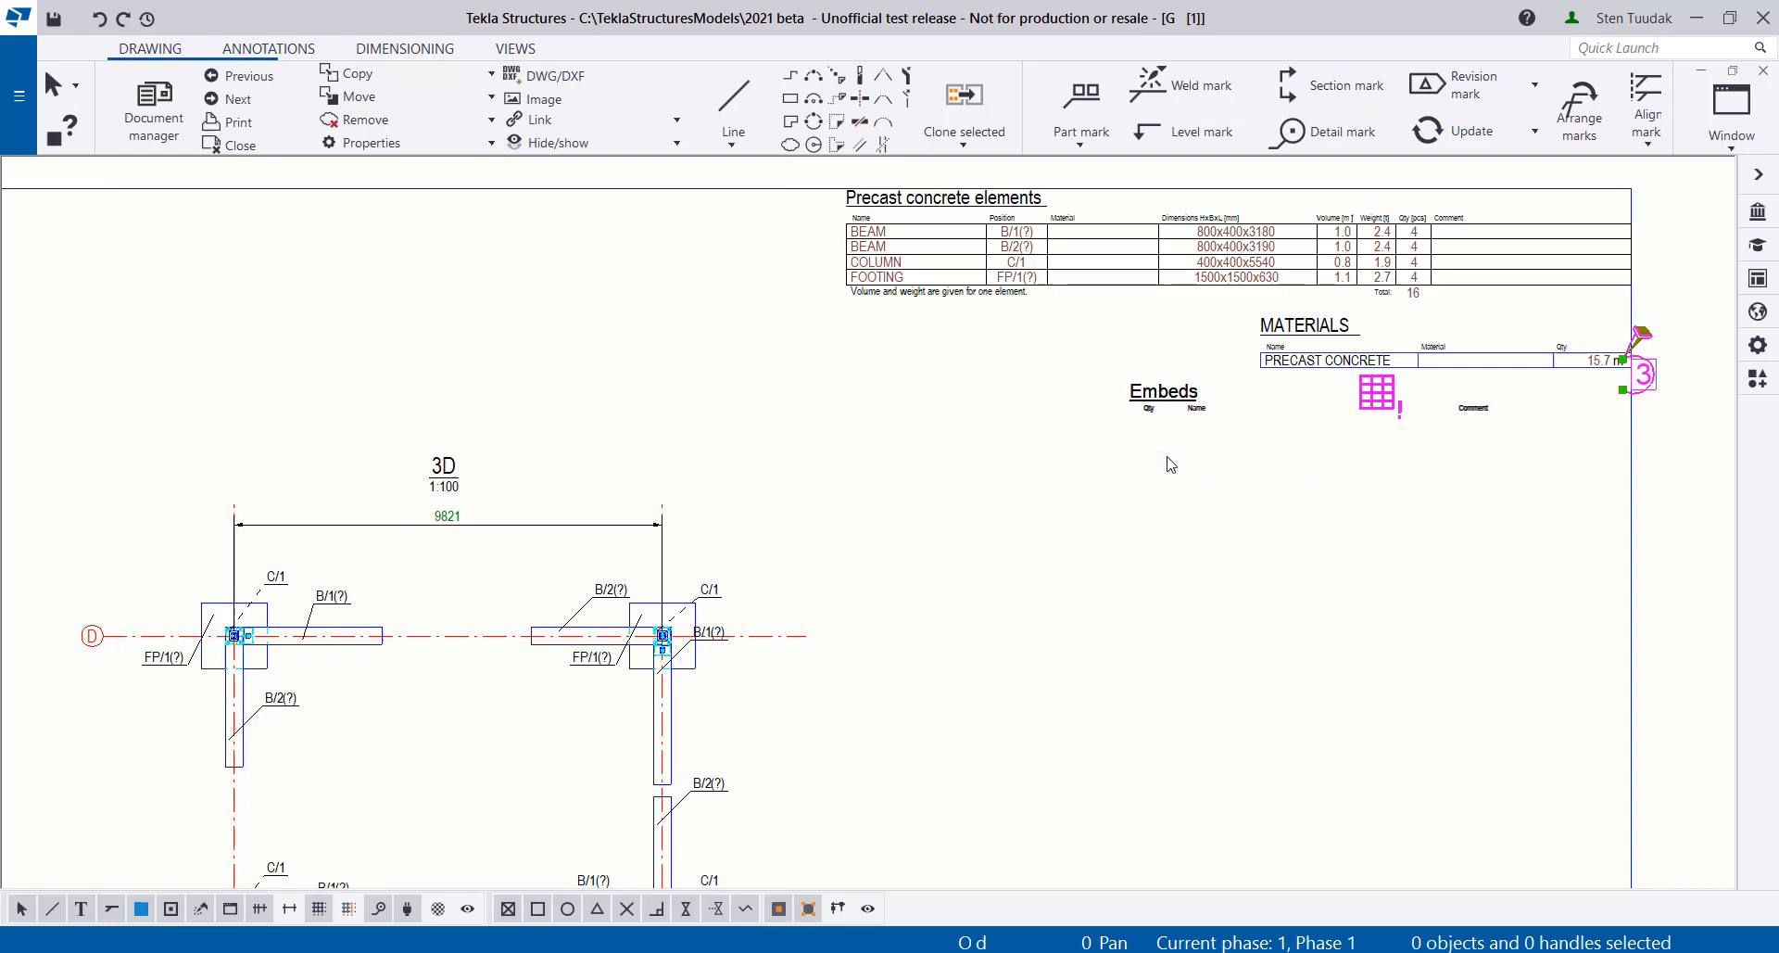
right_click(1374, 398)
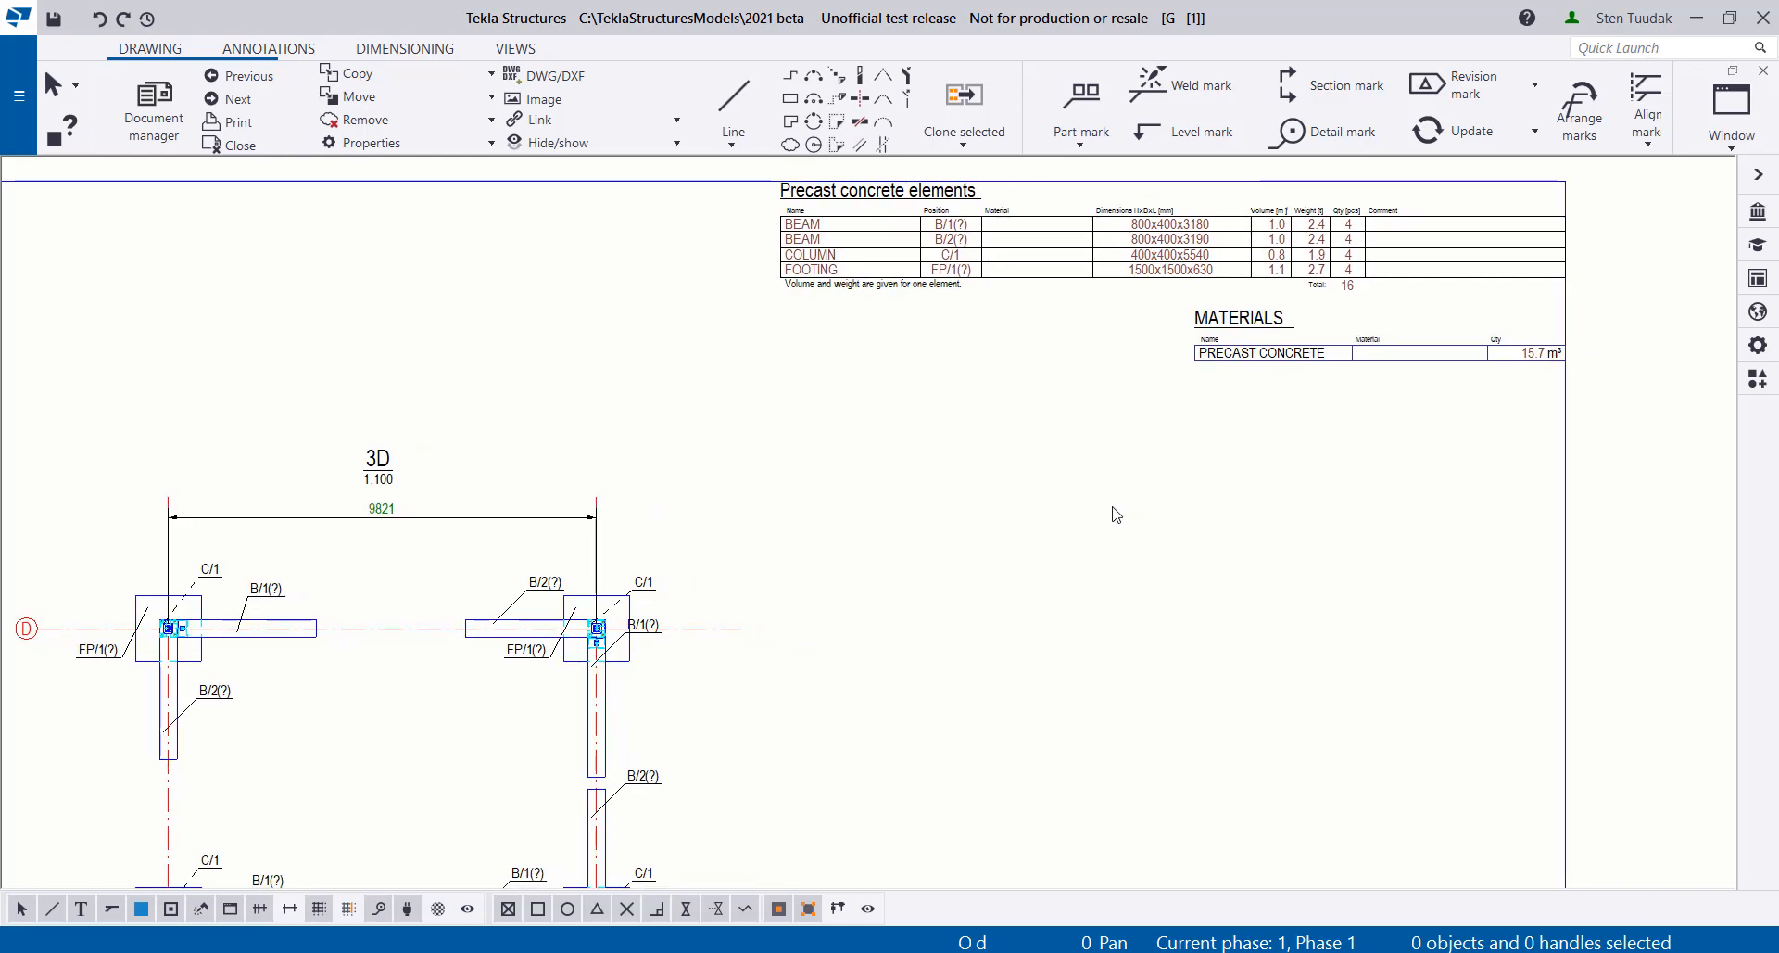
Keep the K-001 changes, view the GA drawing still showing Embeds, then reopen K-001 from Document manager
left_click(152, 102)
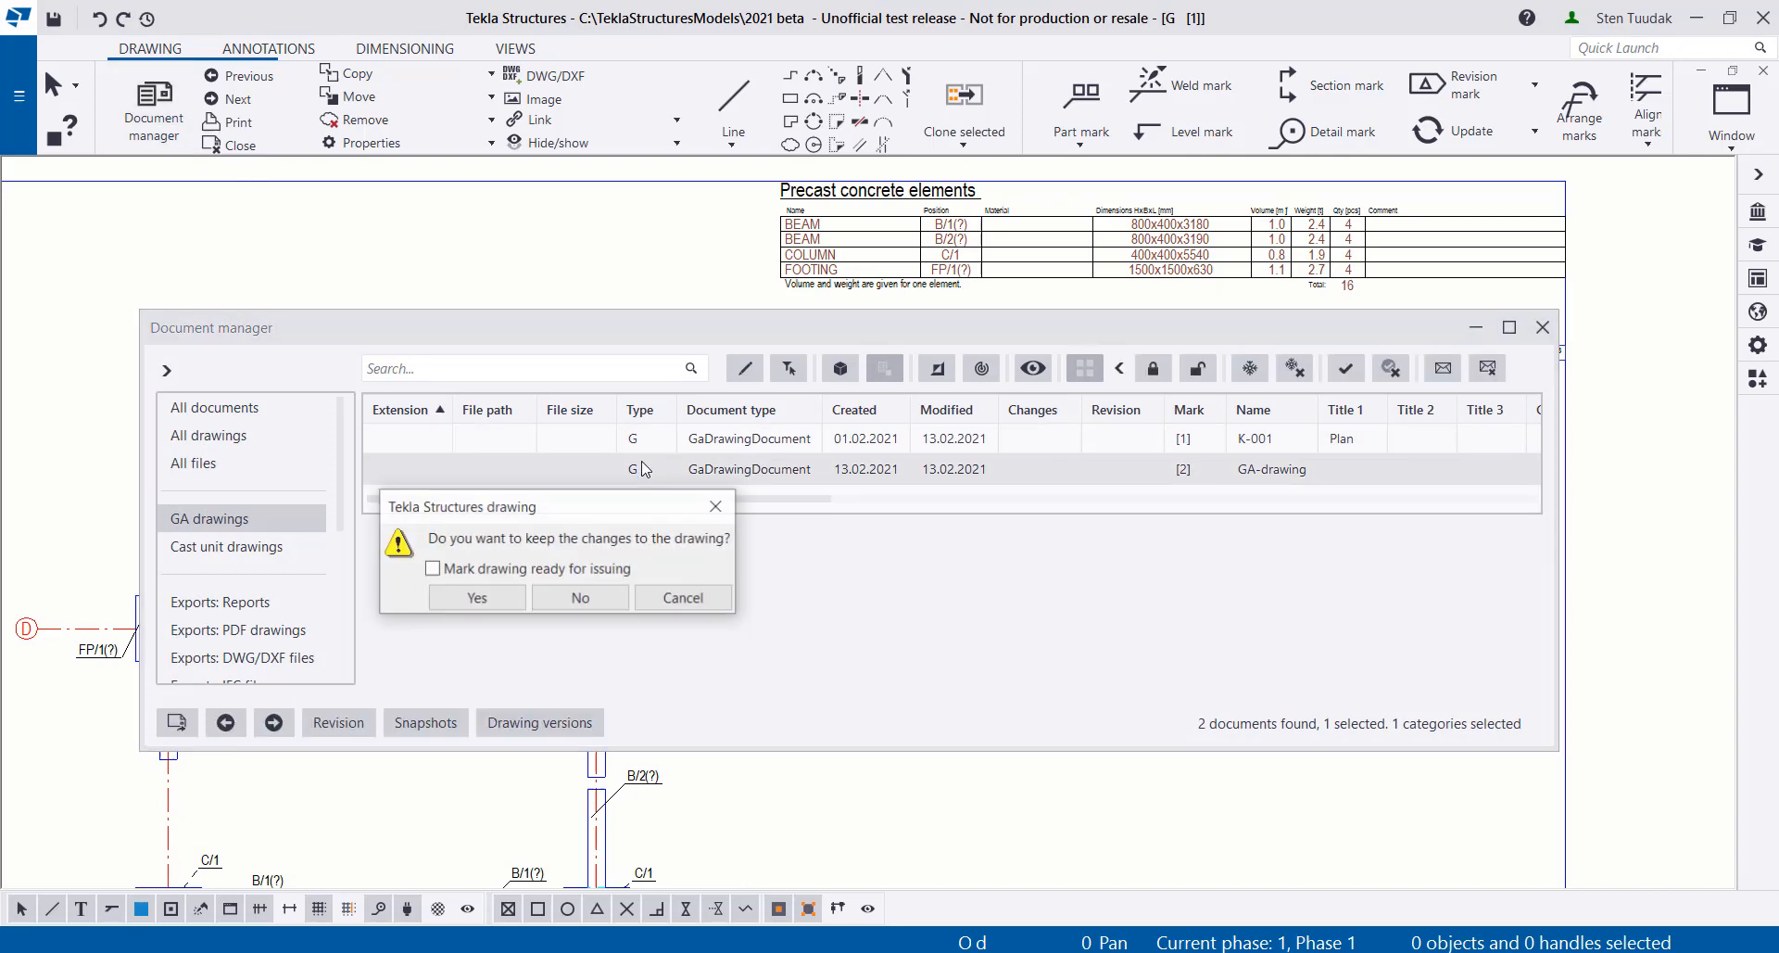
left_click(476, 597)
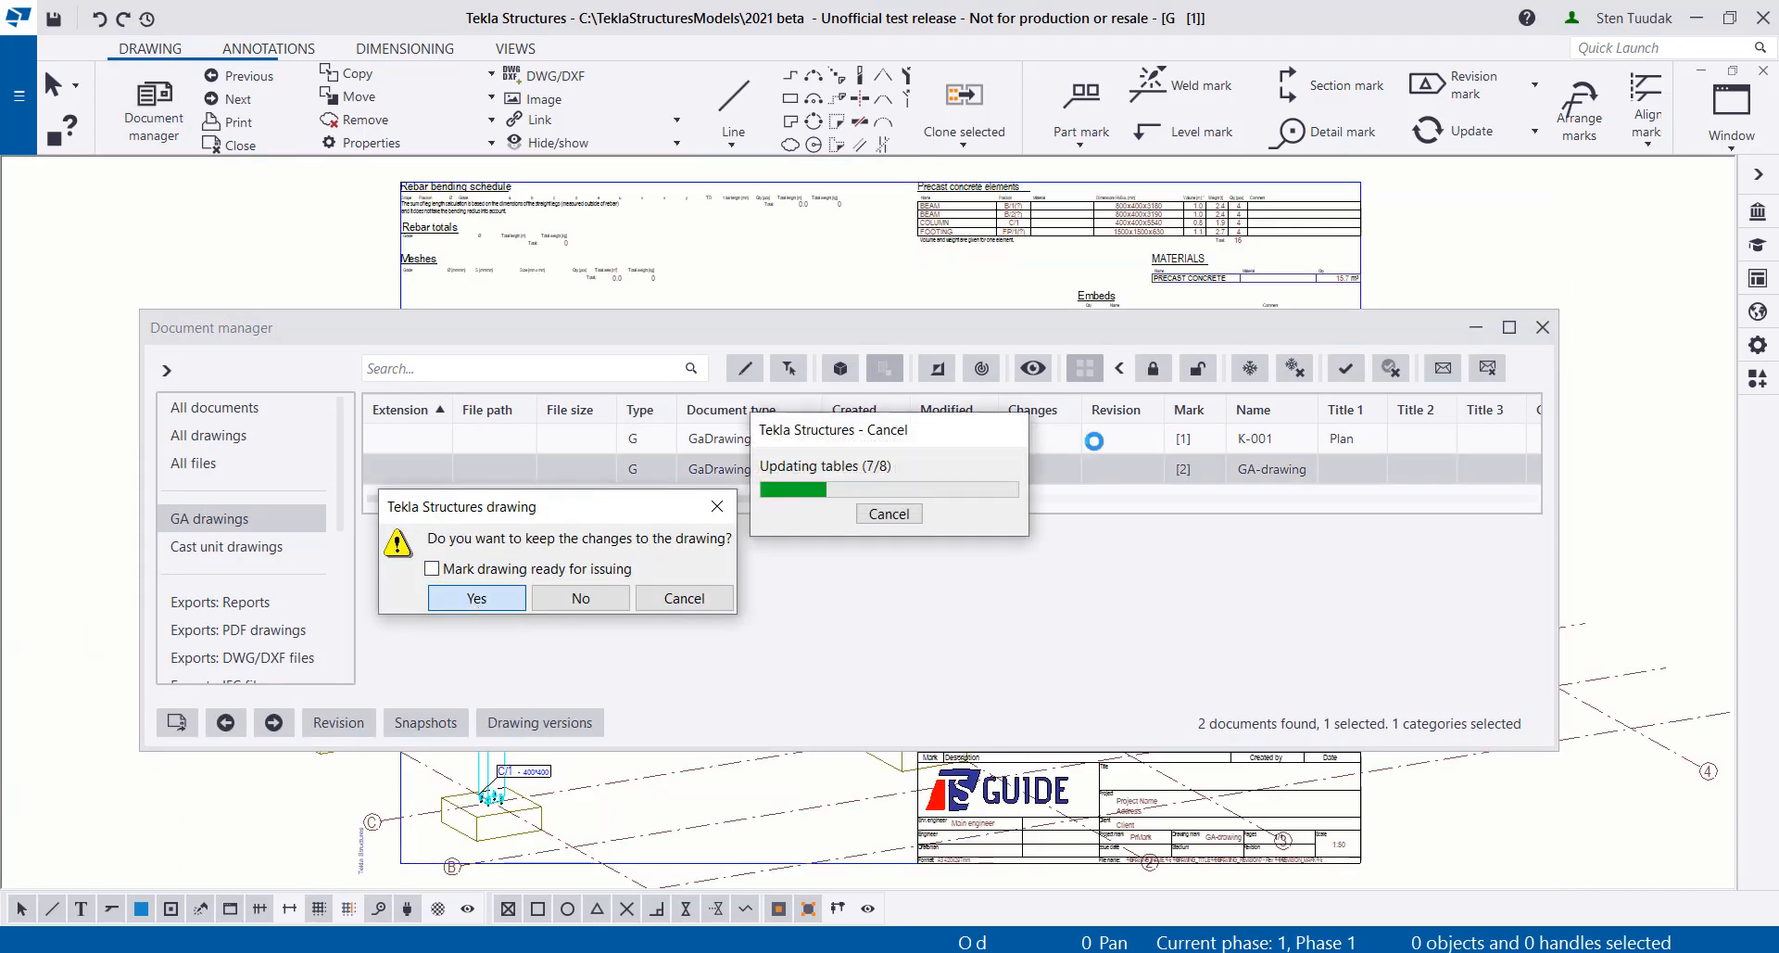
left_click(476, 597)
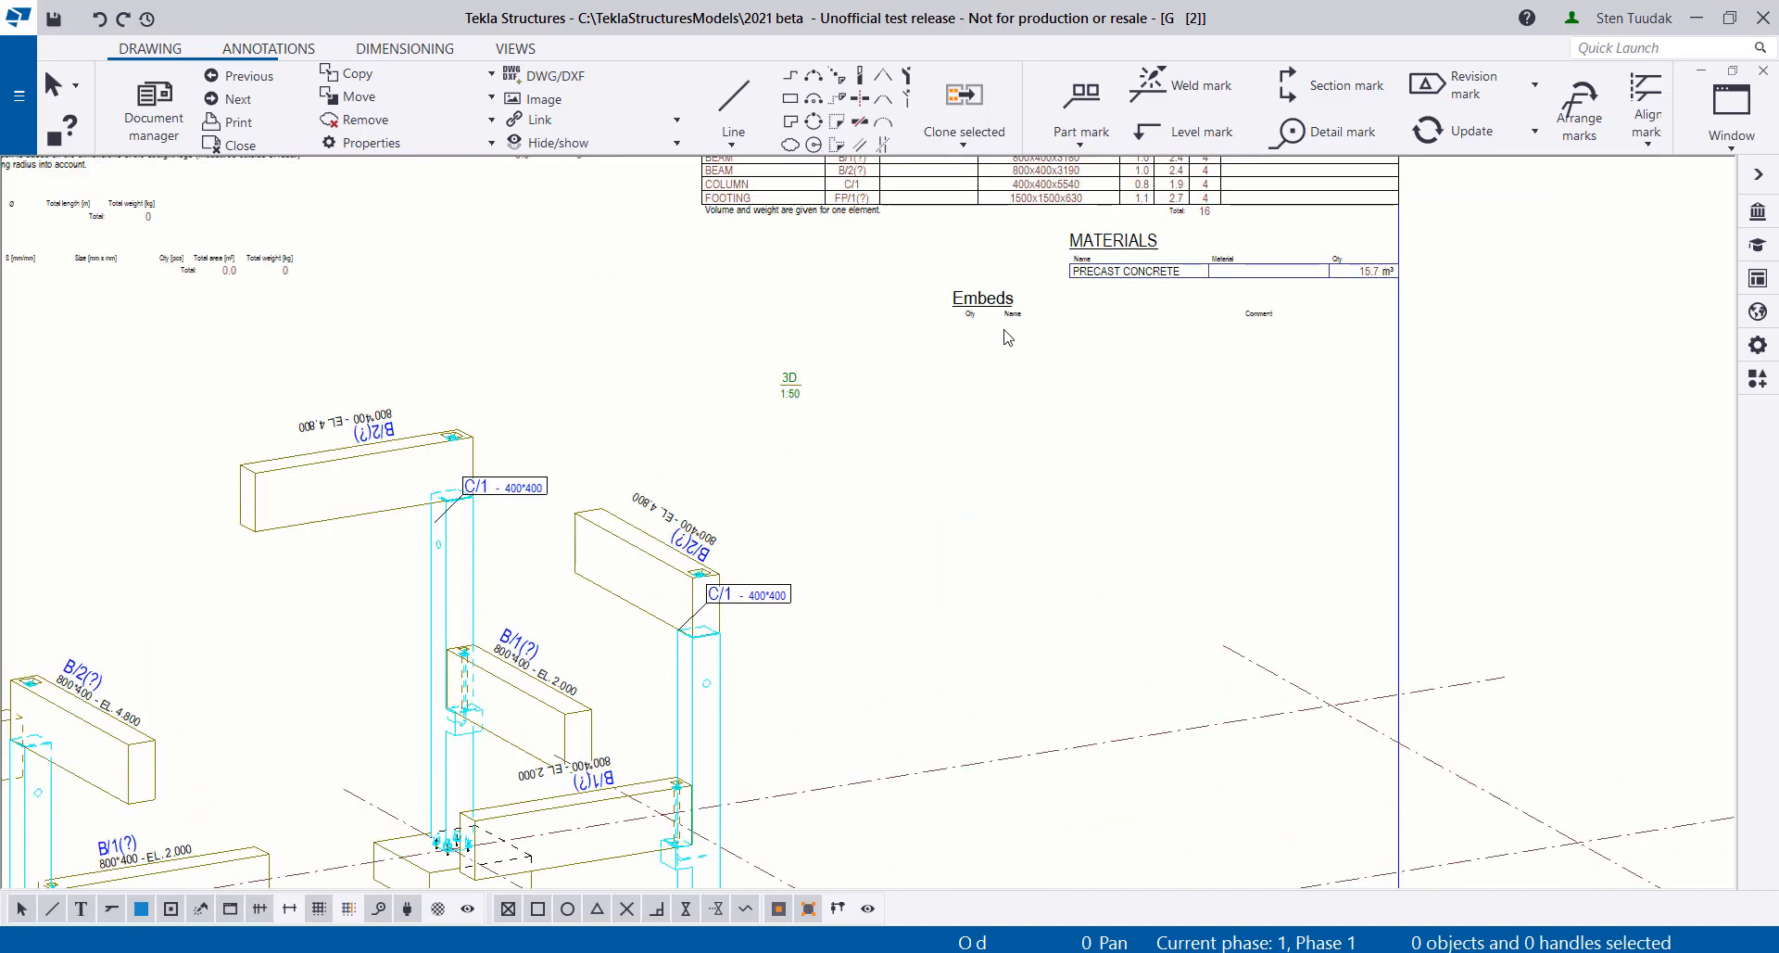
mouse_move(241, 144)
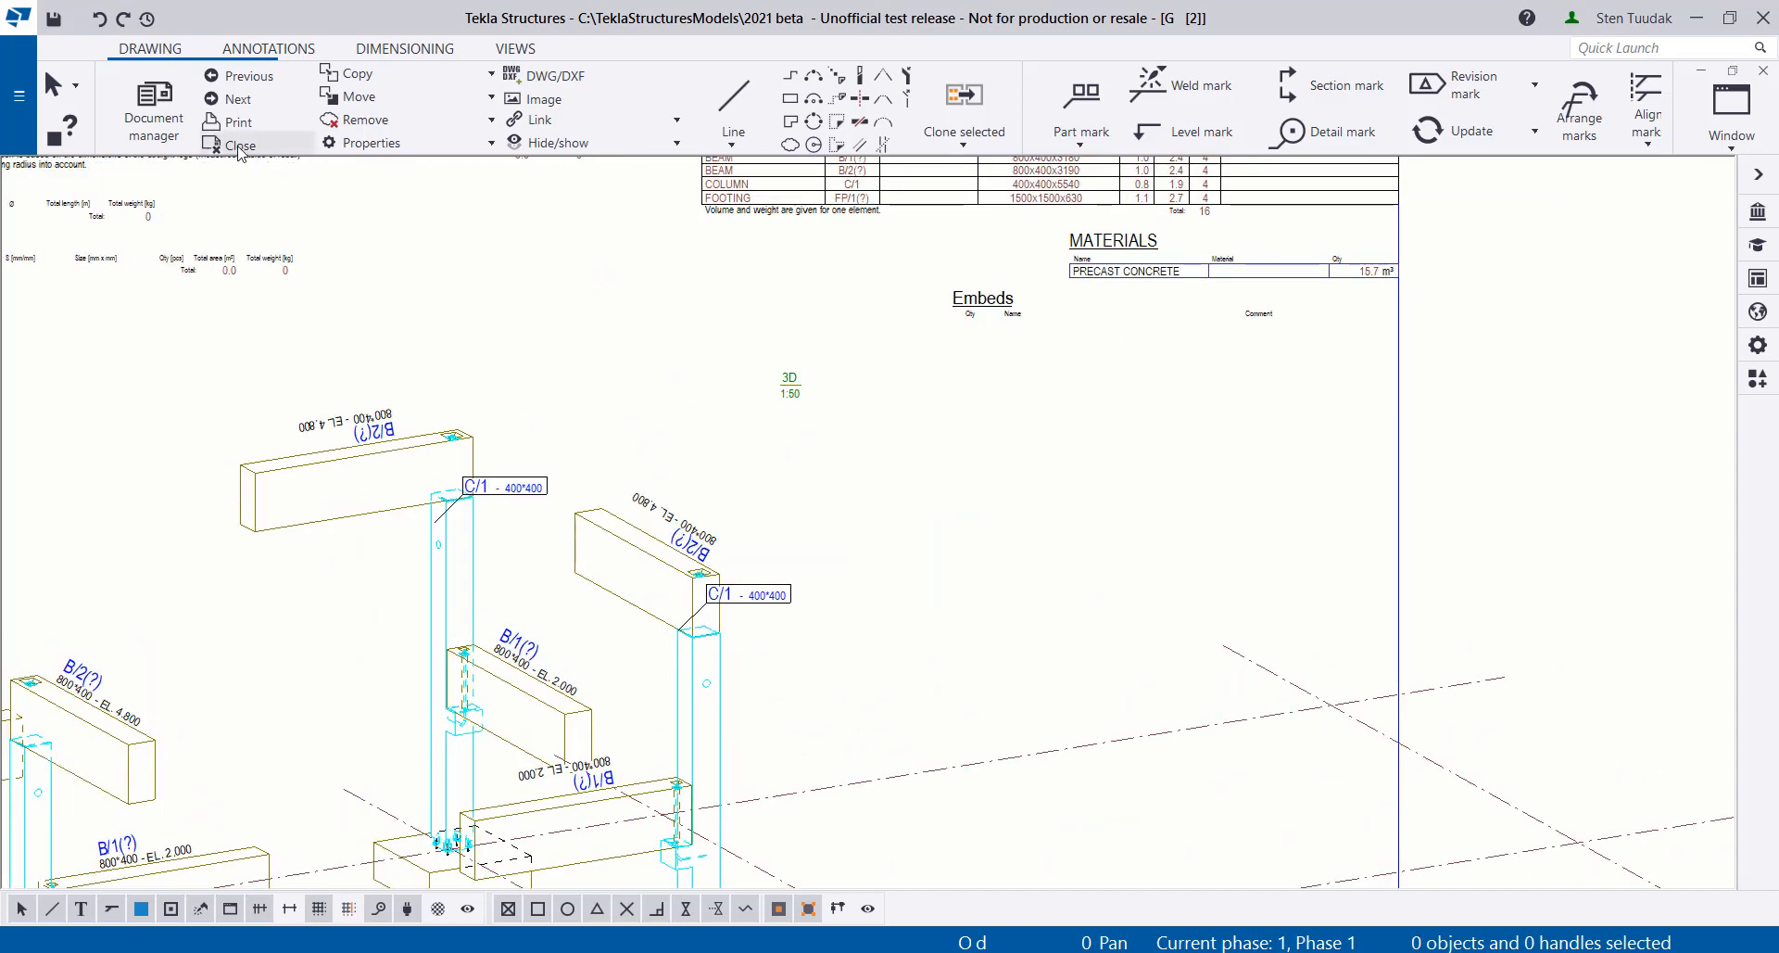
left_click(152, 101)
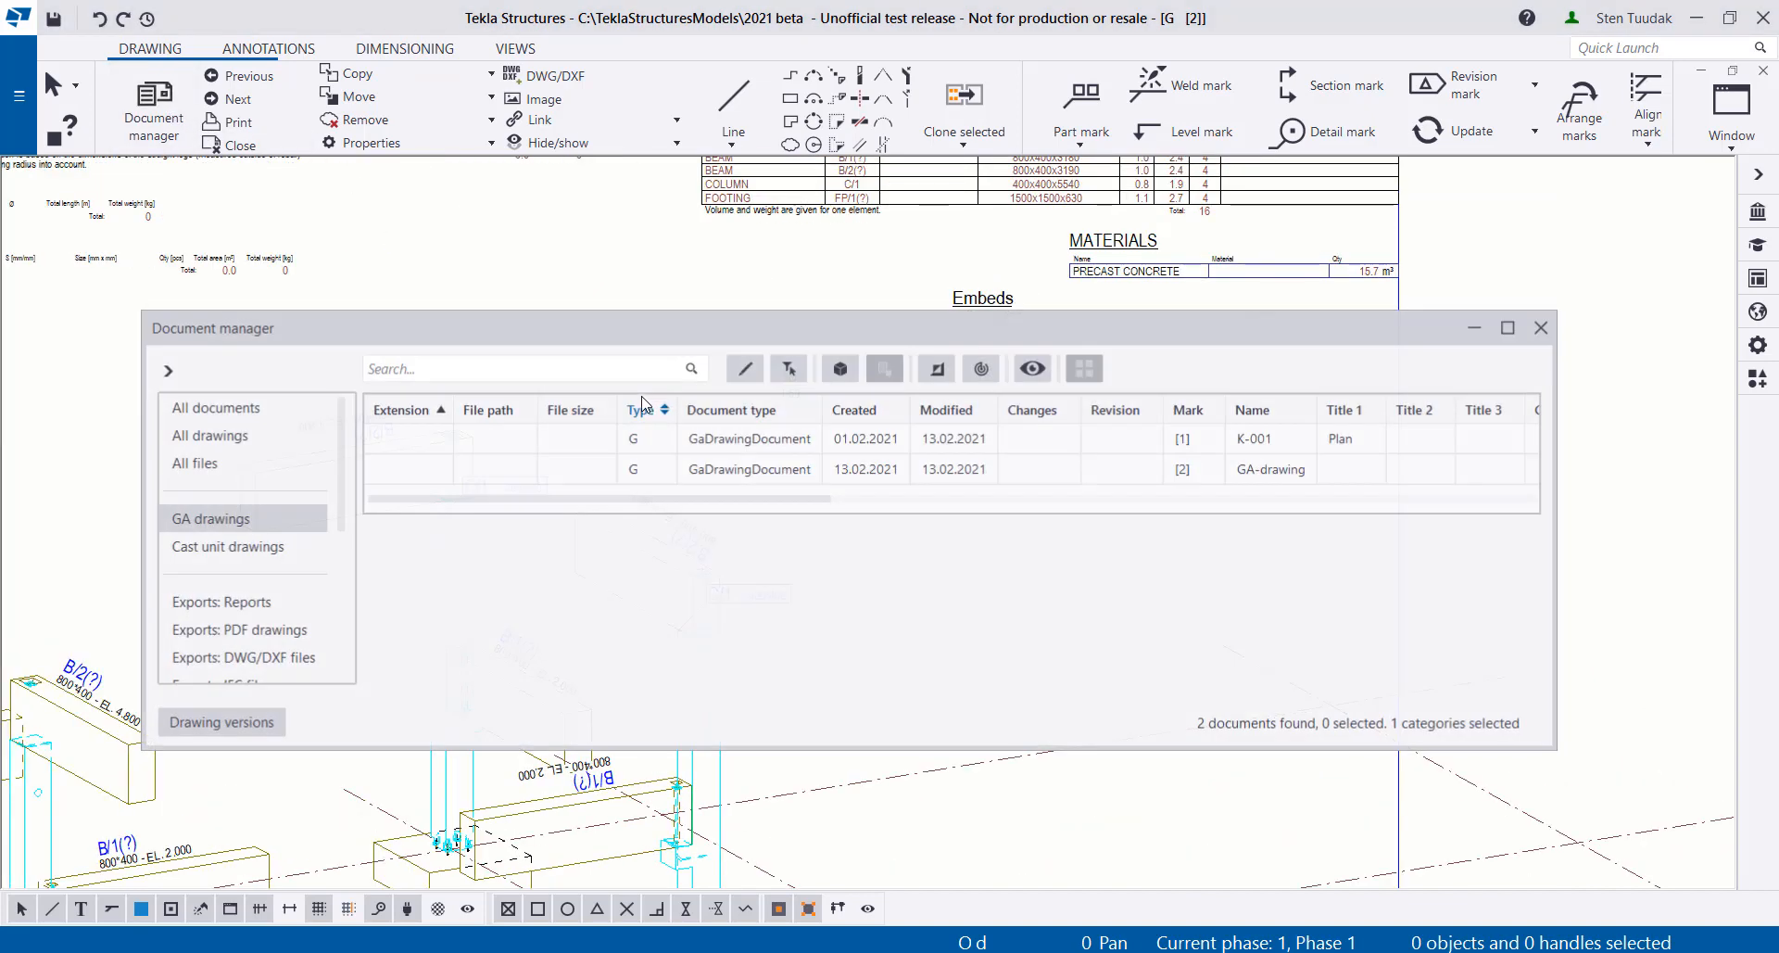
double_click(748, 438)
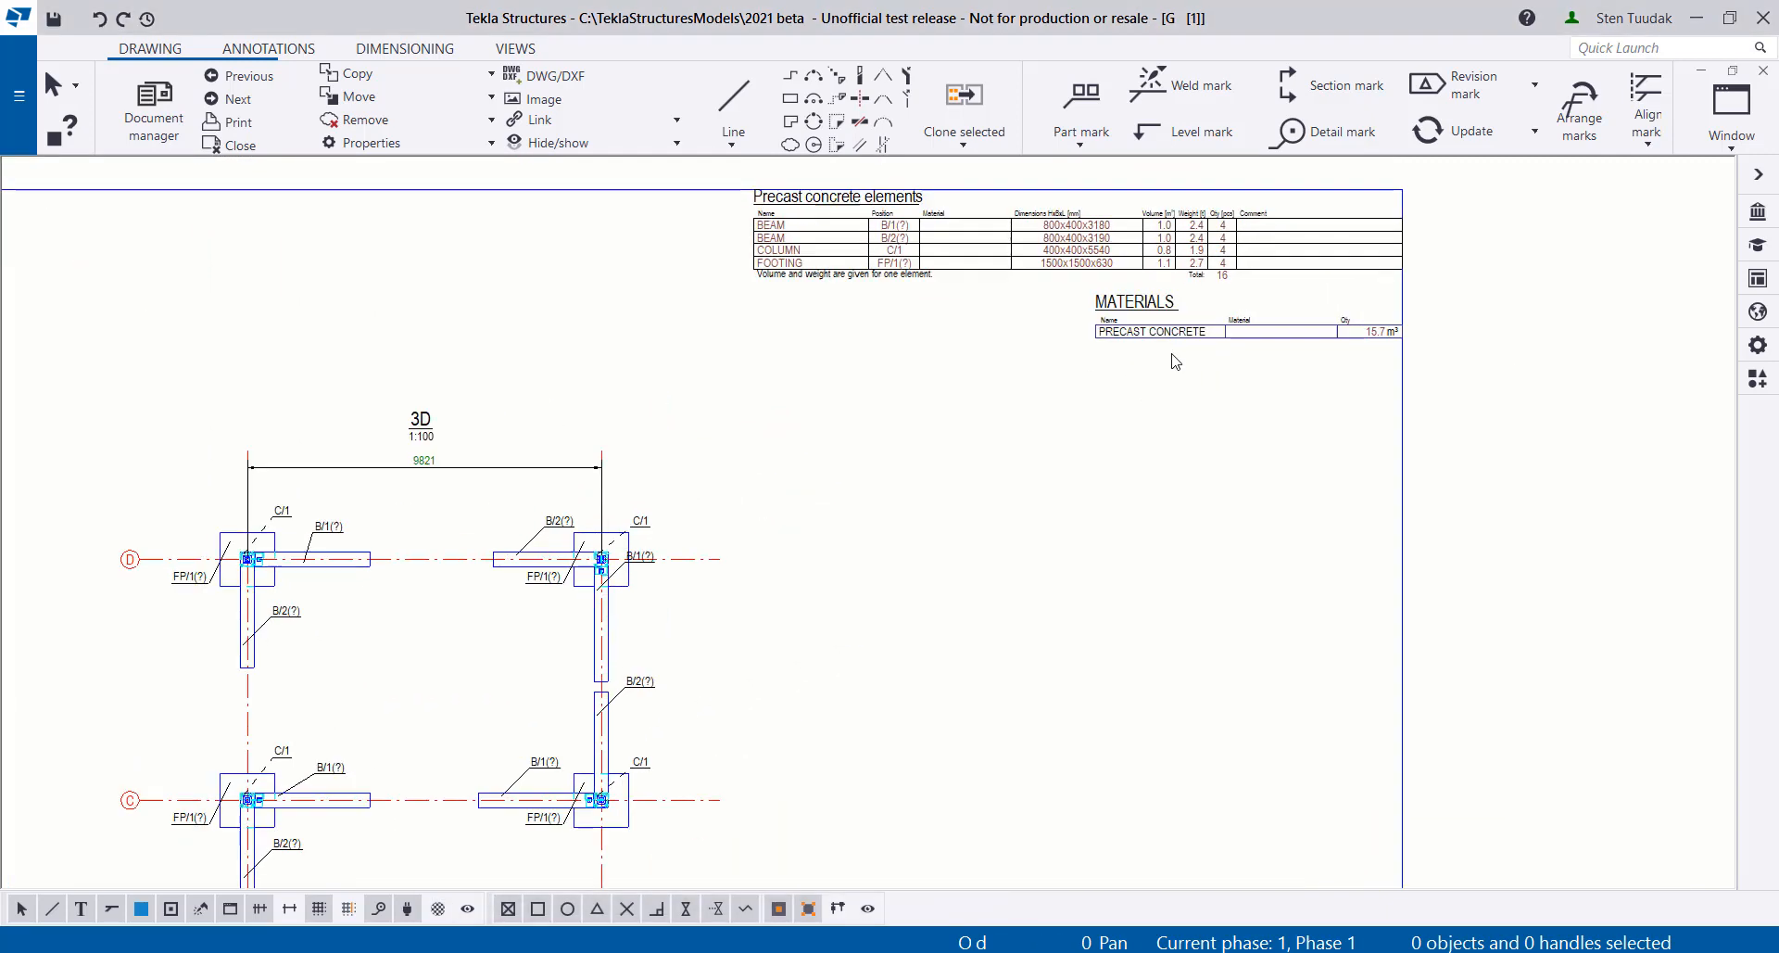
Use Restore layout so the Embeds table returns below the materials table
right_click(1175, 361)
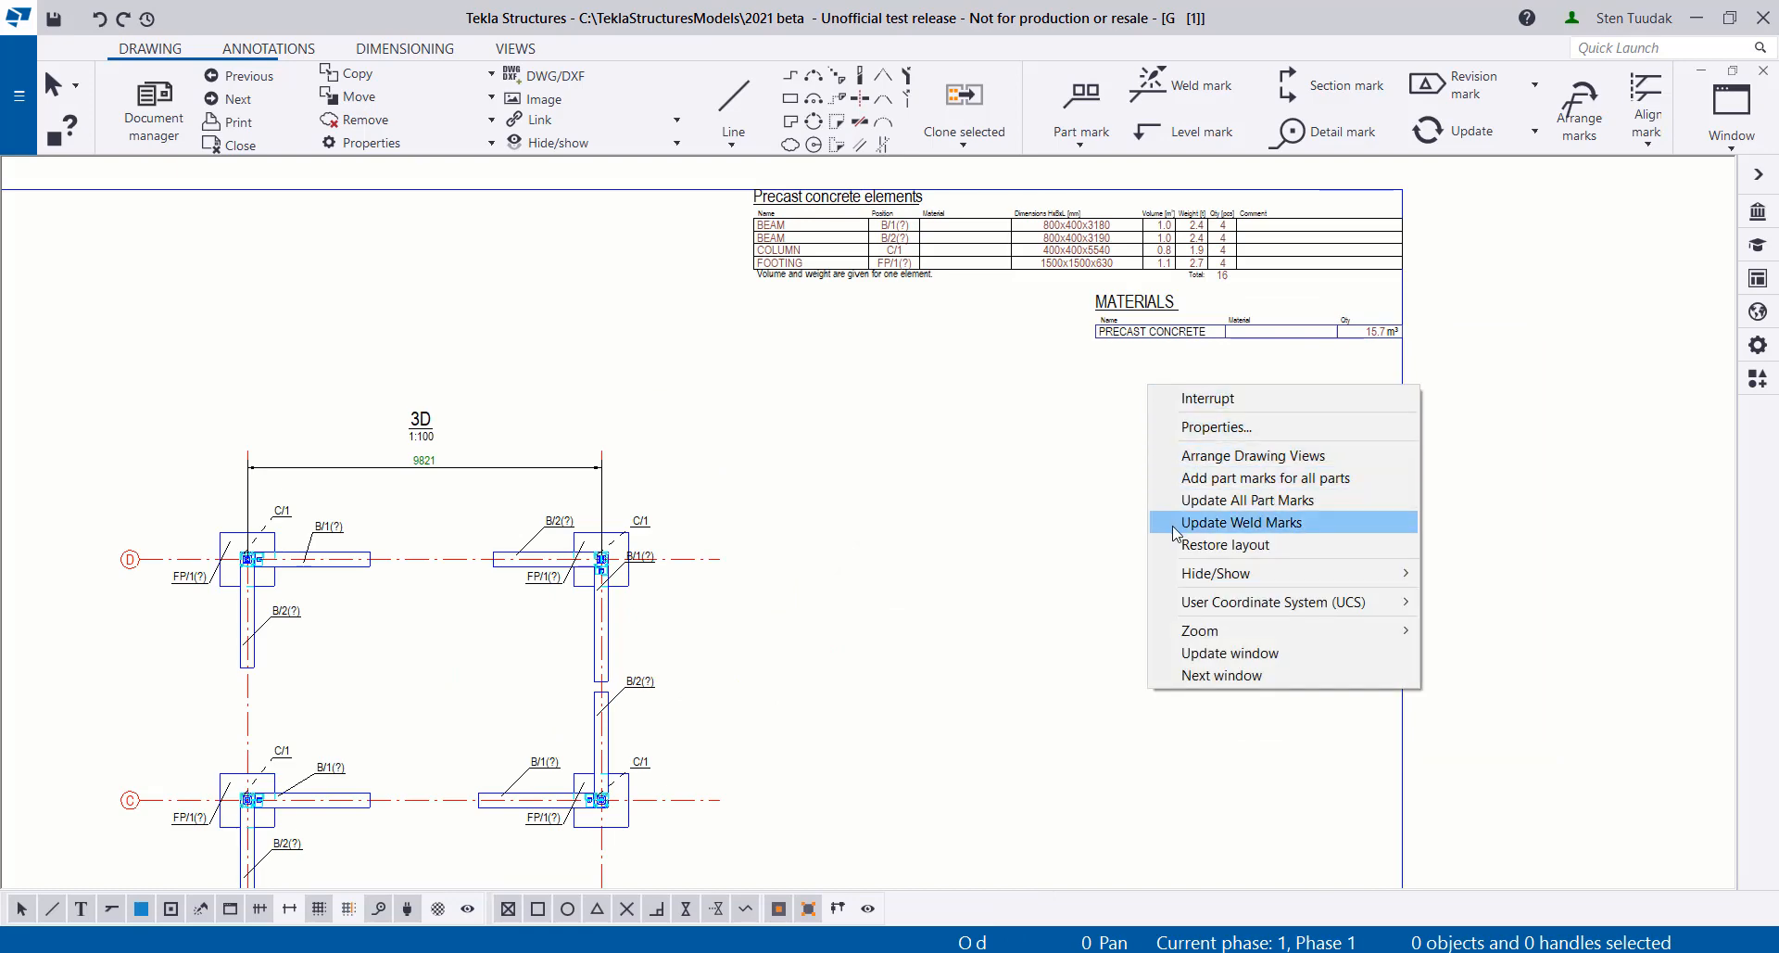
left_click(1240, 521)
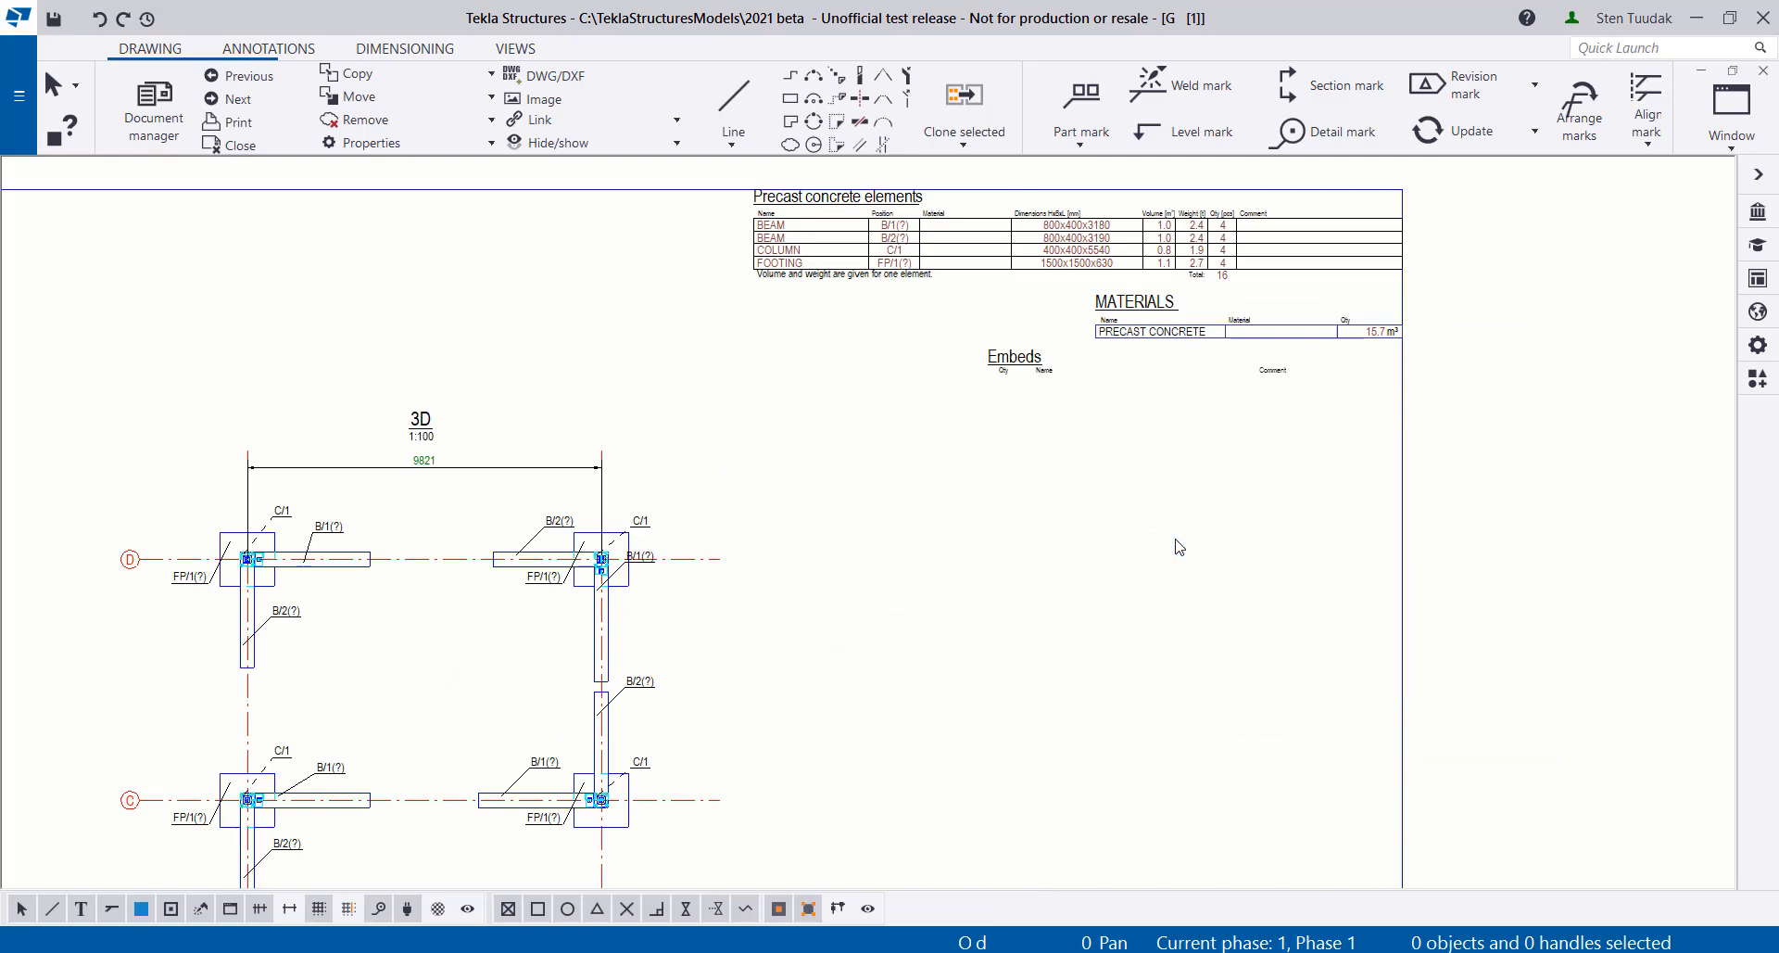